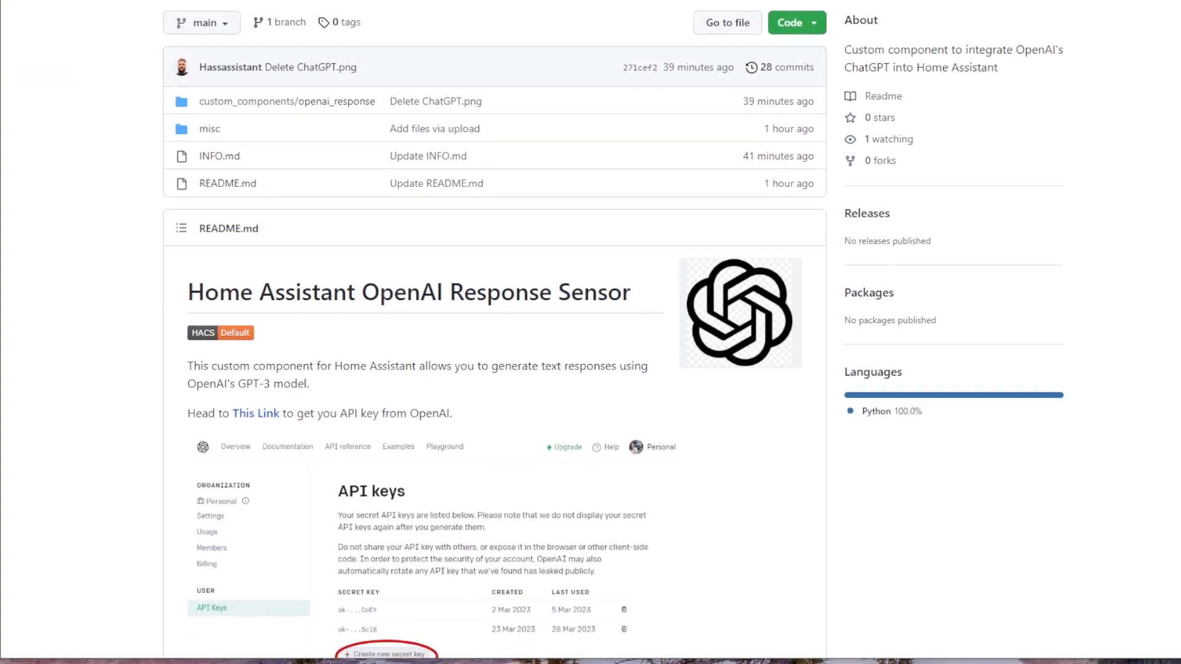
Step: Scroll the OpenAI Response Sensor README down to the Example grid card YAML block
{"action": "scroll", "scroll_direction": "down", "scroll_amount": 3}
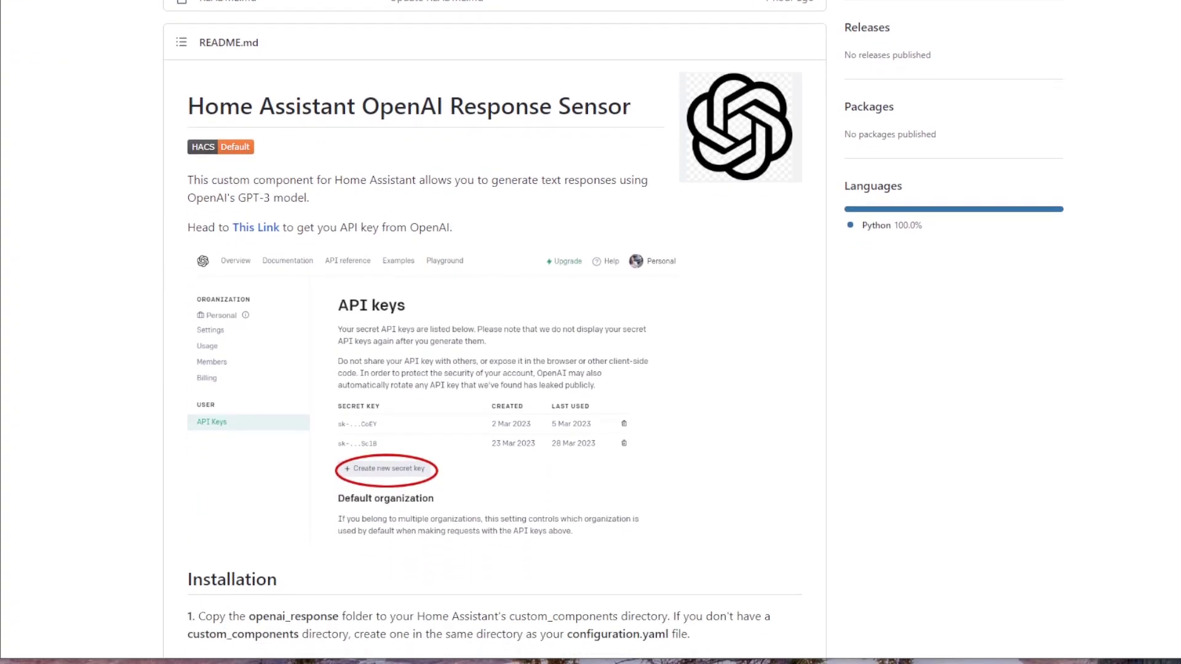
{"action": "scroll", "scroll_direction": "down", "scroll_amount": 3}
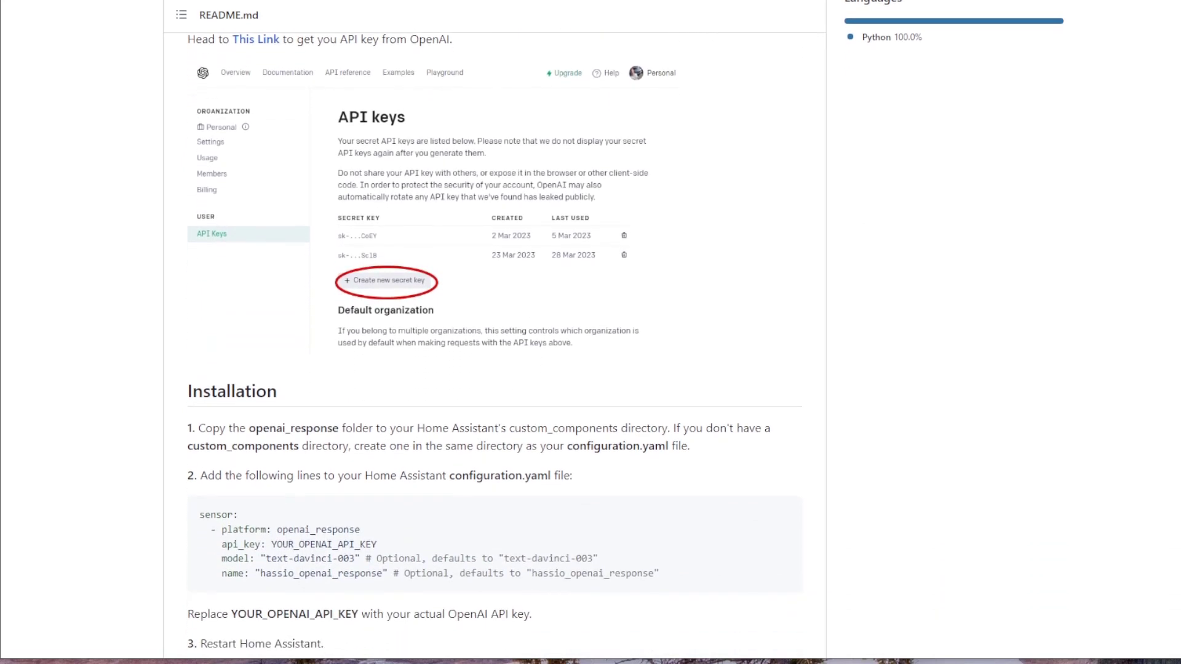
{"action": "scroll", "scroll_direction": "down", "scroll_amount": 3}
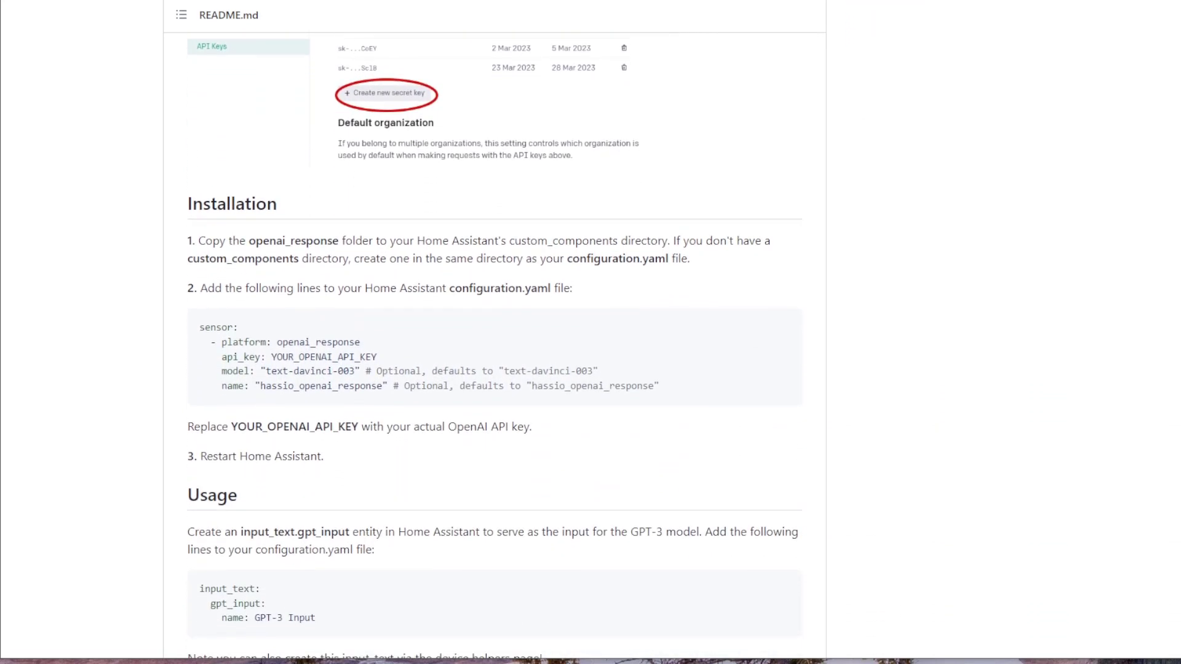
{"action": "scroll", "scroll_direction": "down", "scroll_amount": 3}
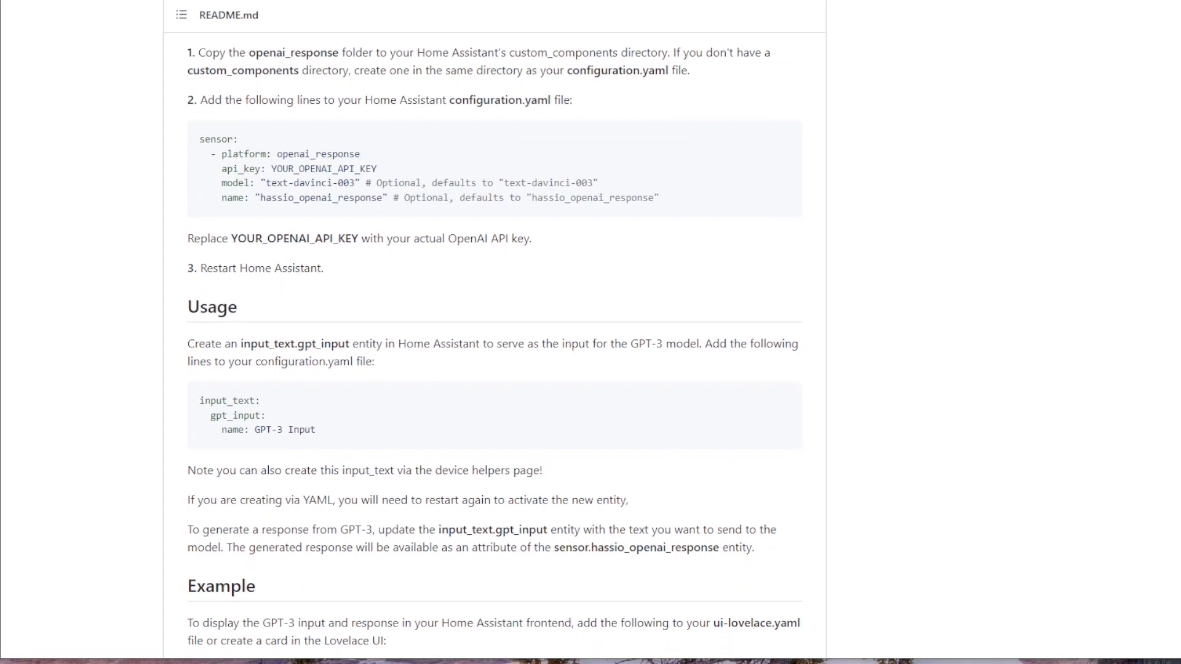
{"action": "scroll", "scroll_direction": "down", "scroll_amount": 3}
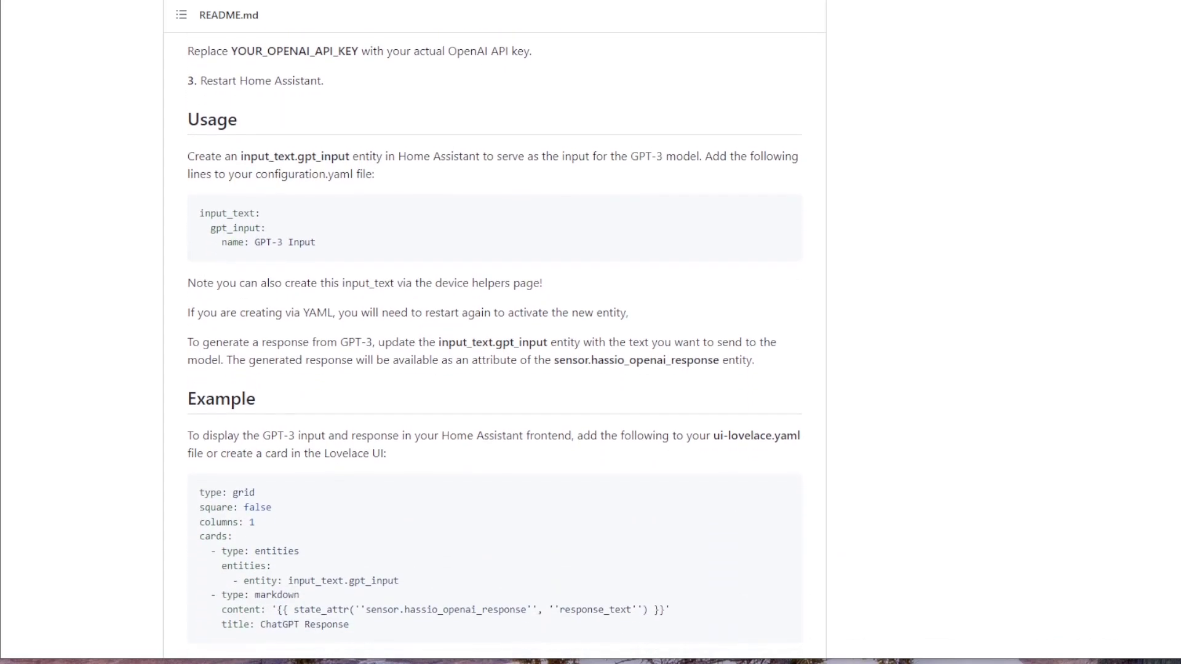
{"action": "scroll", "scroll_direction": "down", "scroll_amount": 3}
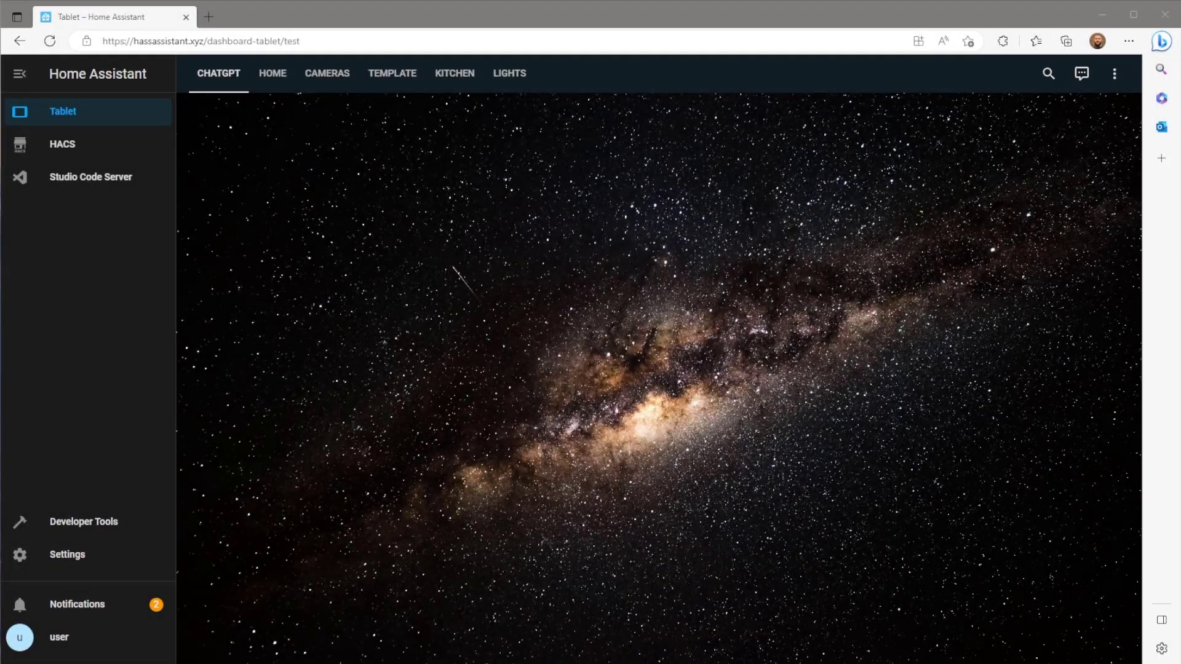
{"action": "mouse_move", "coordinate": [131, 155]}
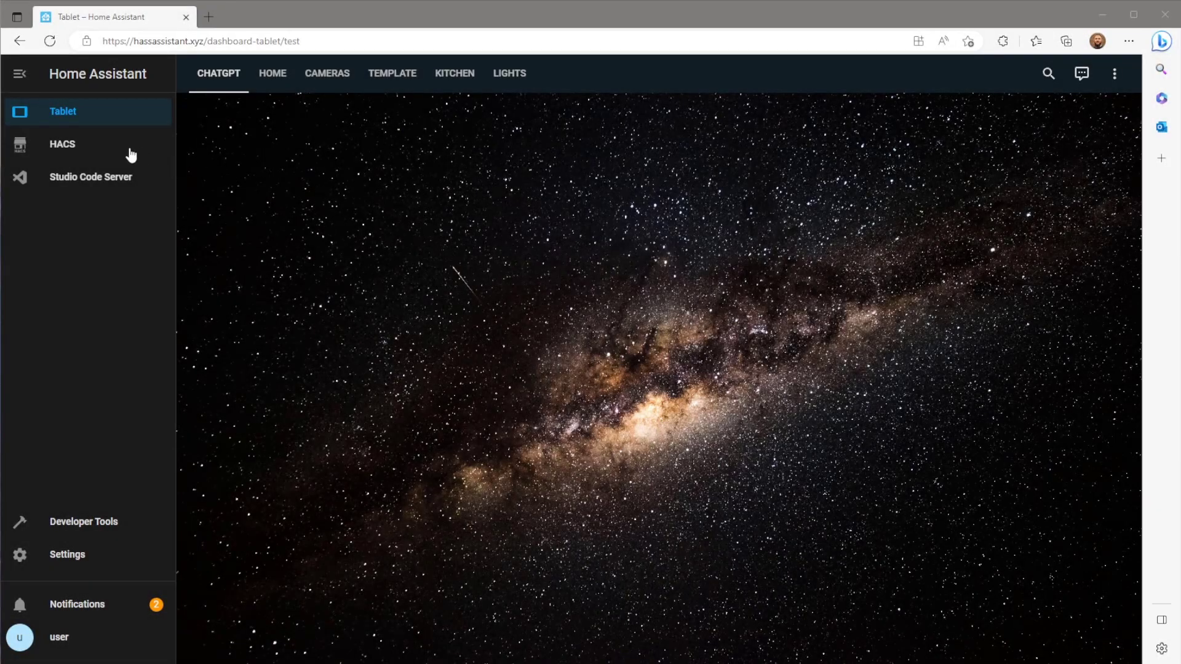
Step: Show HACS and its top-right overflow menu of extra options
{"action": "left_click", "coordinate": [62, 144]}
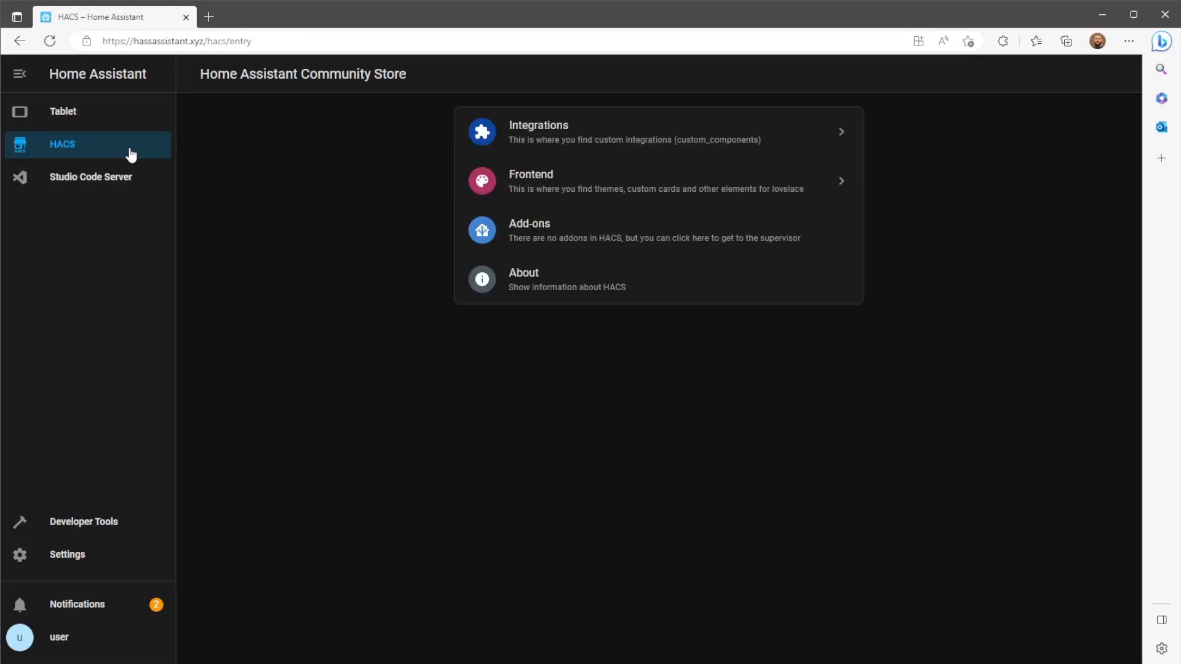
{"action": "mouse_move", "coordinate": [763, 132]}
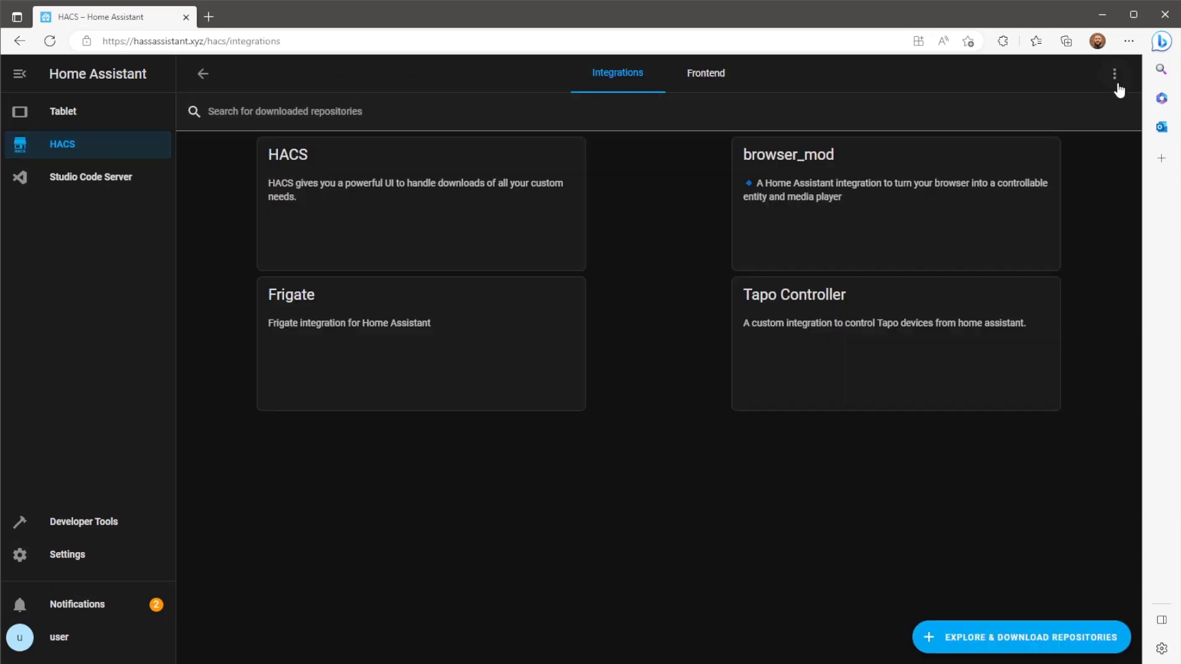
{"action": "left_click", "coordinate": [1114, 73]}
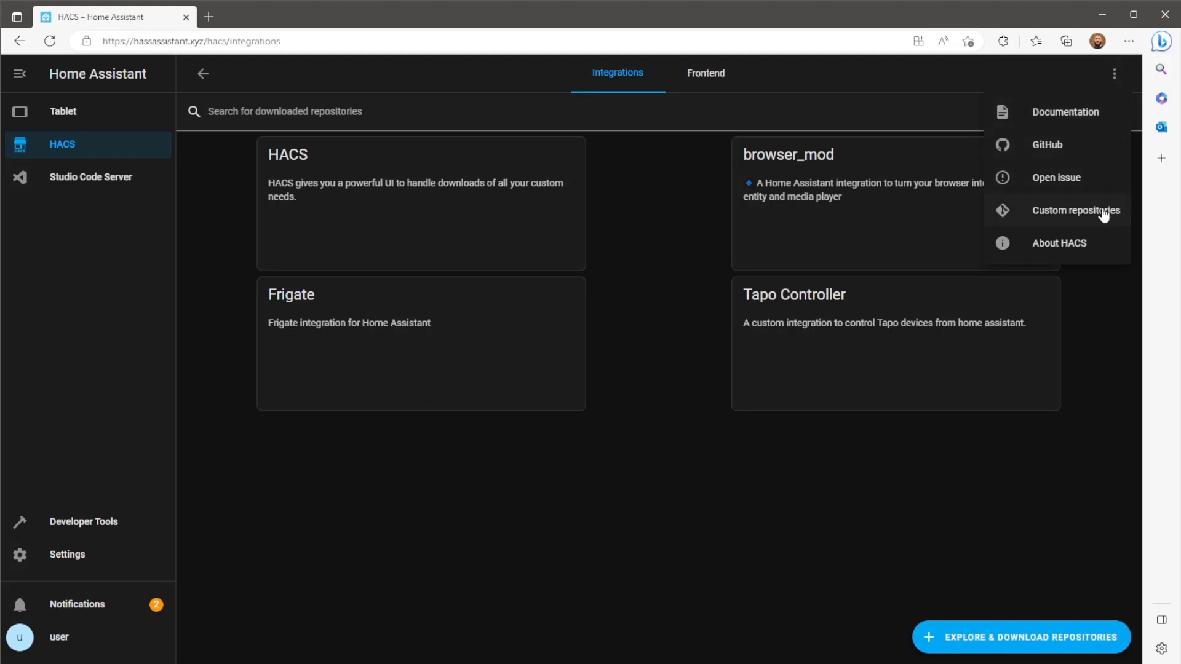
{"action": "left_click", "coordinate": [1076, 210]}
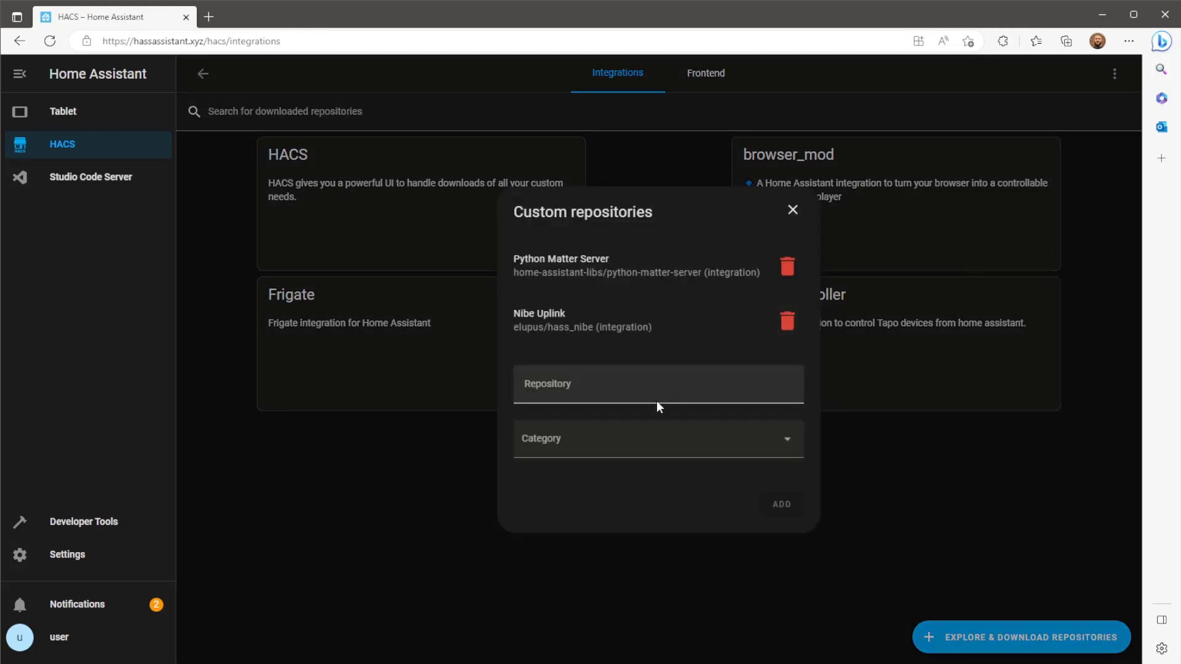
{"action": "left_click", "coordinate": [655, 384]}
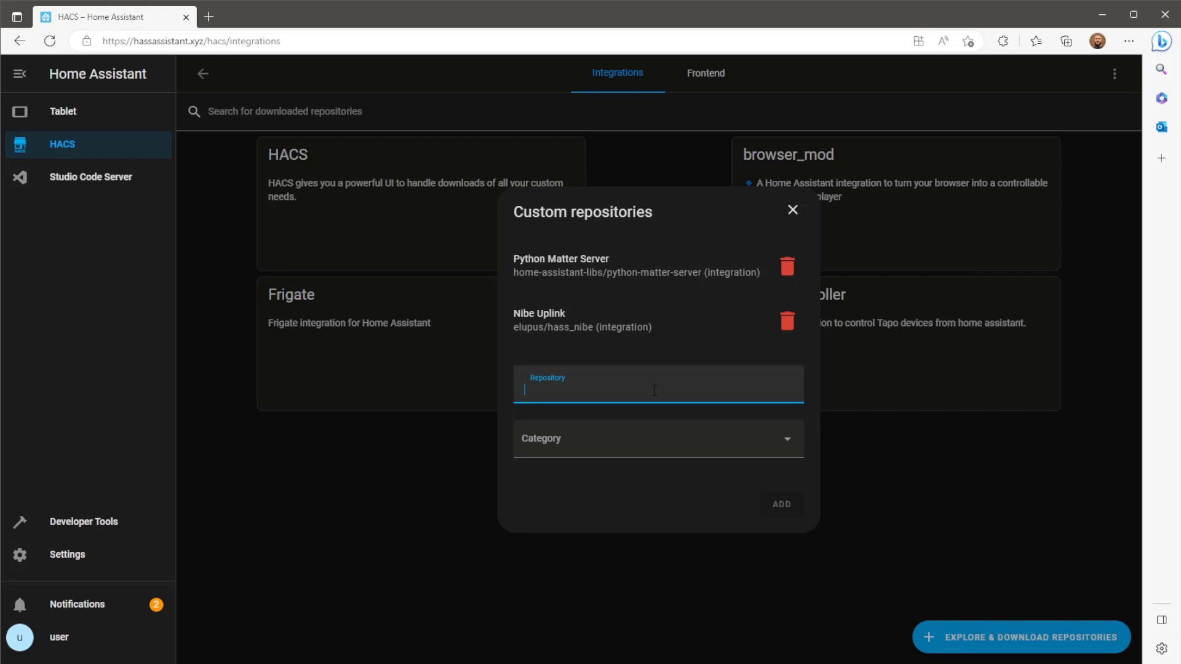
{"action": "type", "text": "https://github.com/Hassassistant/openai_response"}
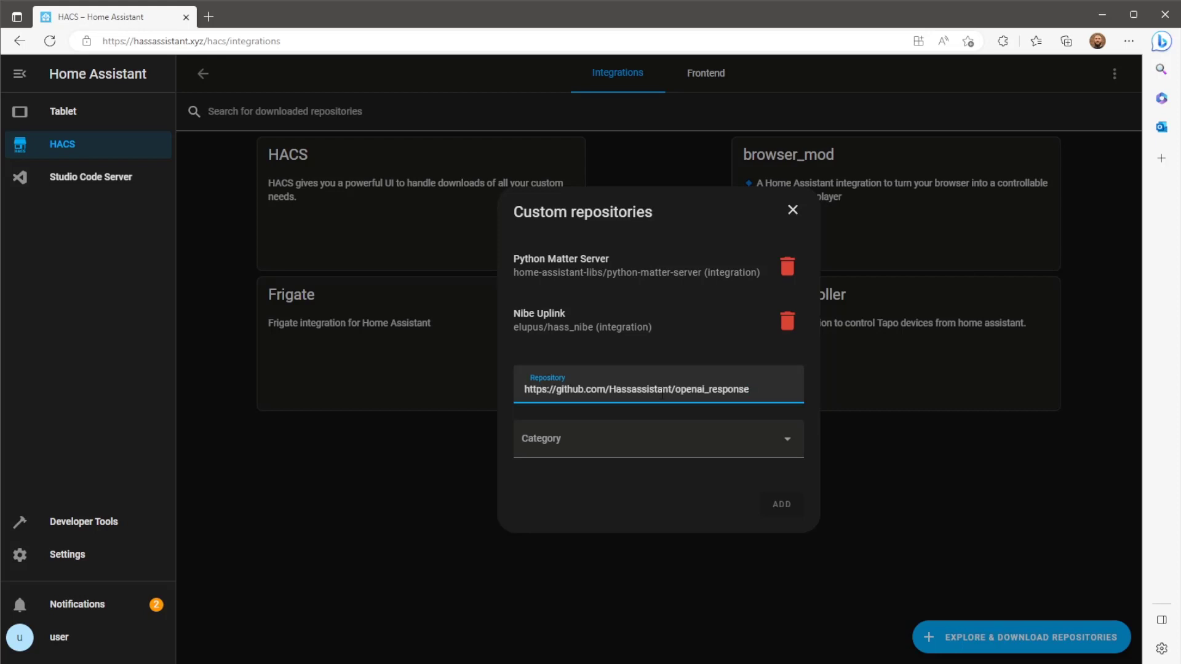
{"action": "left_click", "coordinate": [658, 439]}
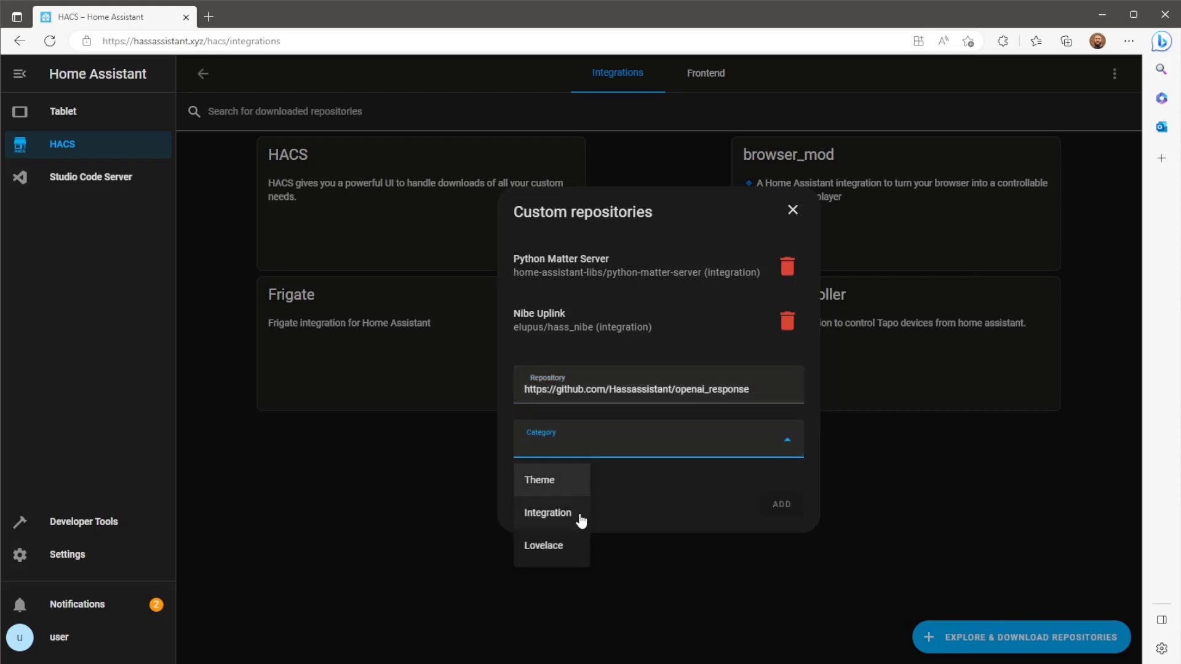
{"action": "left_click", "coordinate": [547, 513]}
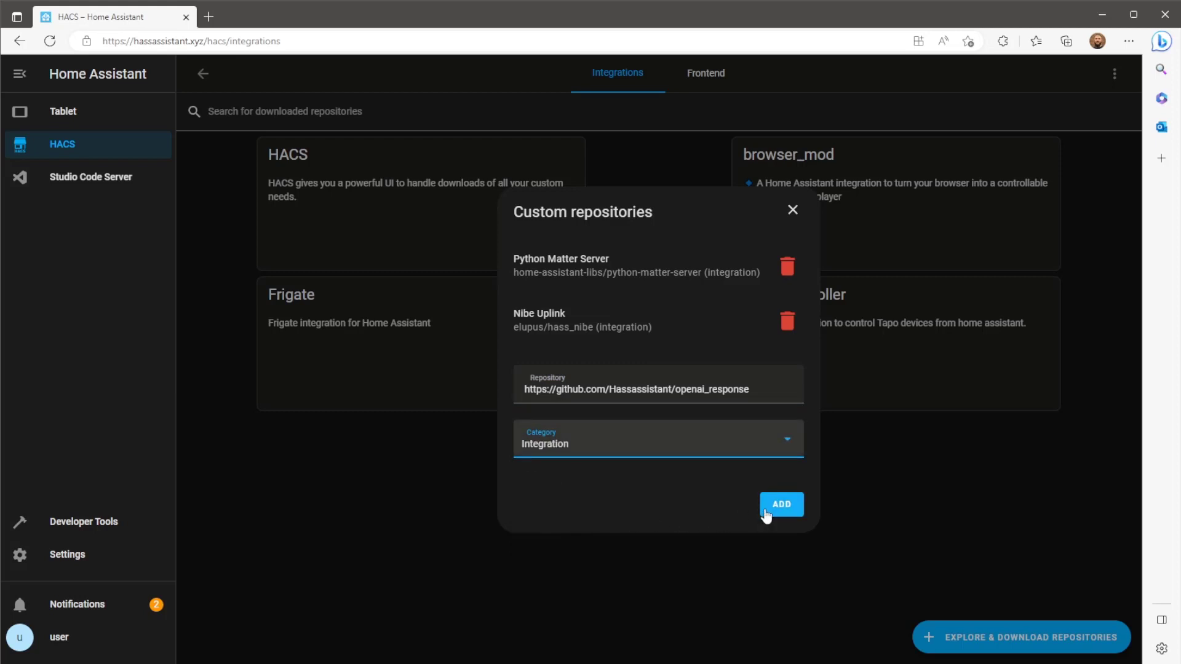
{"action": "left_click", "coordinate": [781, 504]}
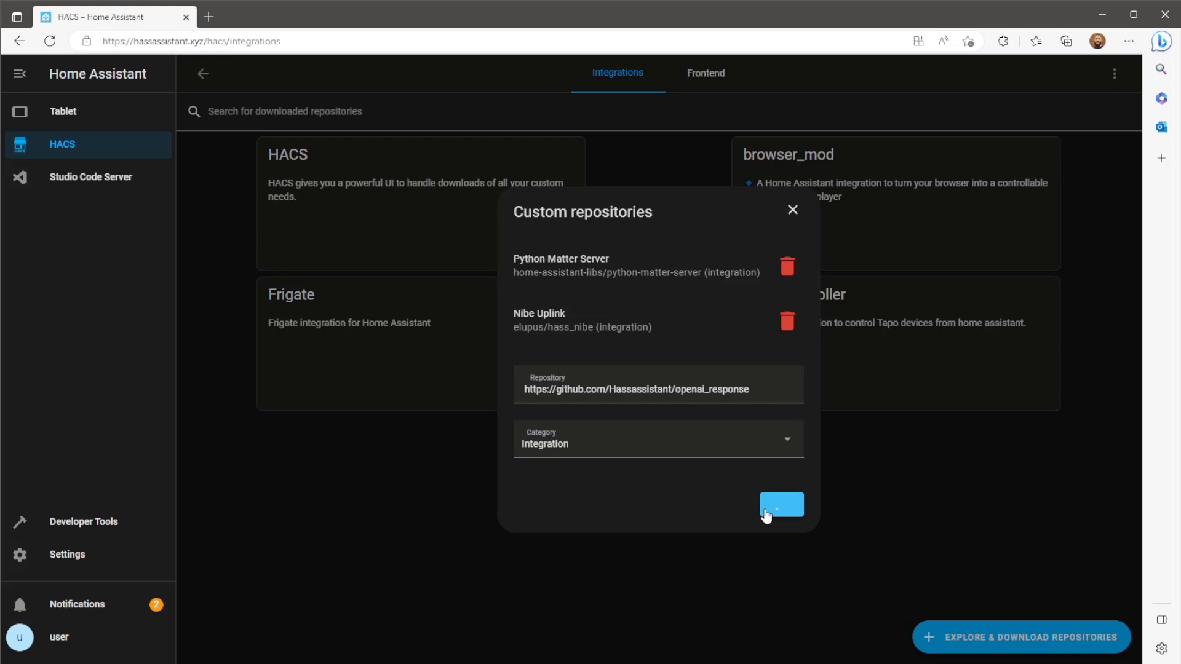
{"action": "left_click", "coordinate": [781, 505]}
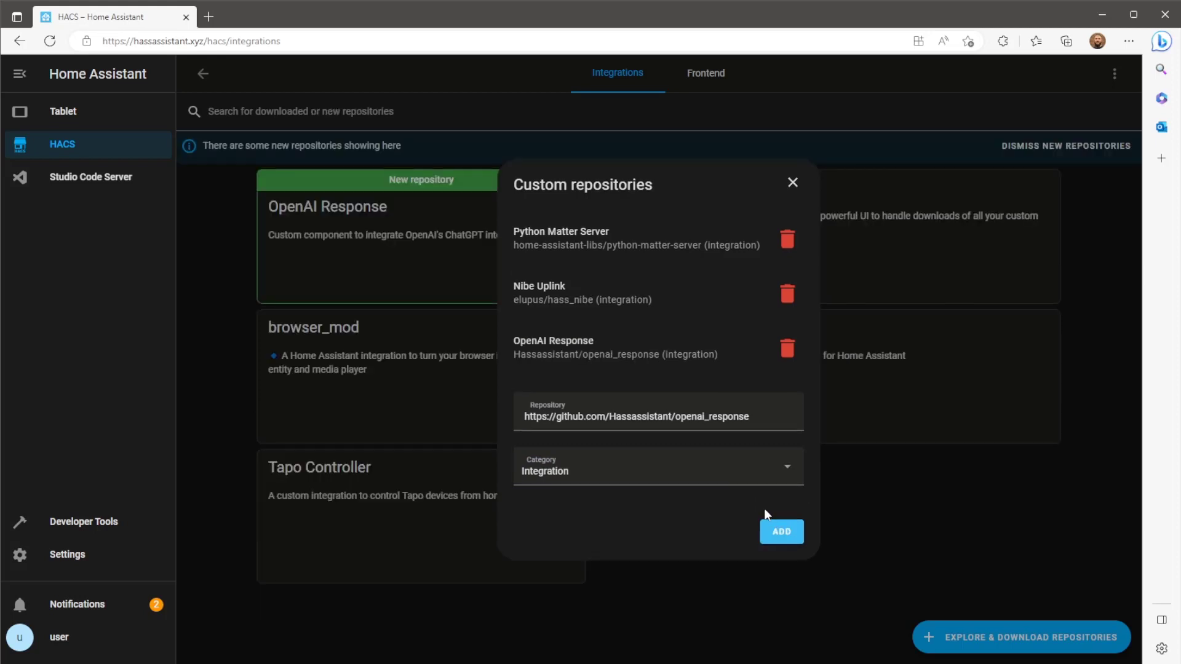
{"action": "mouse_move", "coordinate": [792, 183]}
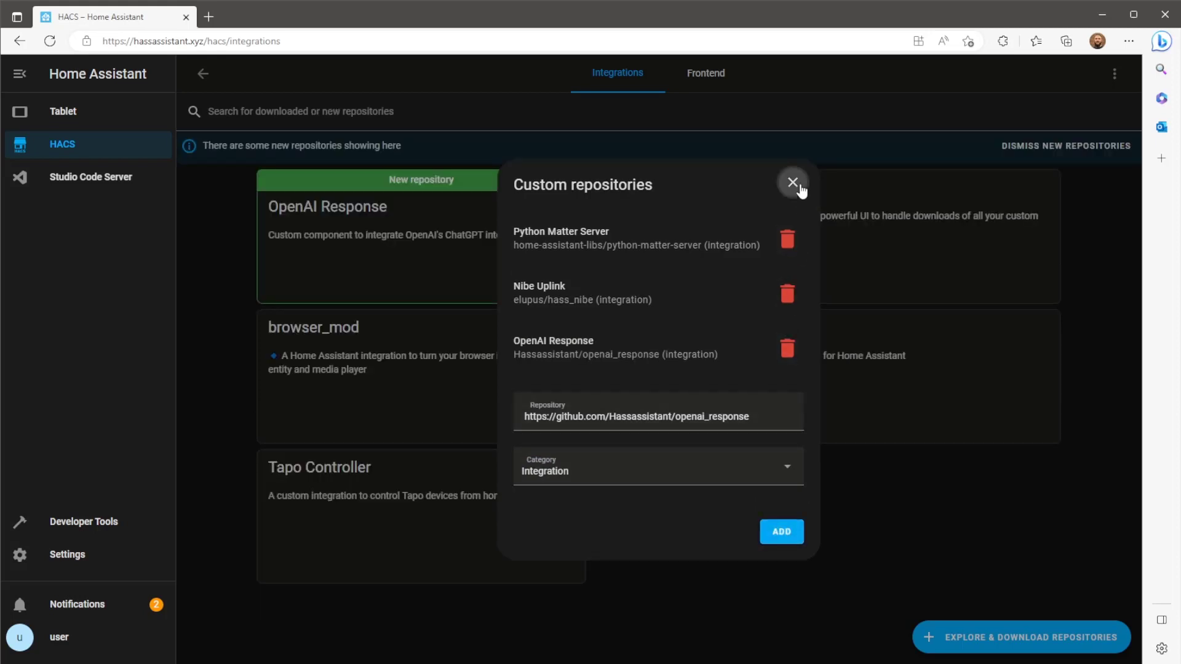
{"action": "left_click", "coordinate": [792, 183]}
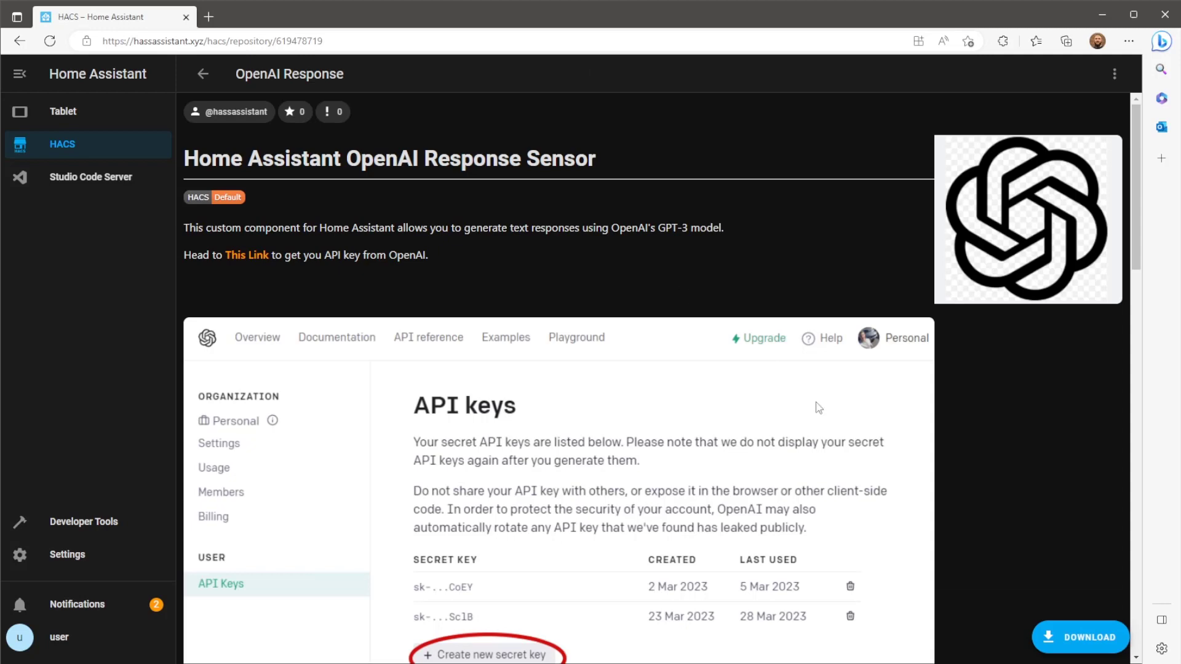
{"action": "mouse_move", "coordinate": [1075, 637]}
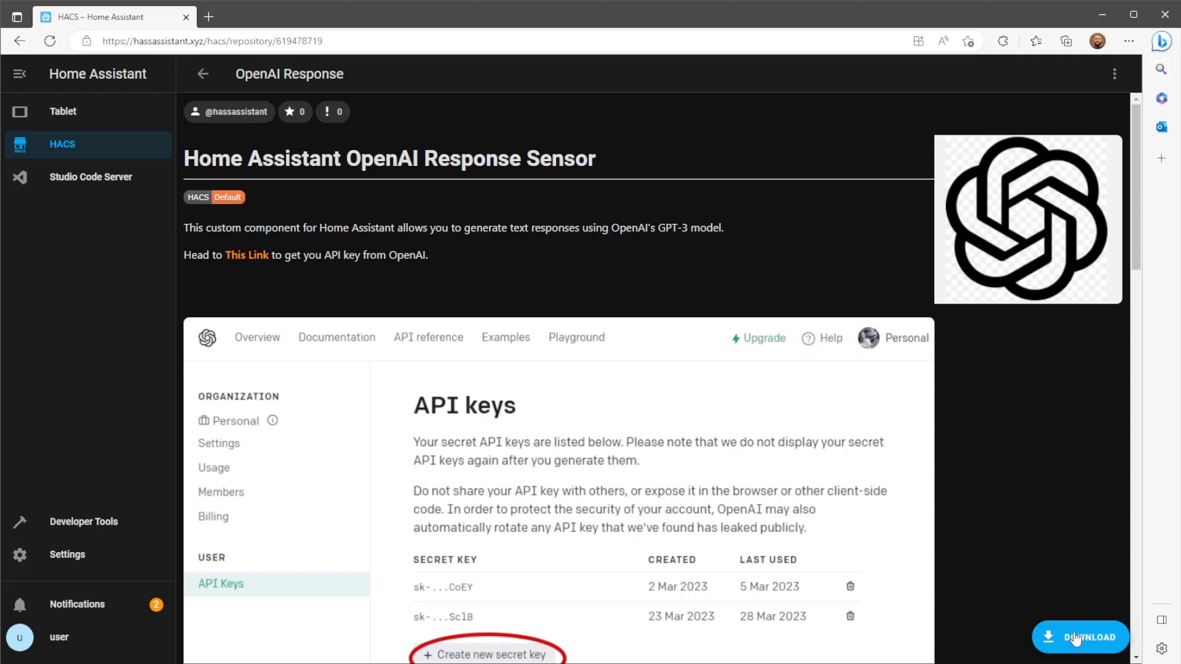
Step: Download the OpenAI Response integration and return to the HACS integrations list
{"action": "left_click", "coordinate": [1080, 637]}
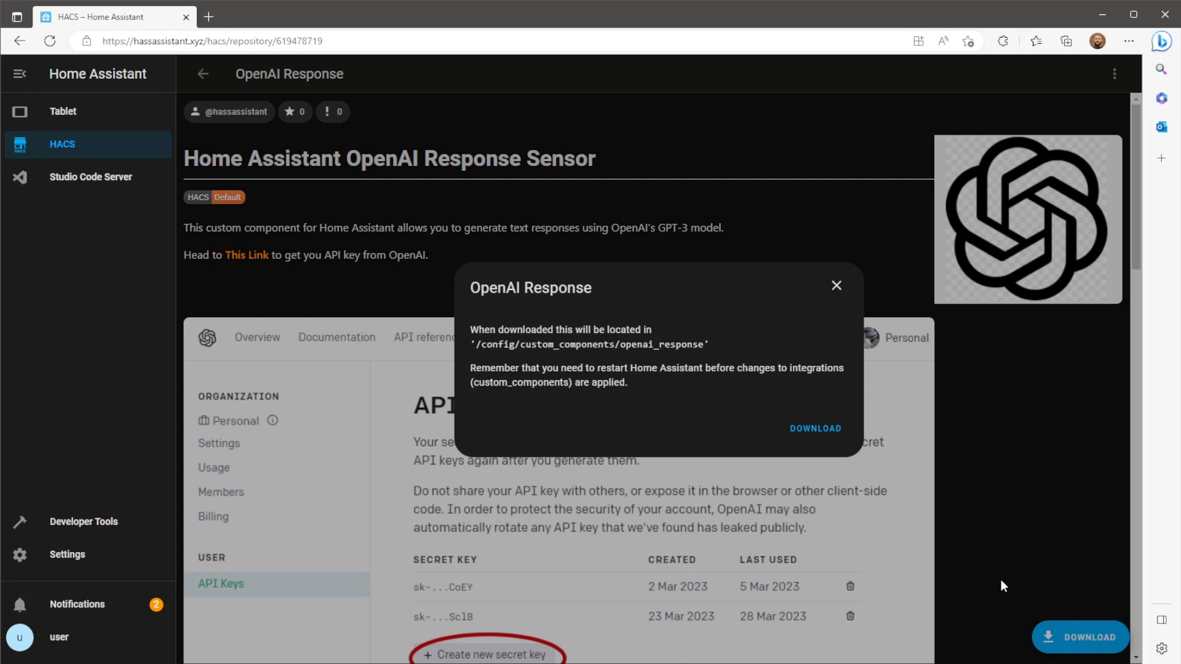
{"action": "mouse_move", "coordinate": [815, 428]}
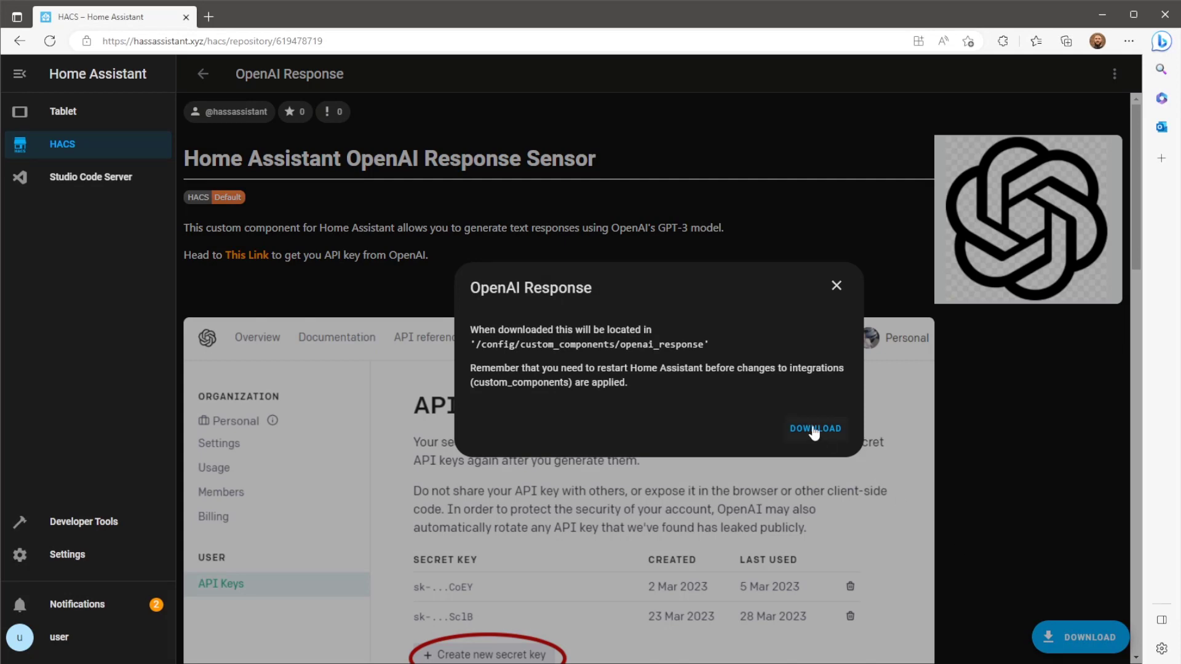
{"action": "mouse_move", "coordinate": [825, 422]}
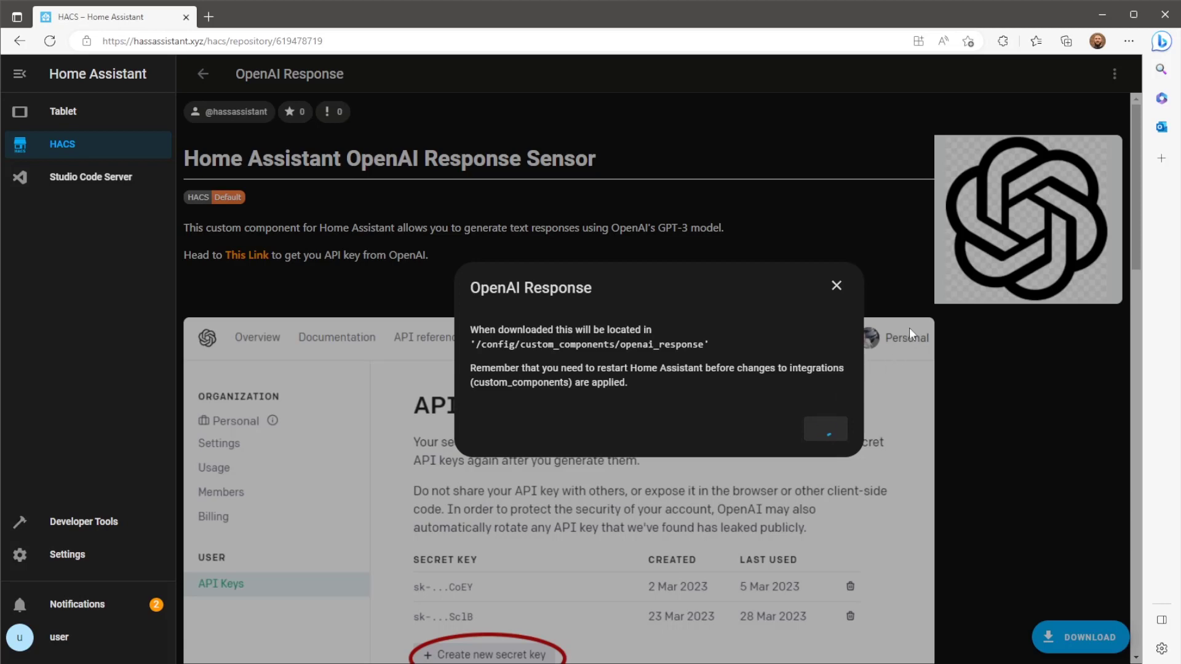
{"action": "left_click", "coordinate": [835, 286]}
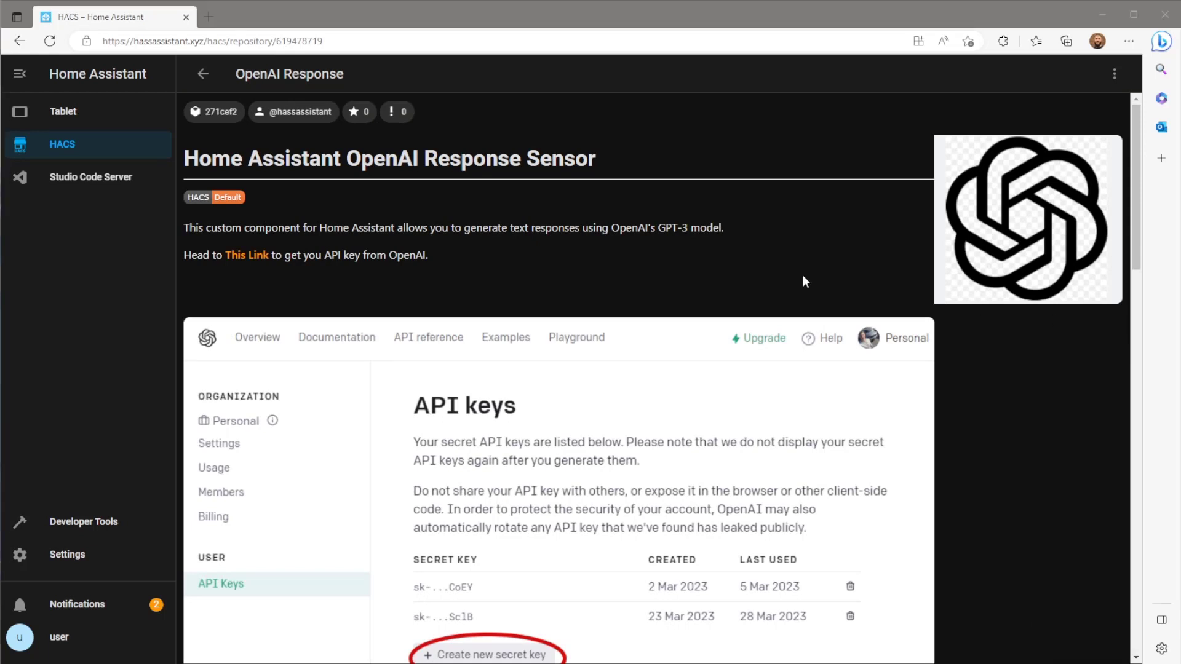
{"action": "left_click", "coordinate": [201, 74]}
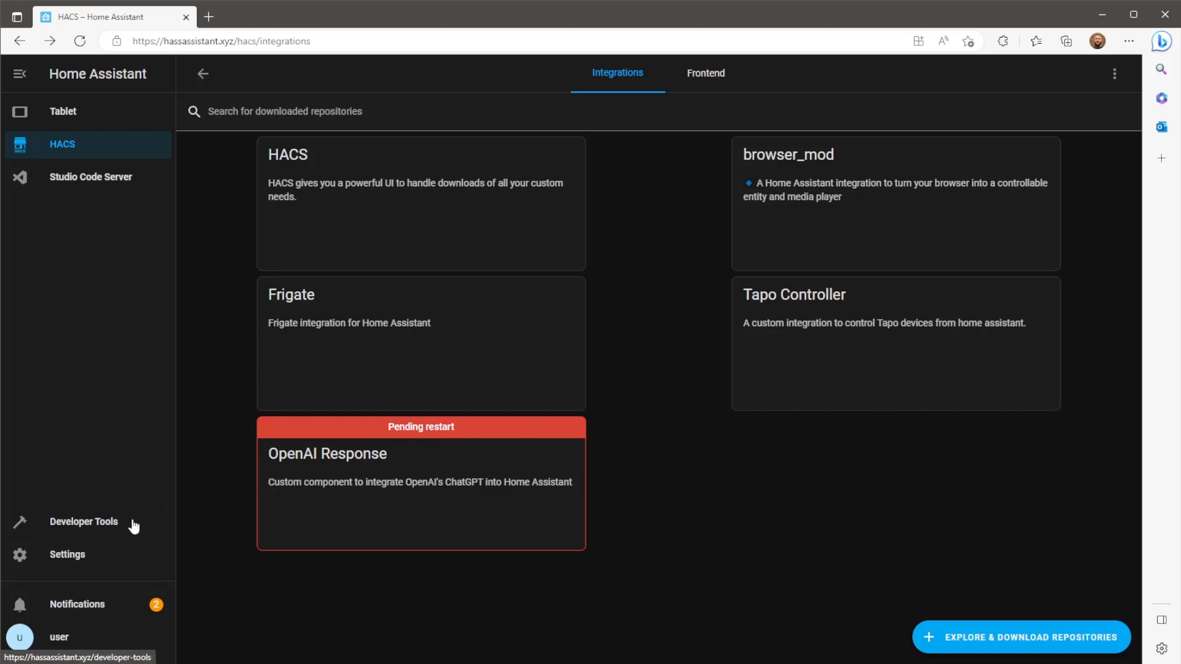
Step: Restart Home Assistant from Developer Tools' restart options
{"action": "left_click", "coordinate": [83, 521]}
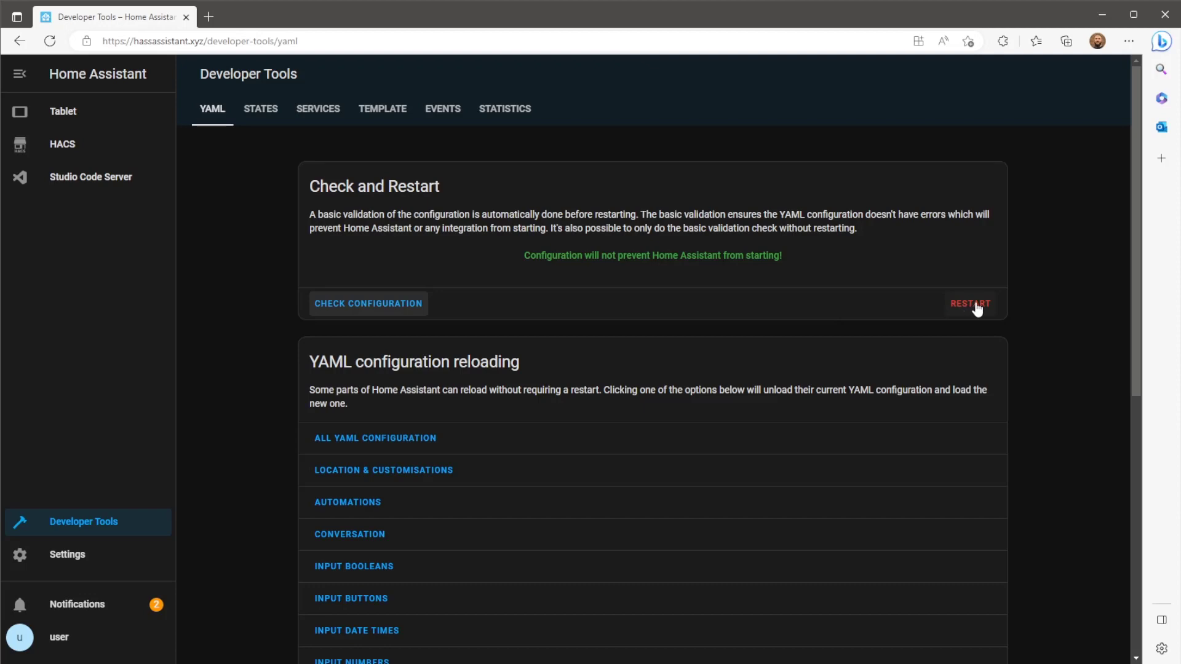
{"action": "left_click", "coordinate": [972, 303]}
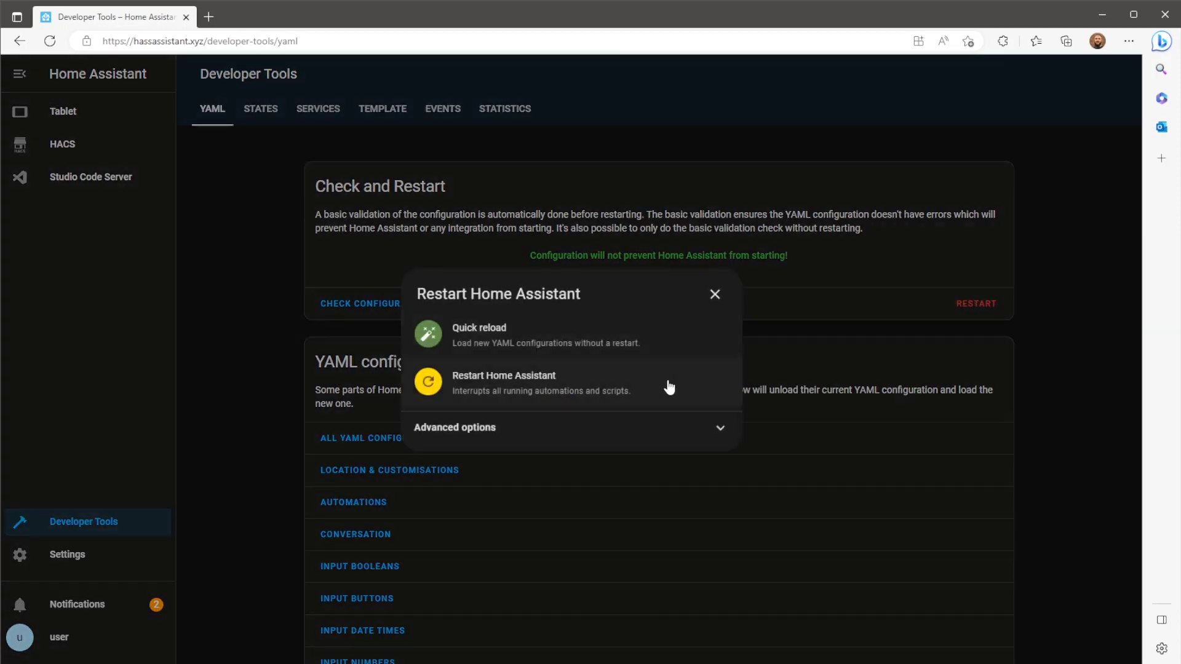
{"action": "left_click", "coordinate": [503, 382]}
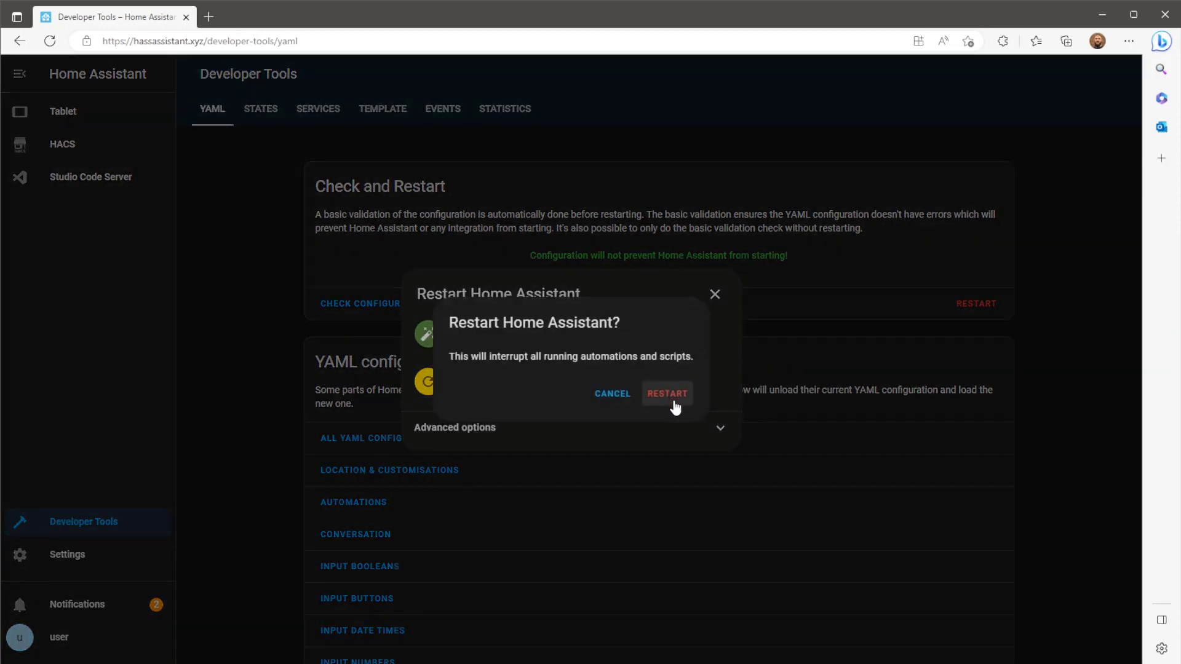
{"action": "left_click", "coordinate": [666, 393]}
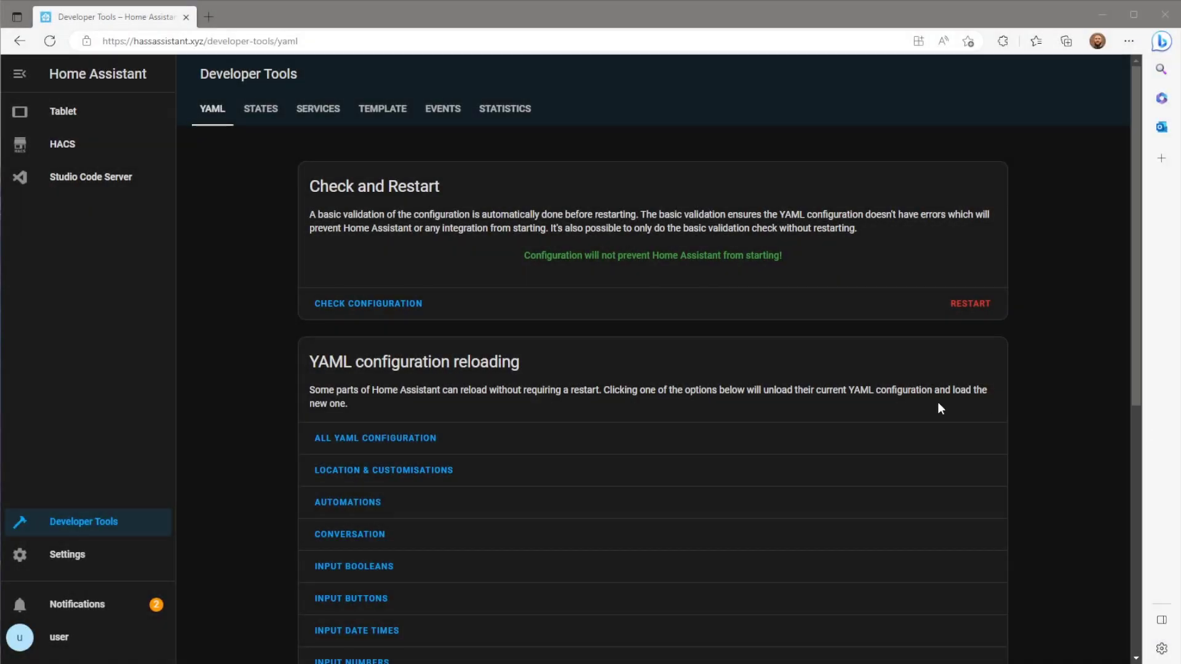
{"action": "mouse_move", "coordinate": [111, 180]}
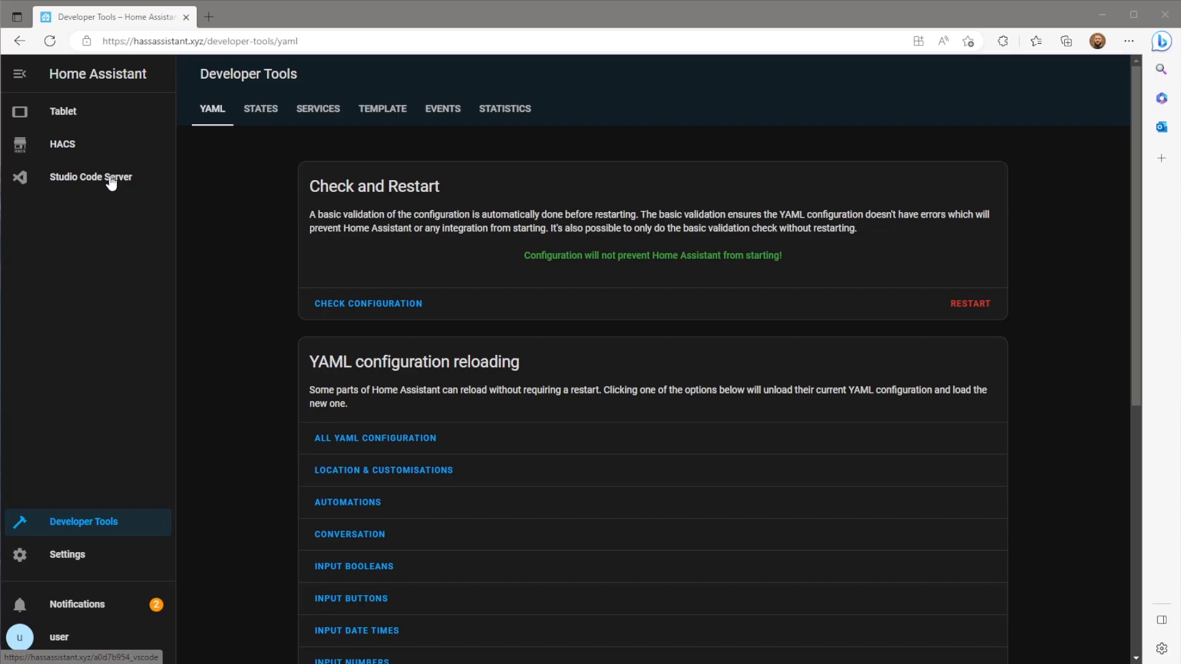
Step: In configuration.yaml, add input_text gpt_input (max 255) and '- platform: openai_response' under sensor
{"action": "left_click", "coordinate": [90, 176]}
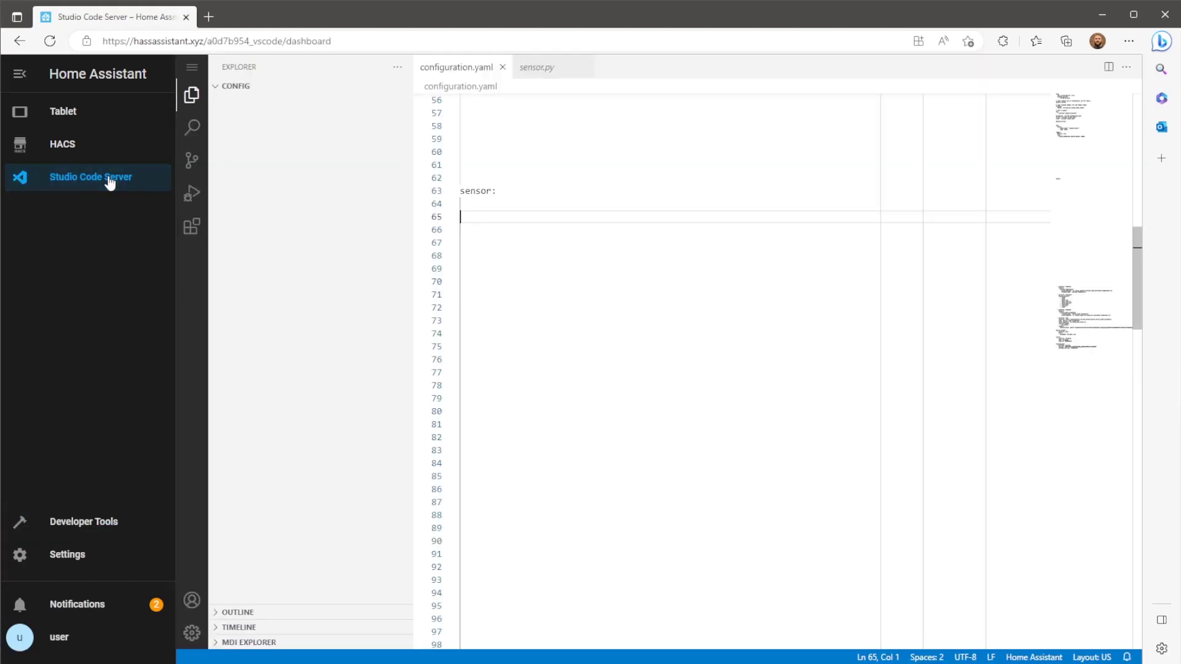
{"action": "left_click", "coordinate": [236, 85]}
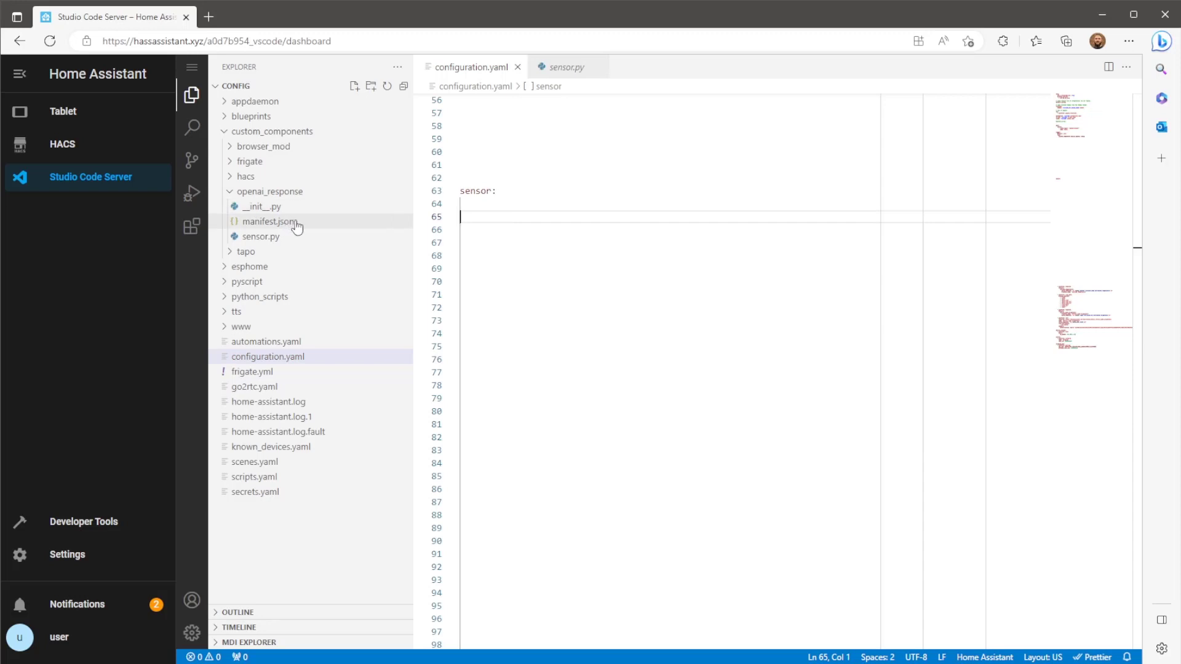
{"action": "mouse_move", "coordinate": [262, 237]}
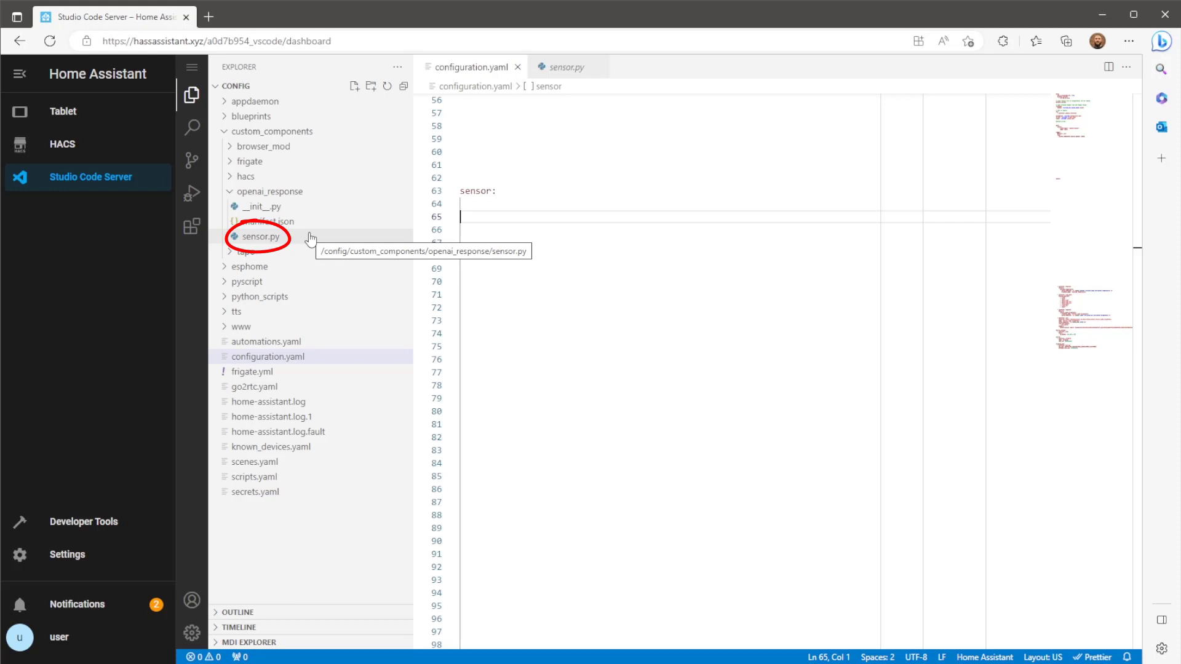
{"action": "mouse_move", "coordinate": [332, 225]}
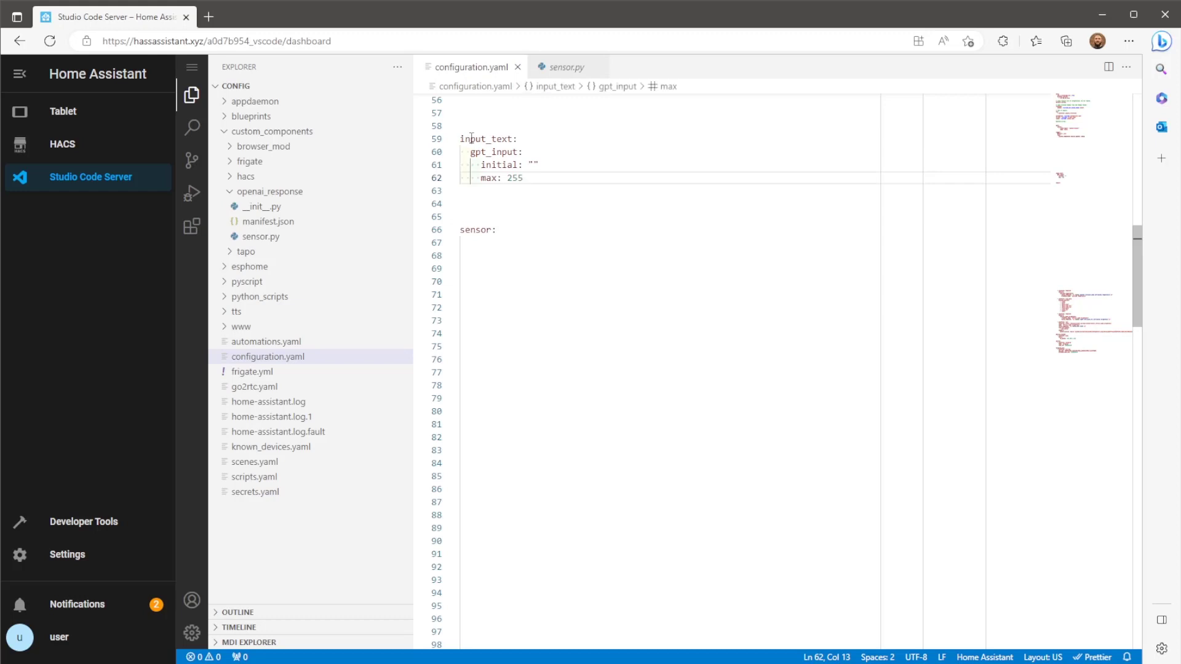
{"action": "mouse_move", "coordinate": [549, 160]}
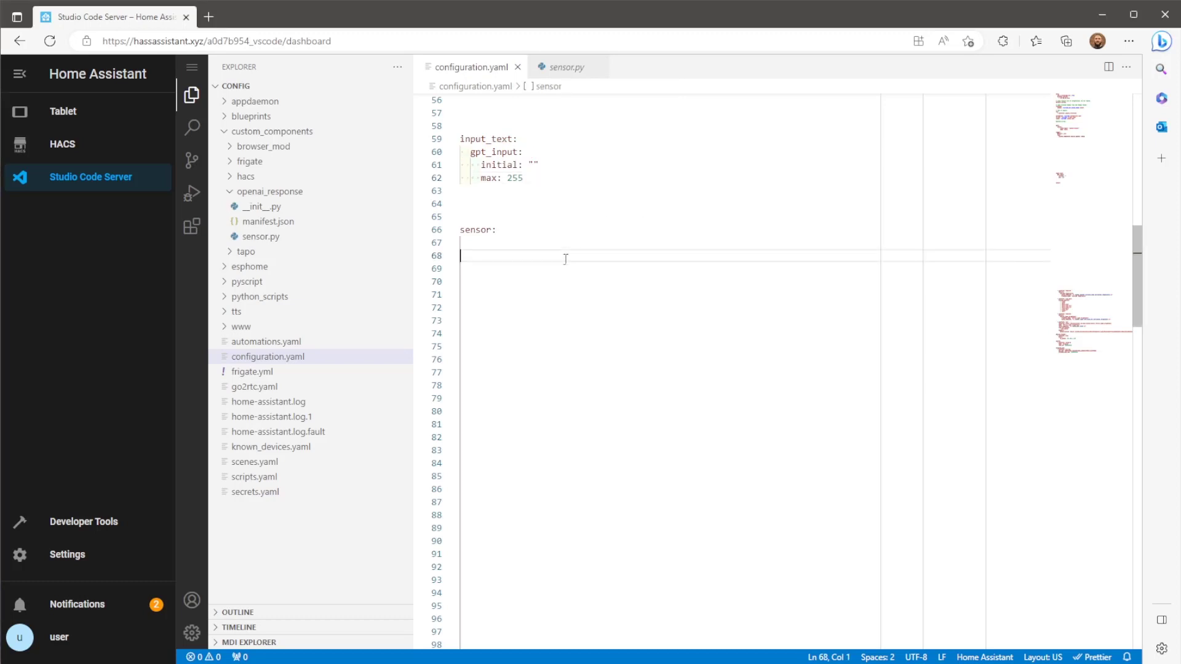
{"action": "type", "text": "- platform: openai_response"}
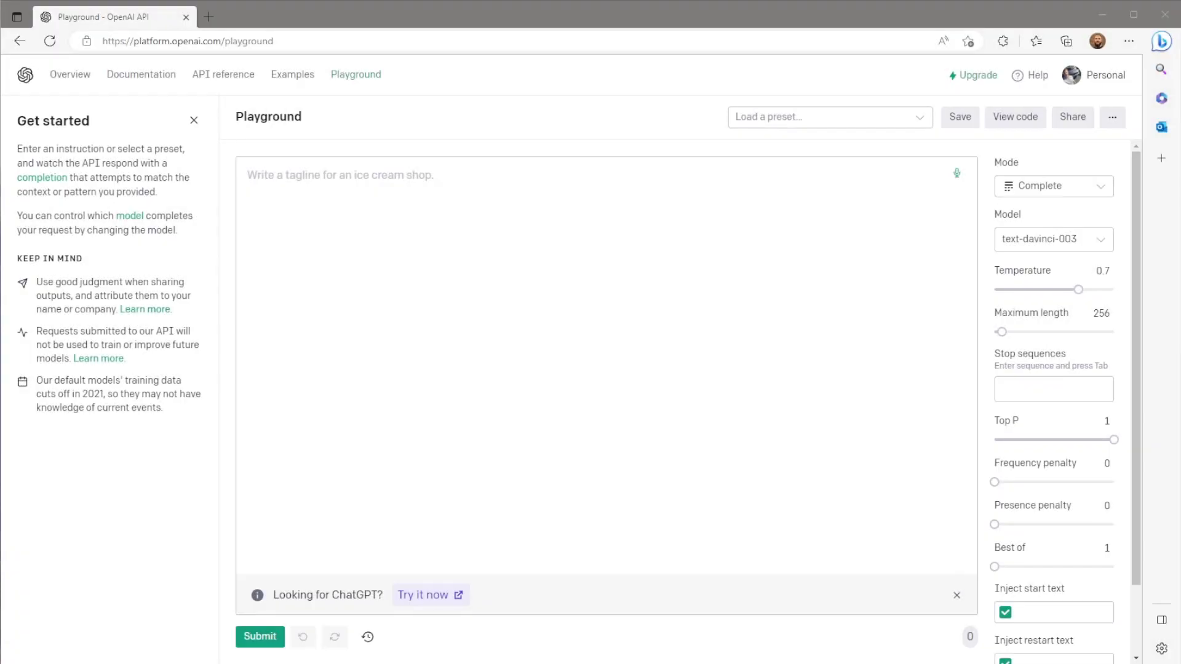
Step: Create a new OpenAI secret API key and copy it to the clipboard
{"action": "left_click", "coordinate": [1097, 75]}
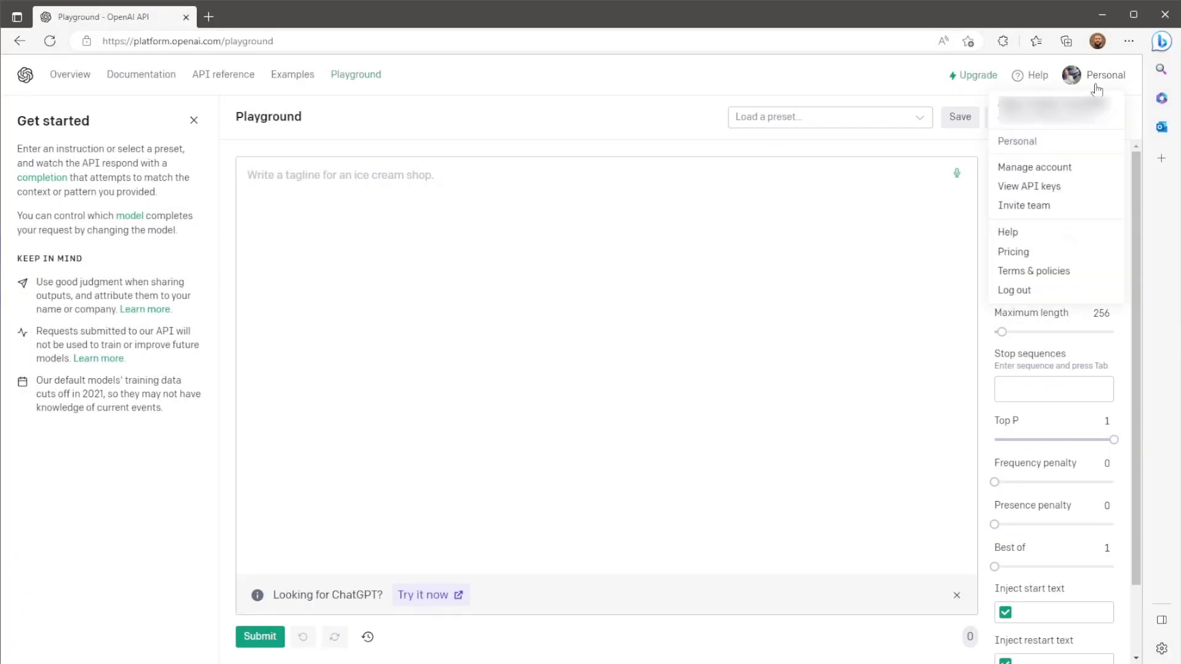
{"action": "left_click", "coordinate": [1029, 186]}
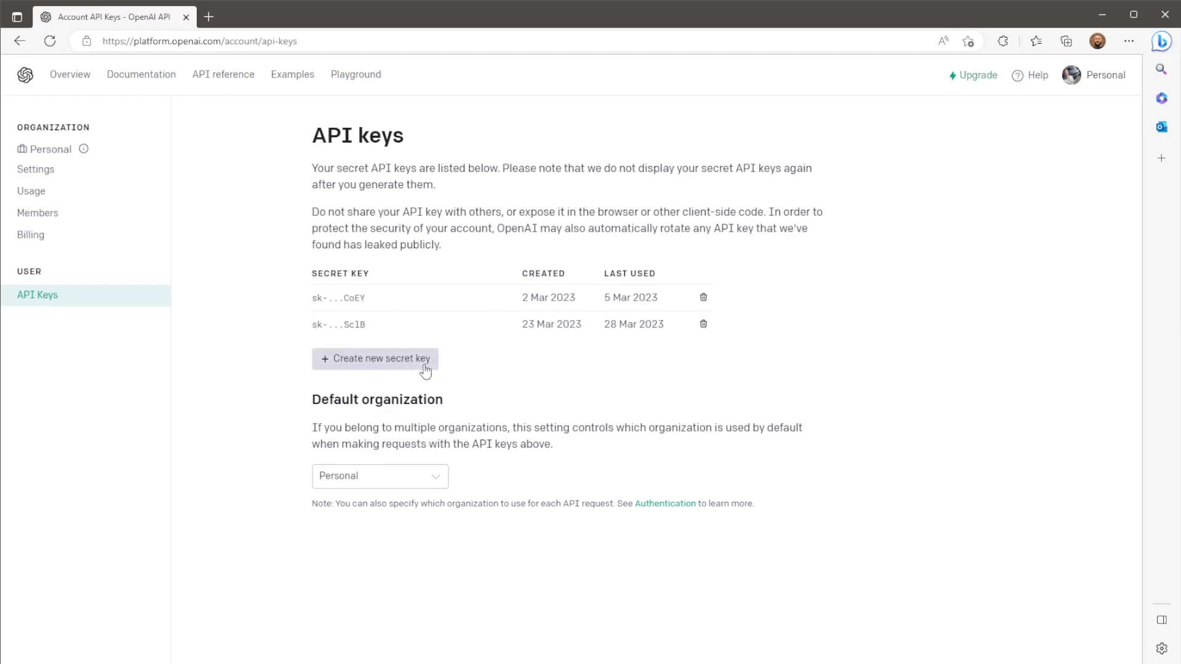
{"action": "left_click", "coordinate": [375, 359]}
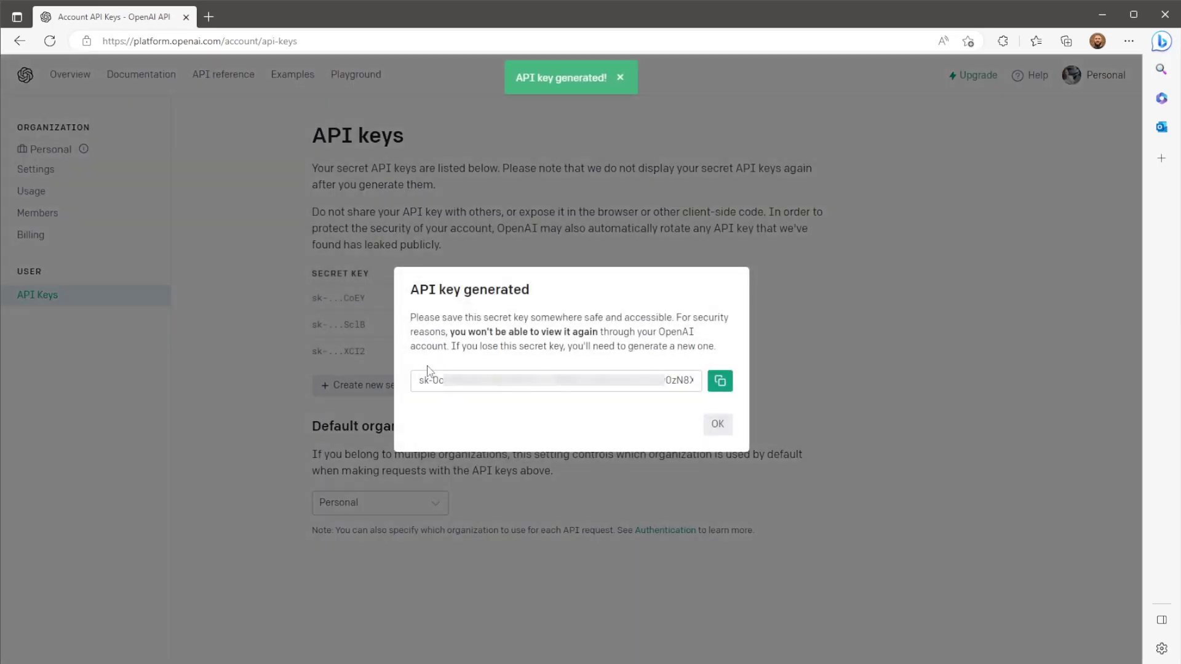
{"action": "left_click", "coordinate": [719, 380]}
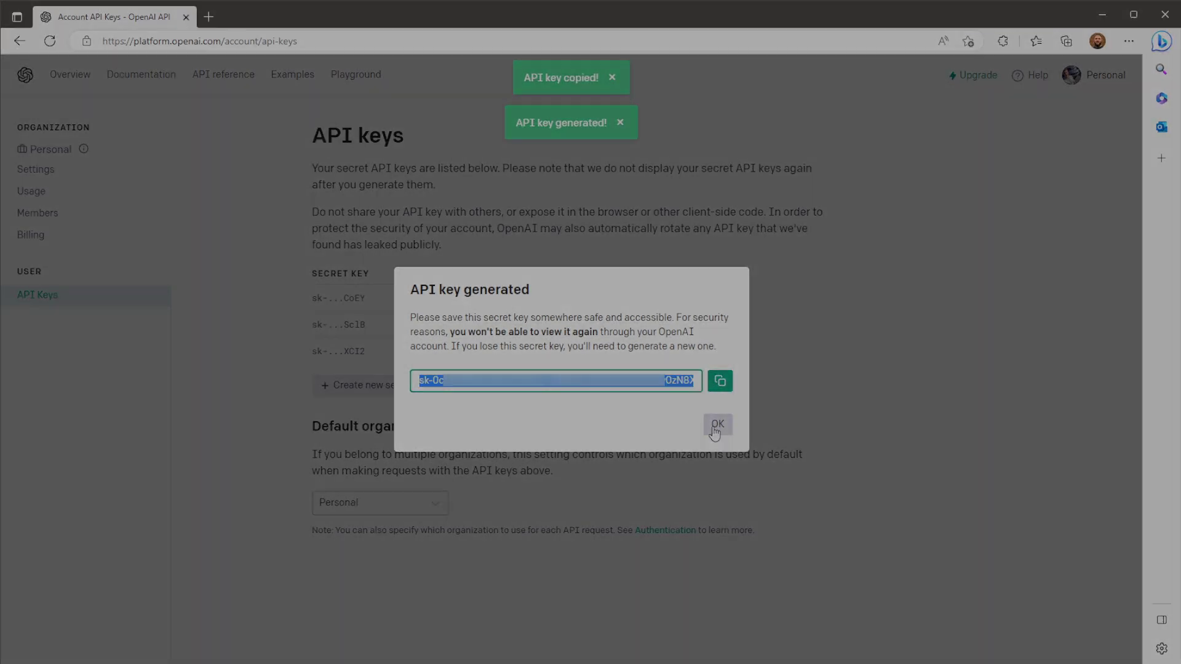
{"action": "left_click", "coordinate": [114, 17]}
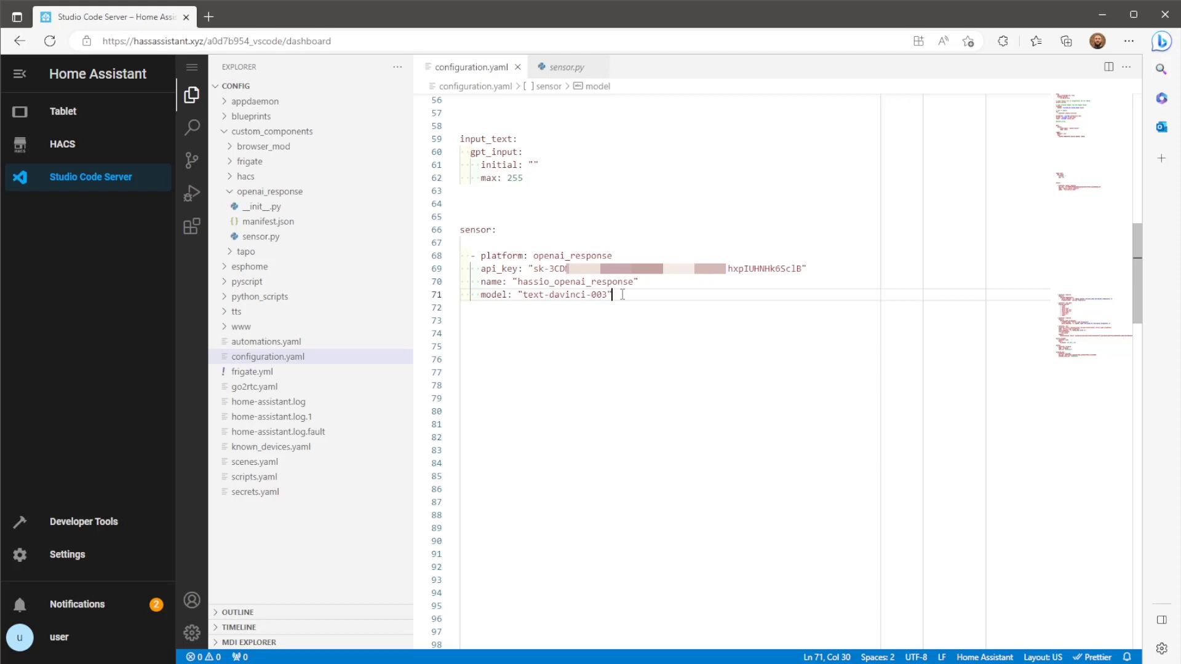
Step: Highlight the sensor name hassio_openai_response and model text-davinci-003 lines in configuration.yaml
{"action": "double_click", "coordinate": [574, 281]}
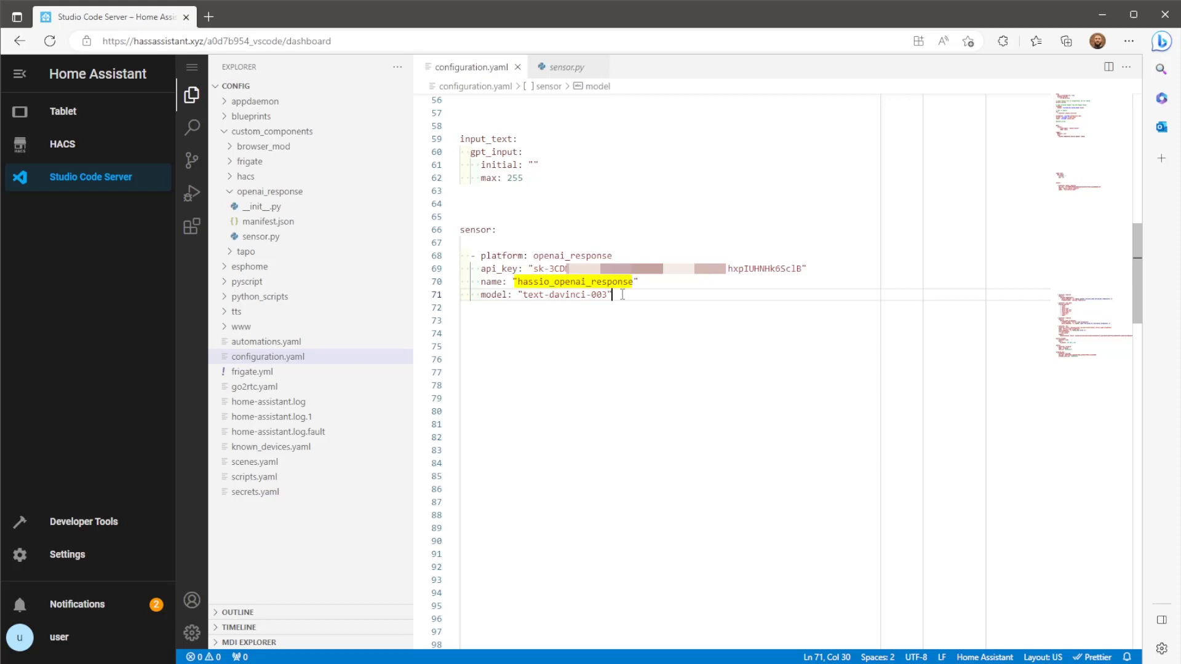
{"action": "double_click", "coordinate": [564, 295]}
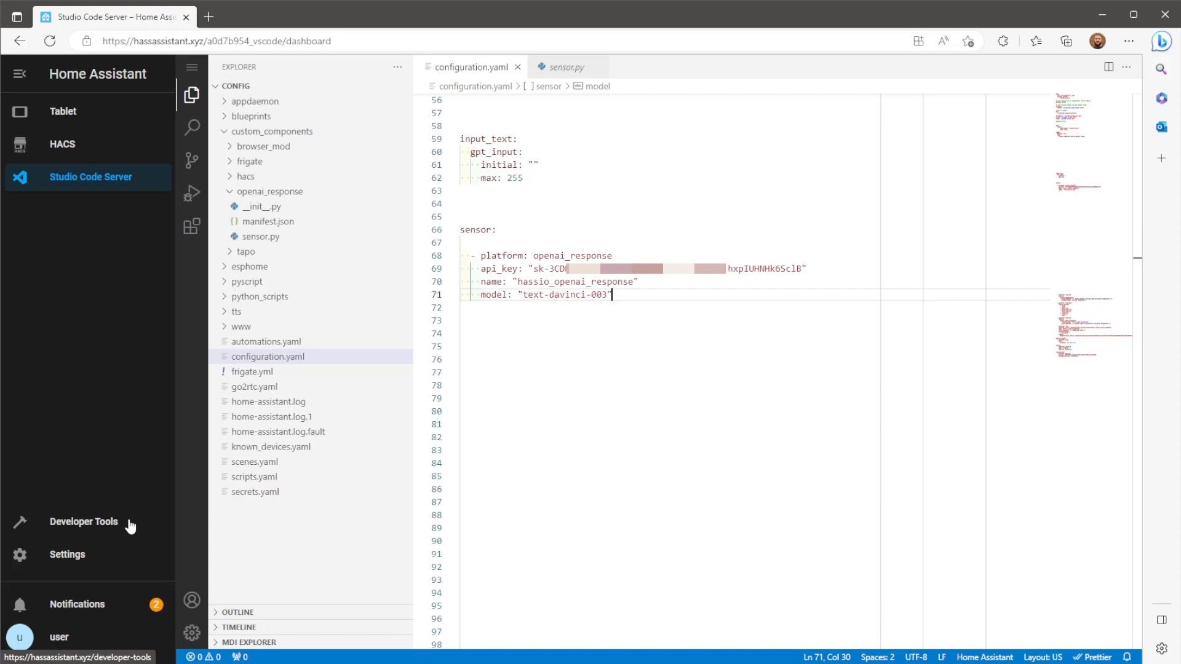
{"action": "left_click", "coordinate": [83, 521]}
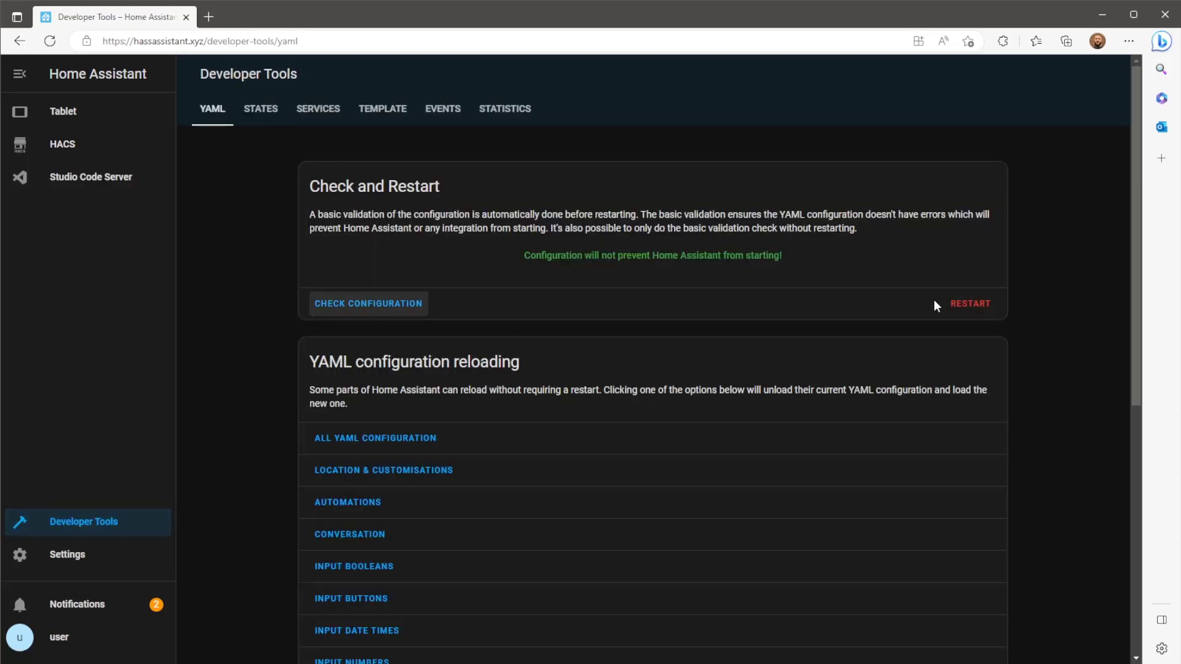
Step: Apply the new configuration through Developer Tools' restart options
{"action": "left_click", "coordinate": [970, 302]}
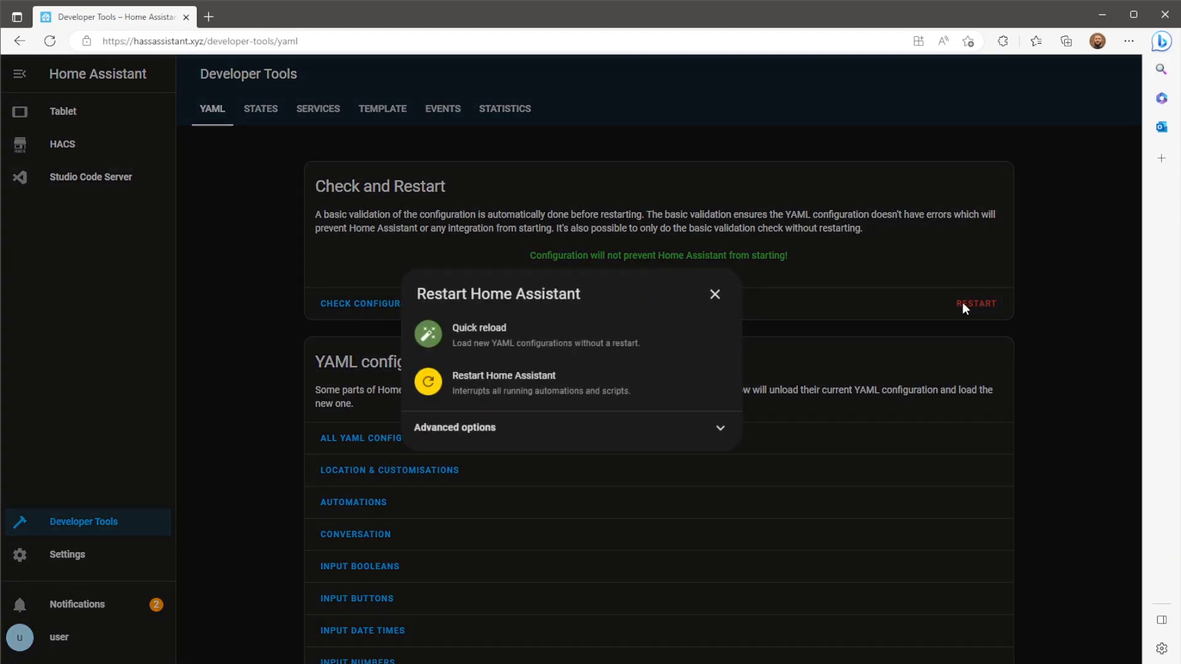
{"action": "left_click", "coordinate": [503, 382]}
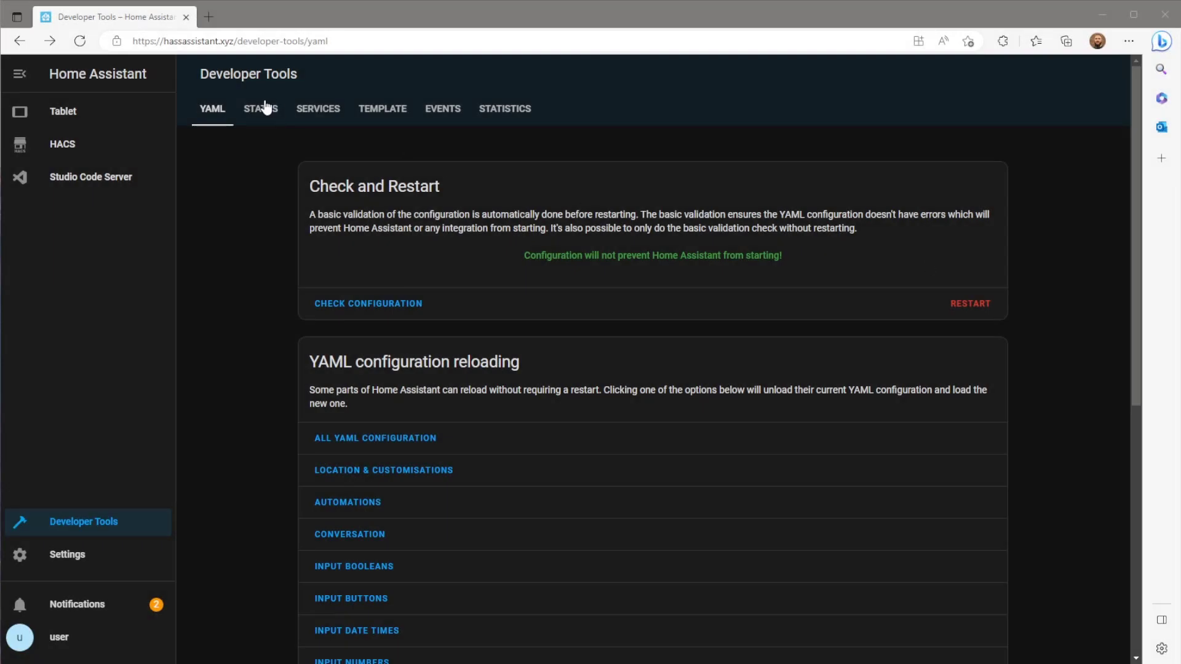
Step: Filter entity states by 'gpt' and 'open', then highlight the sensor's empty response_text attribute
{"action": "left_click", "coordinate": [259, 108]}
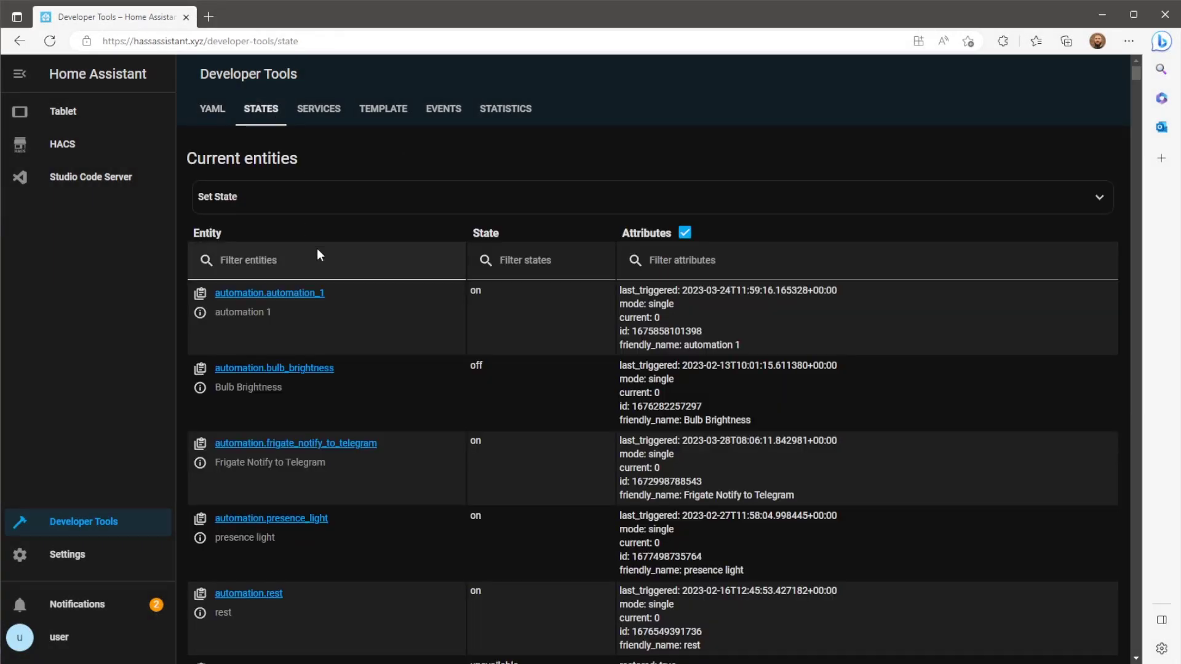
{"action": "left_click", "coordinate": [325, 260]}
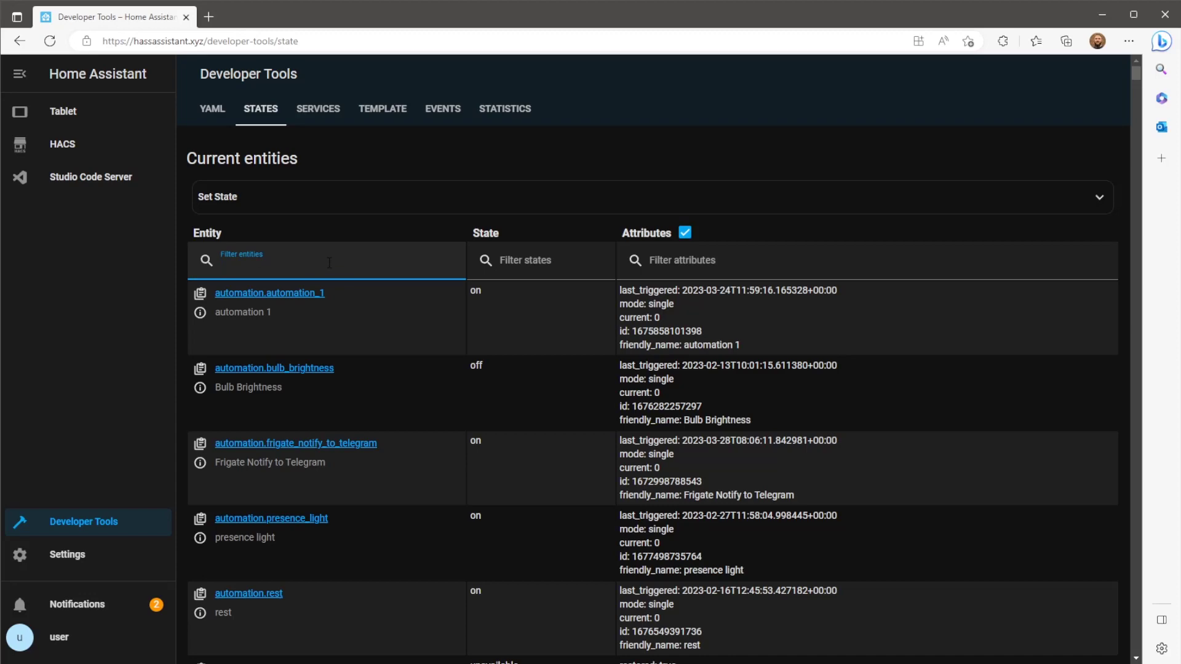
{"action": "type", "text": "gpt"}
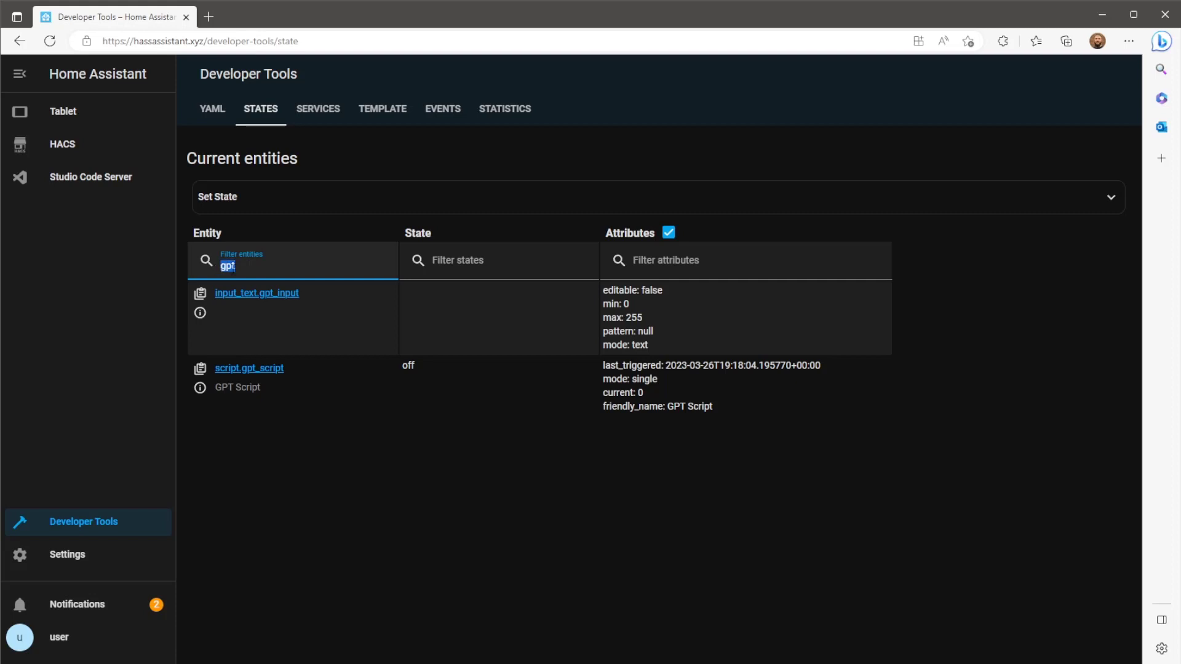
{"action": "mouse_move", "coordinate": [299, 283]}
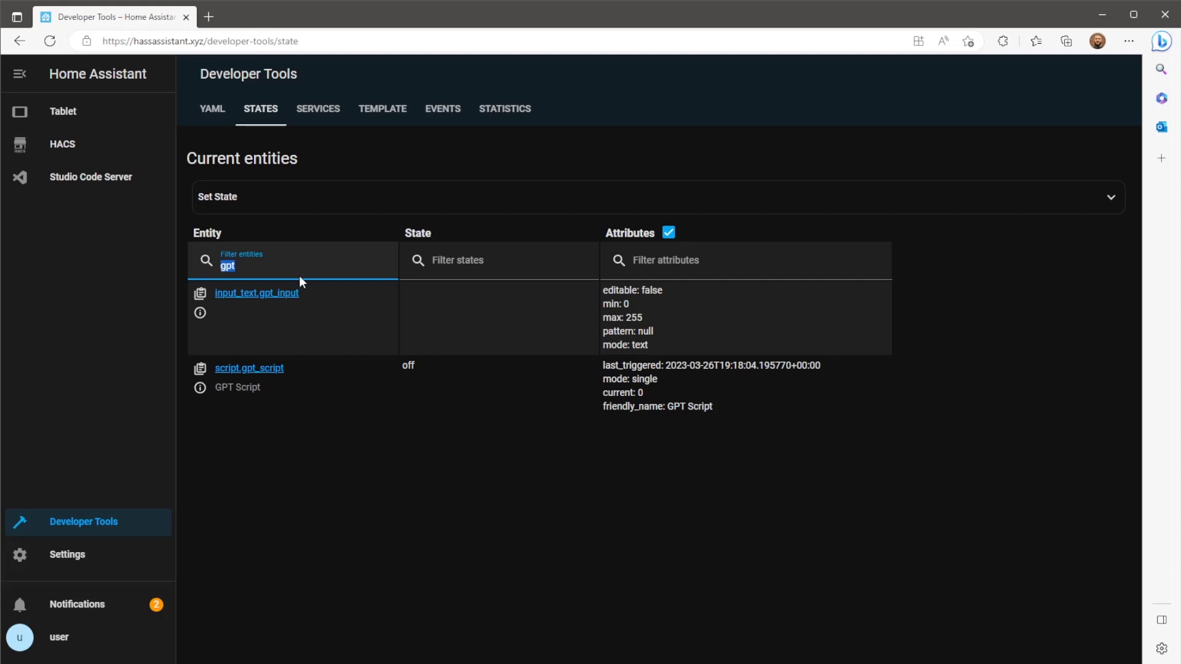
{"action": "type", "text": "open"}
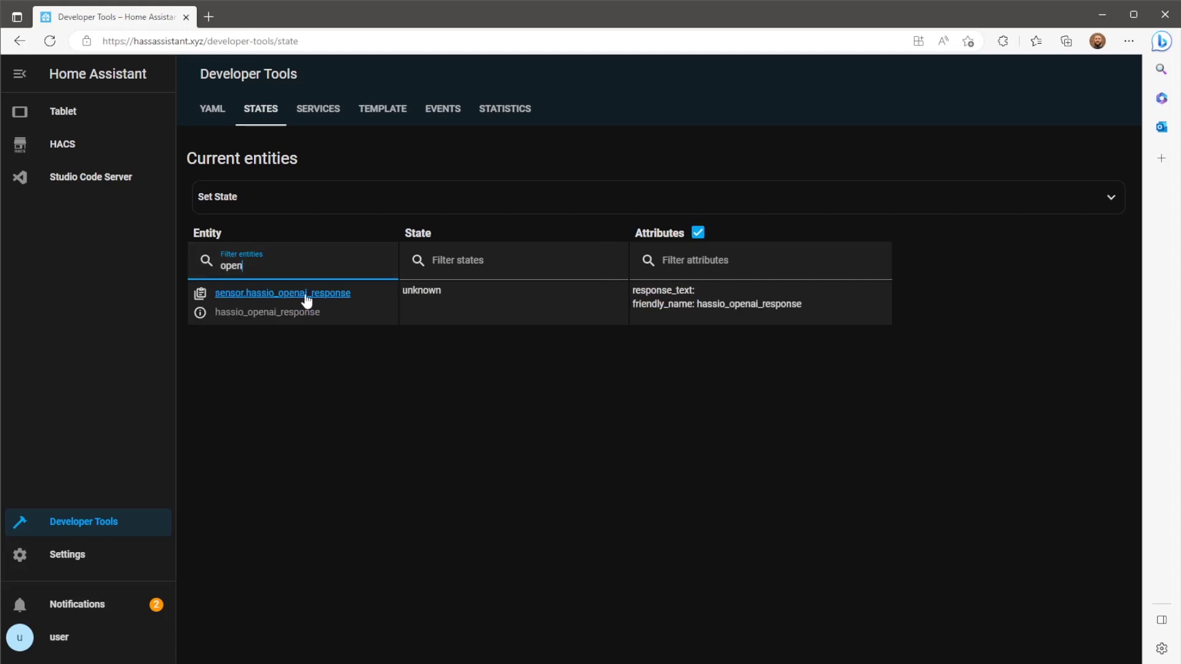
{"action": "mouse_move", "coordinate": [286, 301]}
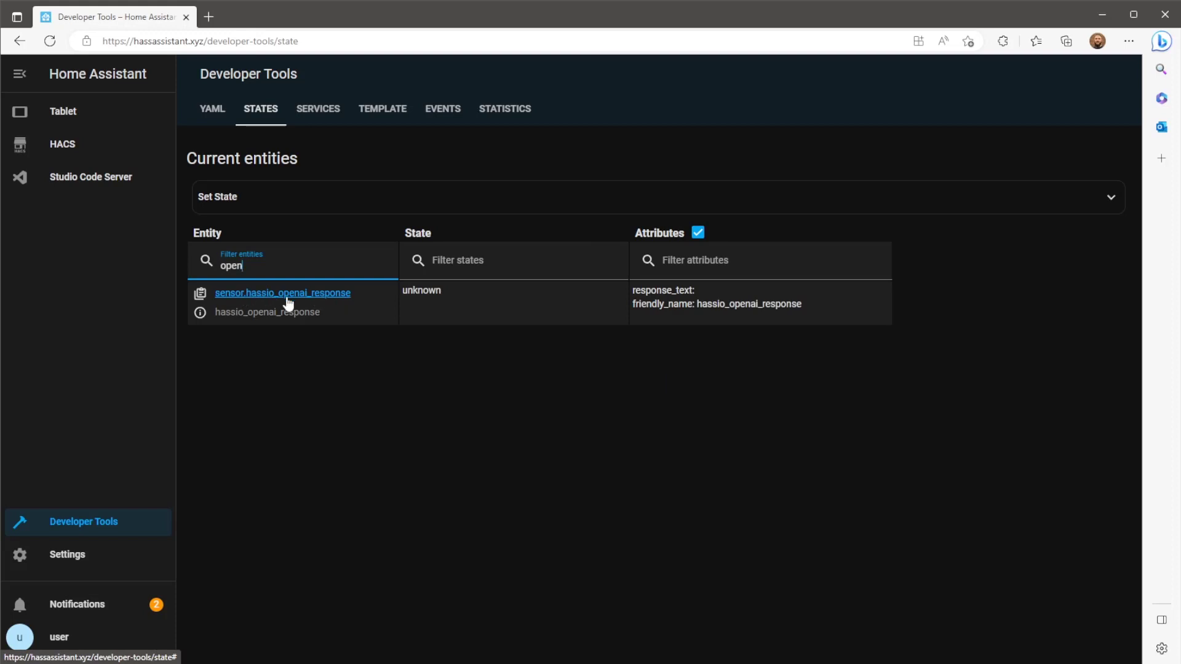
{"action": "mouse_move", "coordinate": [301, 303]}
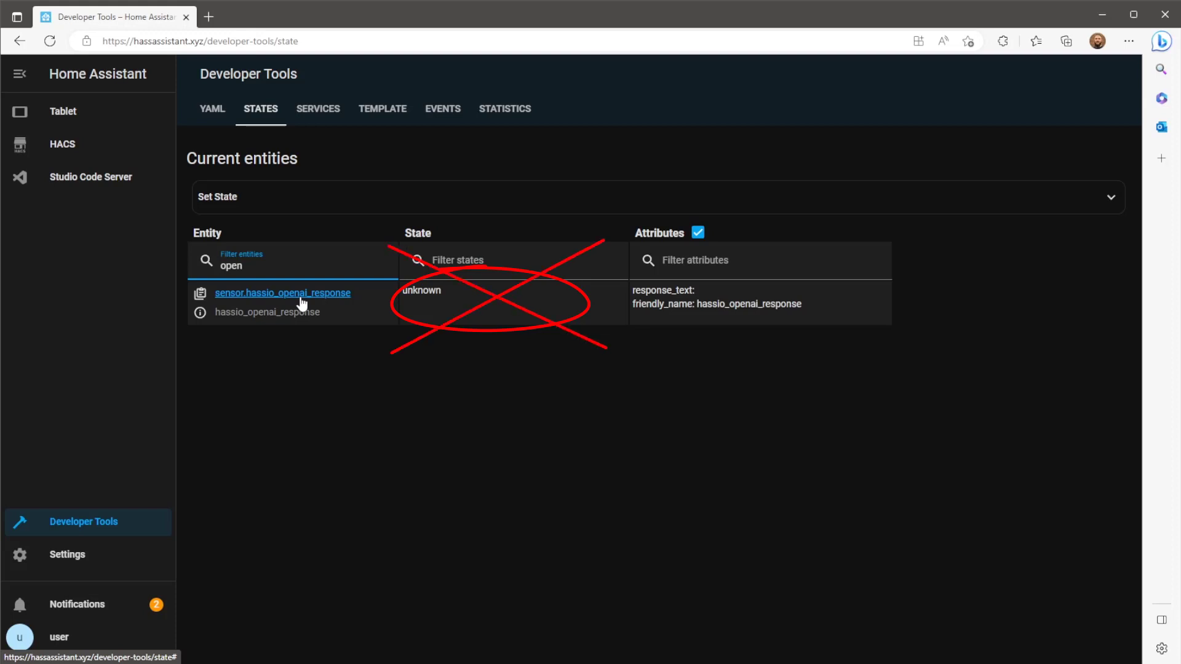
{"action": "mouse_move", "coordinate": [668, 303]}
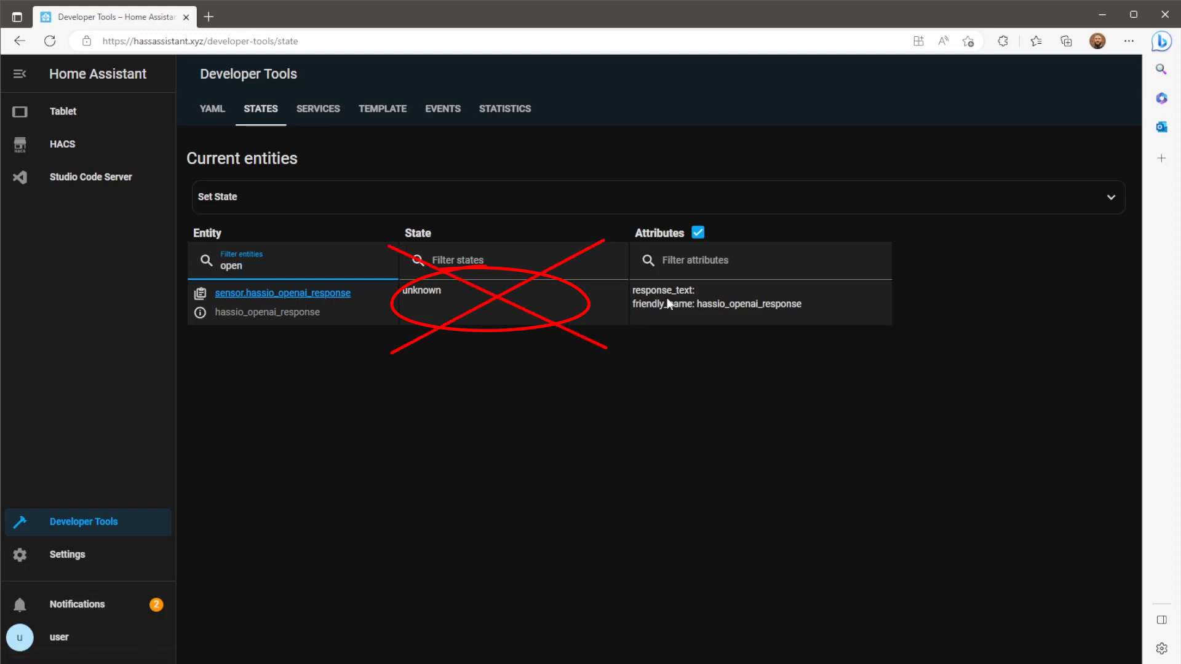
{"action": "double_click", "coordinate": [640, 290]}
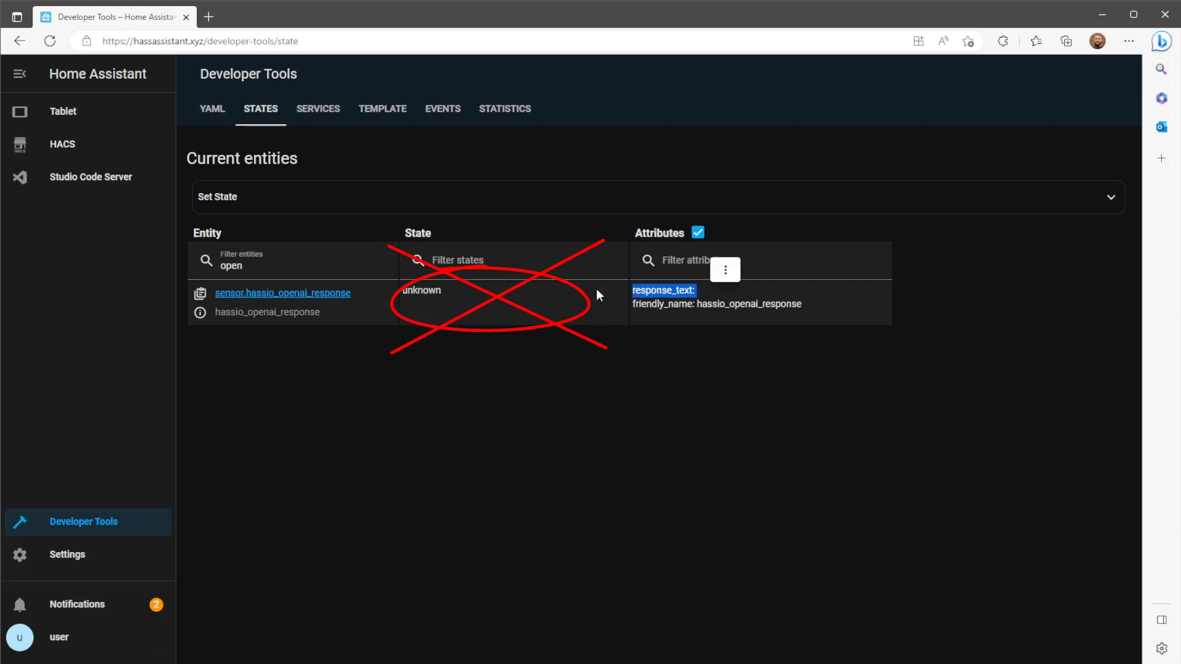
{"action": "mouse_move", "coordinate": [101, 122]}
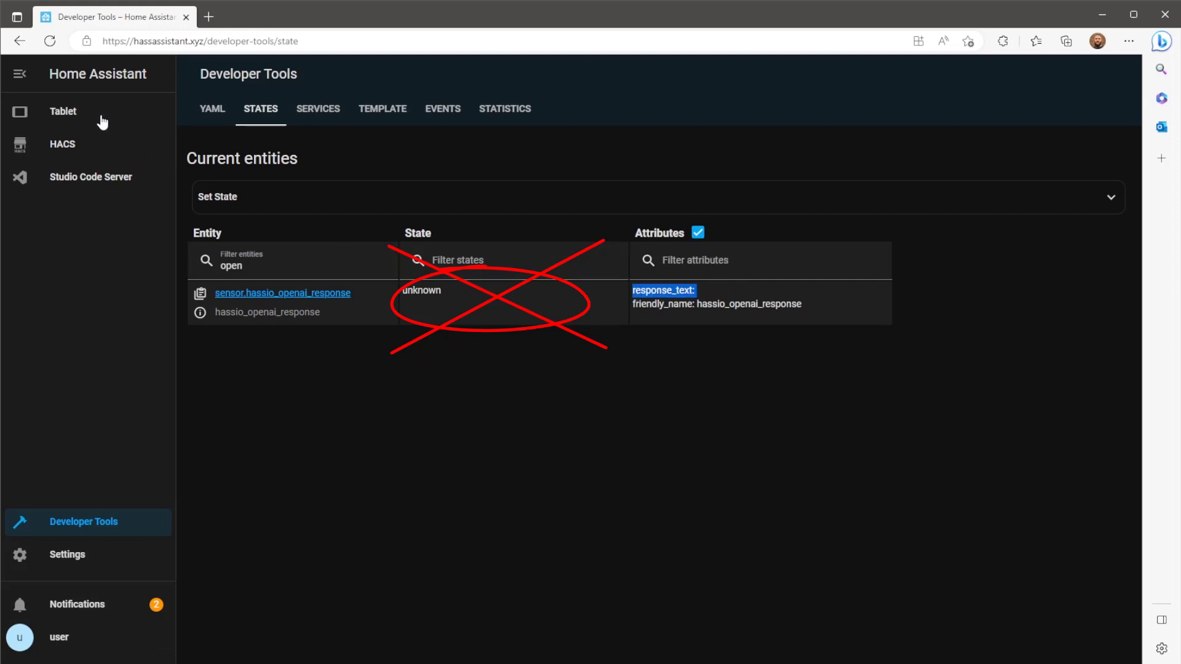
Step: Open the Tablet dashboard and put it into edit mode
{"action": "left_click", "coordinate": [63, 112]}
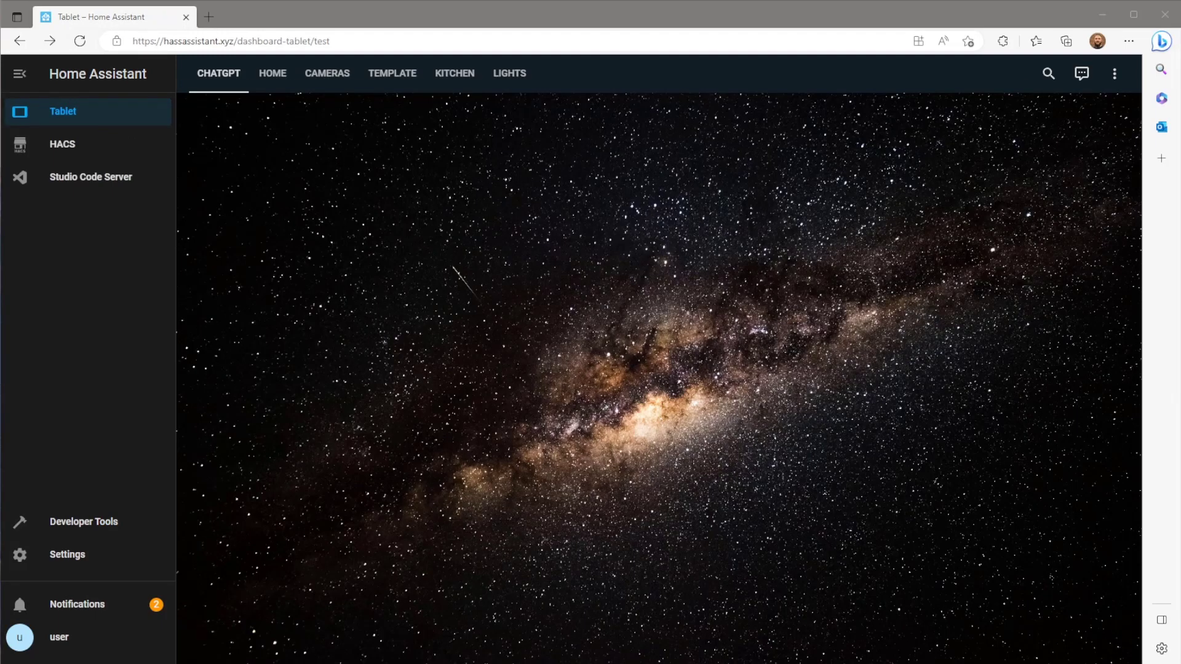
{"action": "left_click", "coordinate": [1114, 73]}
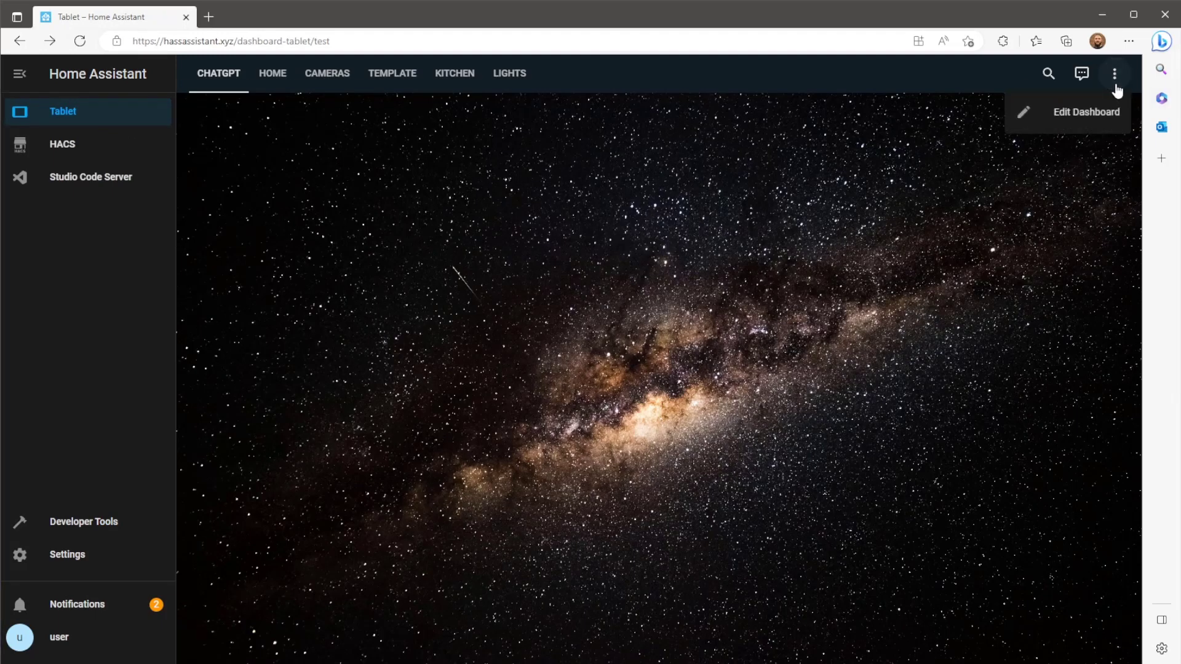
{"action": "left_click", "coordinate": [1085, 112]}
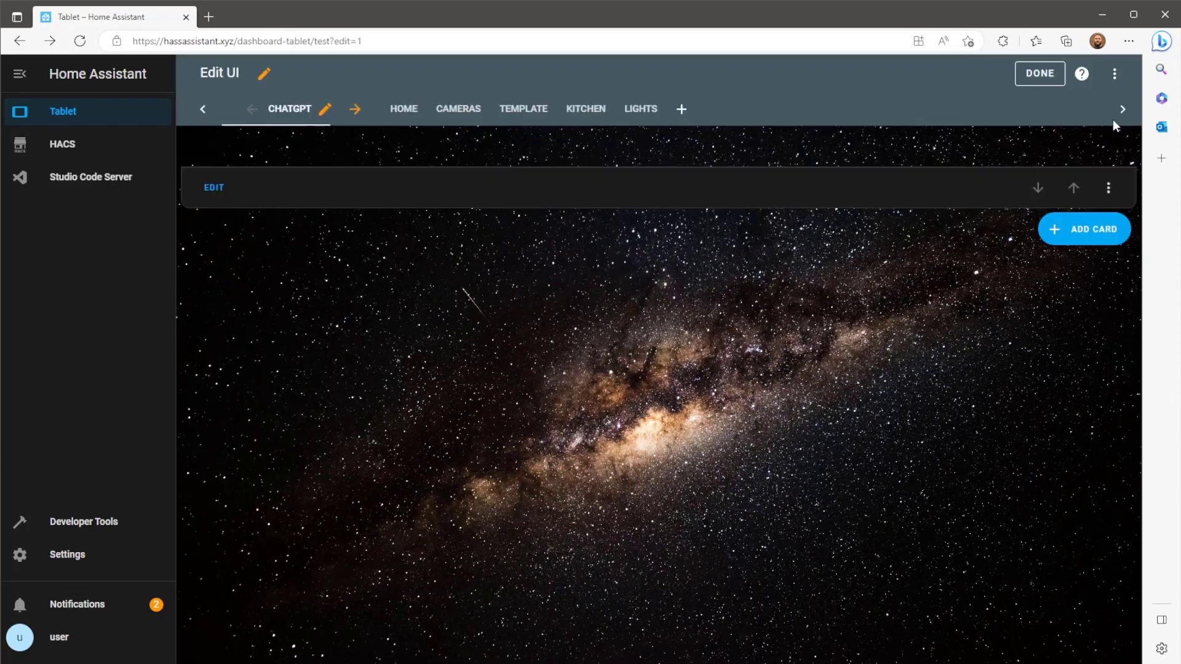
Step: Dismiss the ChatGPT view settings unchanged and start adding a card to the view
{"action": "left_click", "coordinate": [325, 109]}
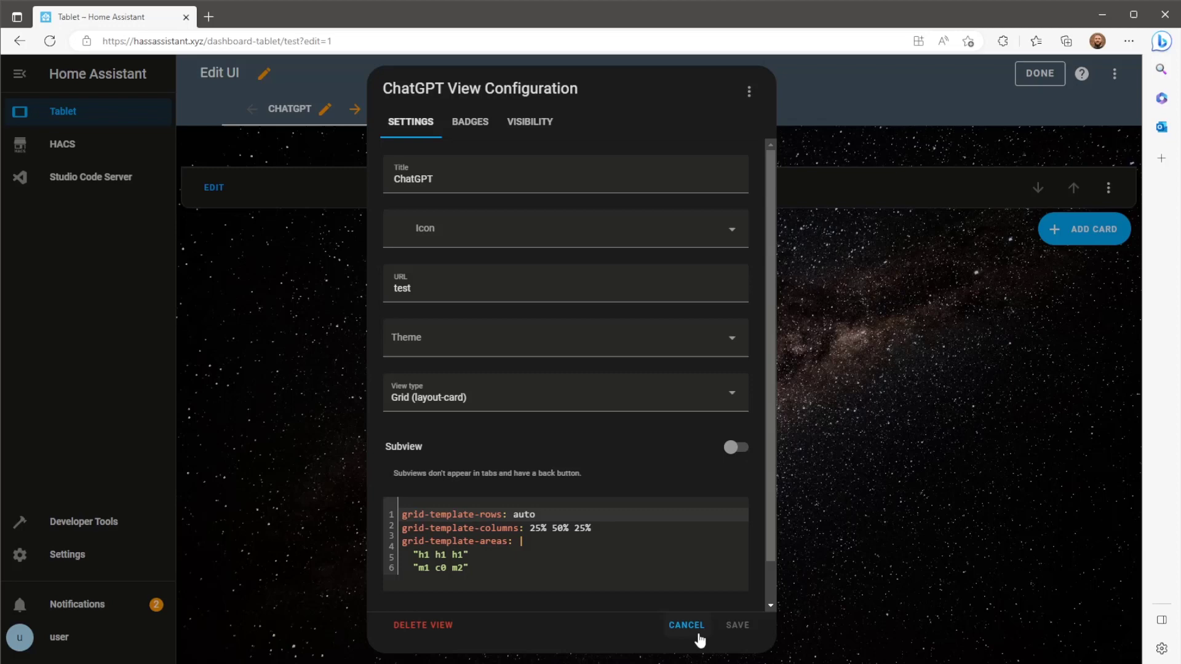
{"action": "left_click", "coordinate": [685, 625]}
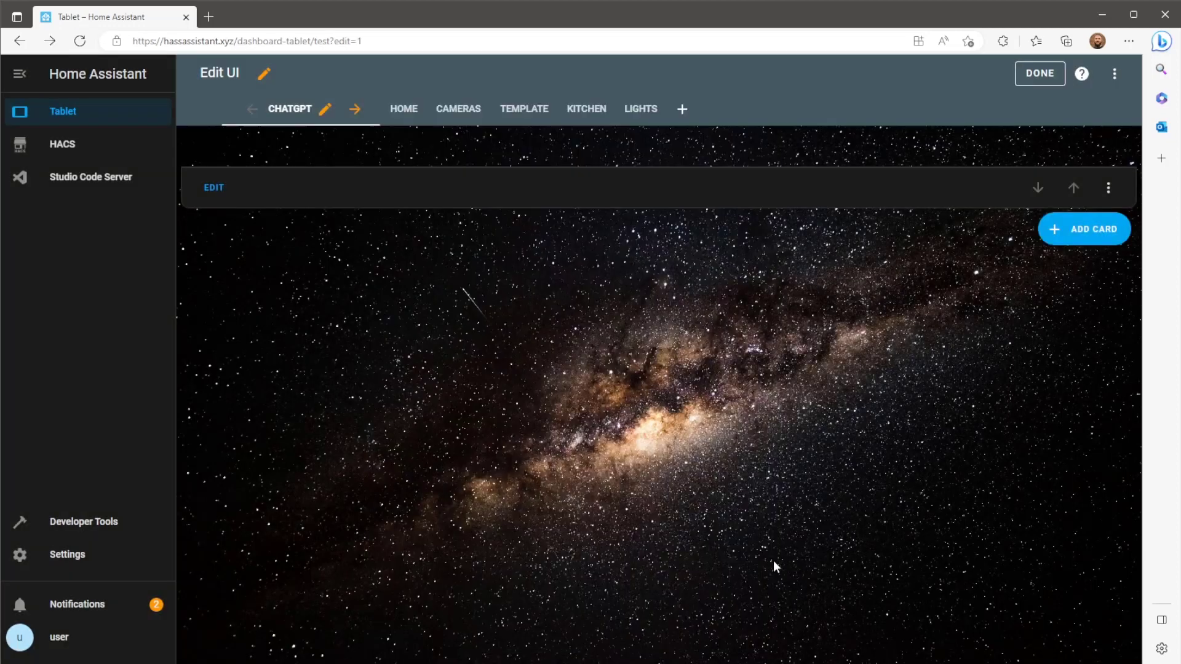
{"action": "left_click", "coordinate": [1083, 228]}
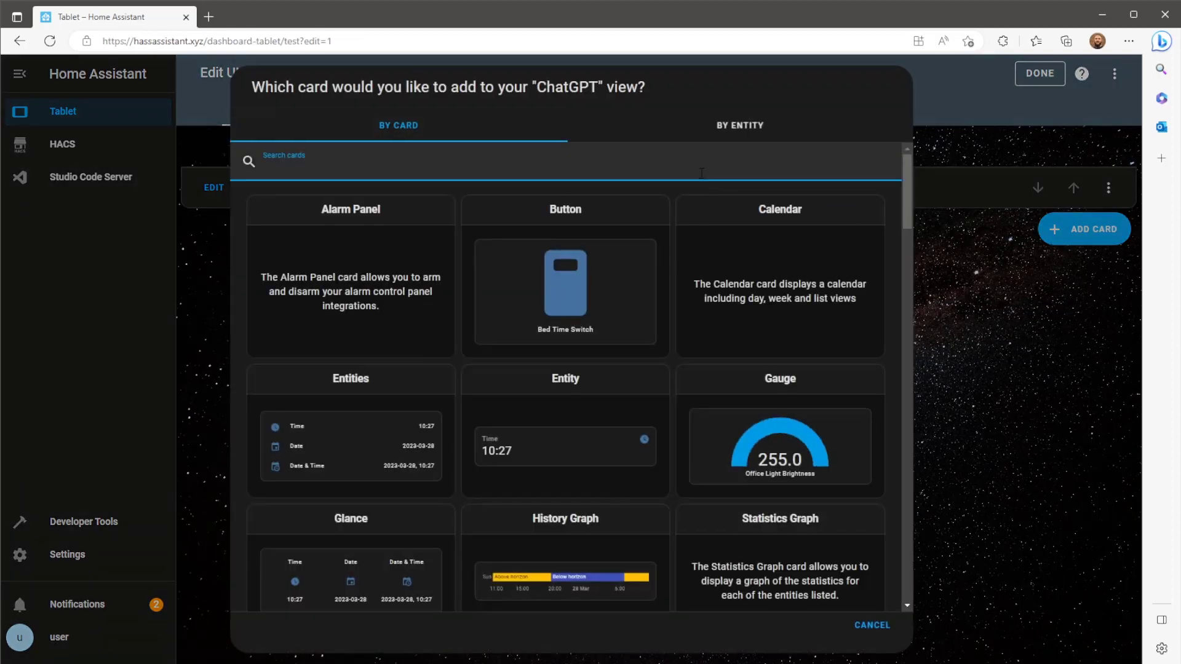
Step: Create a Grid card reduced to a single column
{"action": "type", "text": "grid"}
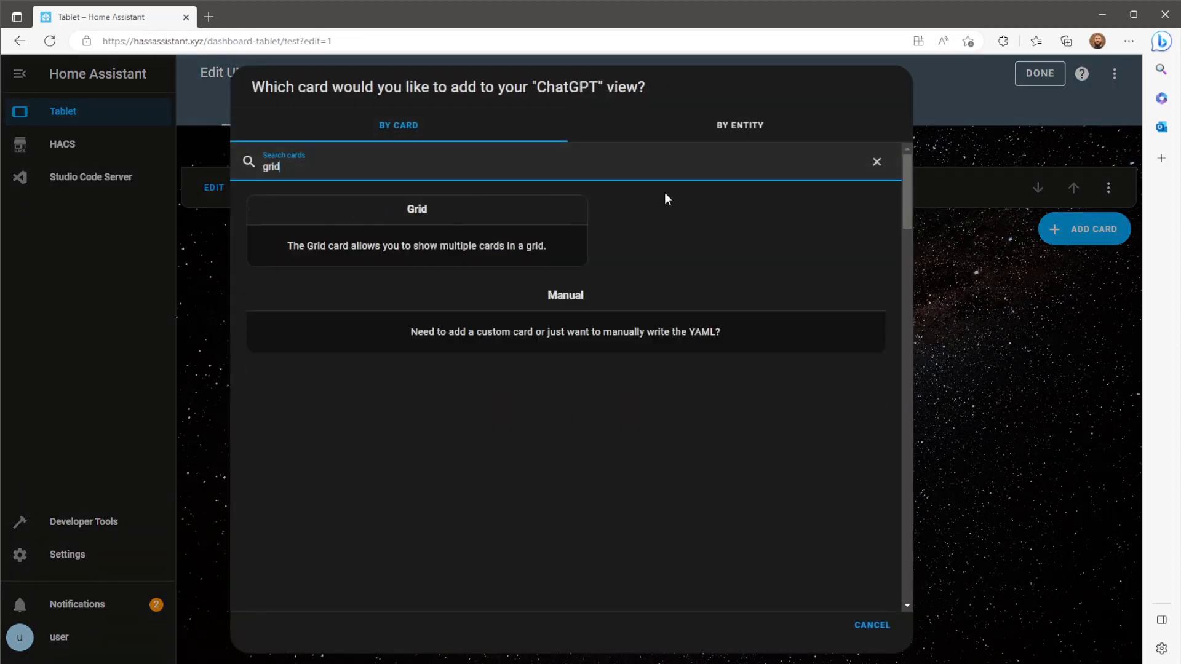
{"action": "left_click", "coordinate": [416, 209]}
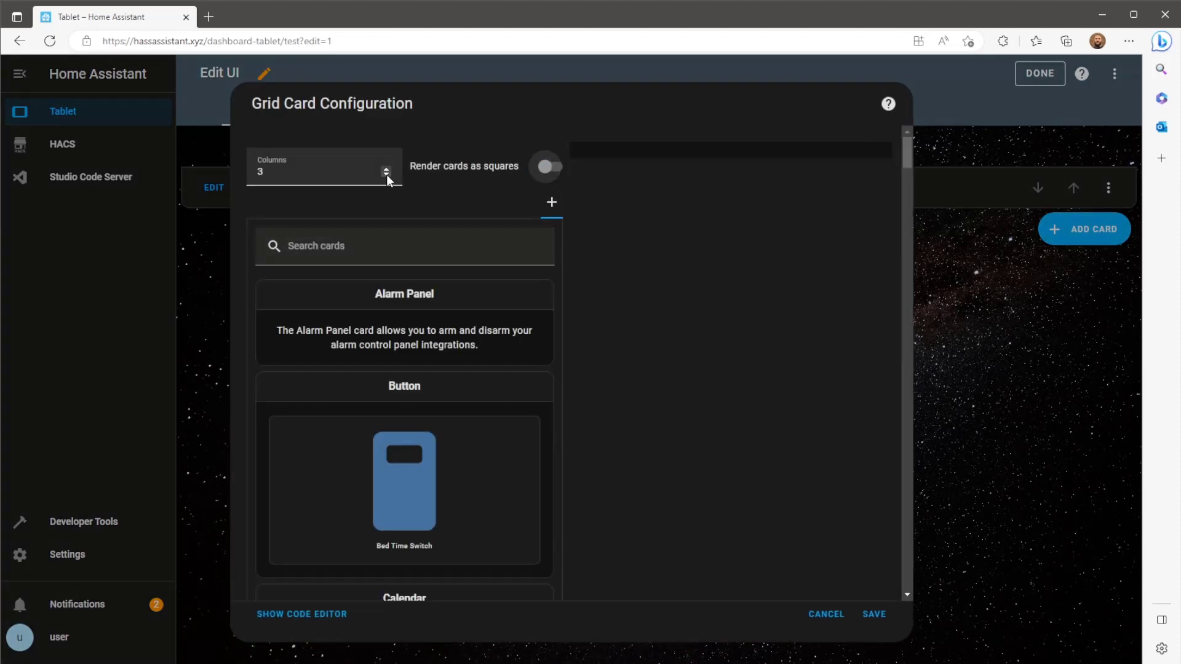
{"action": "left_click", "coordinate": [386, 177]}
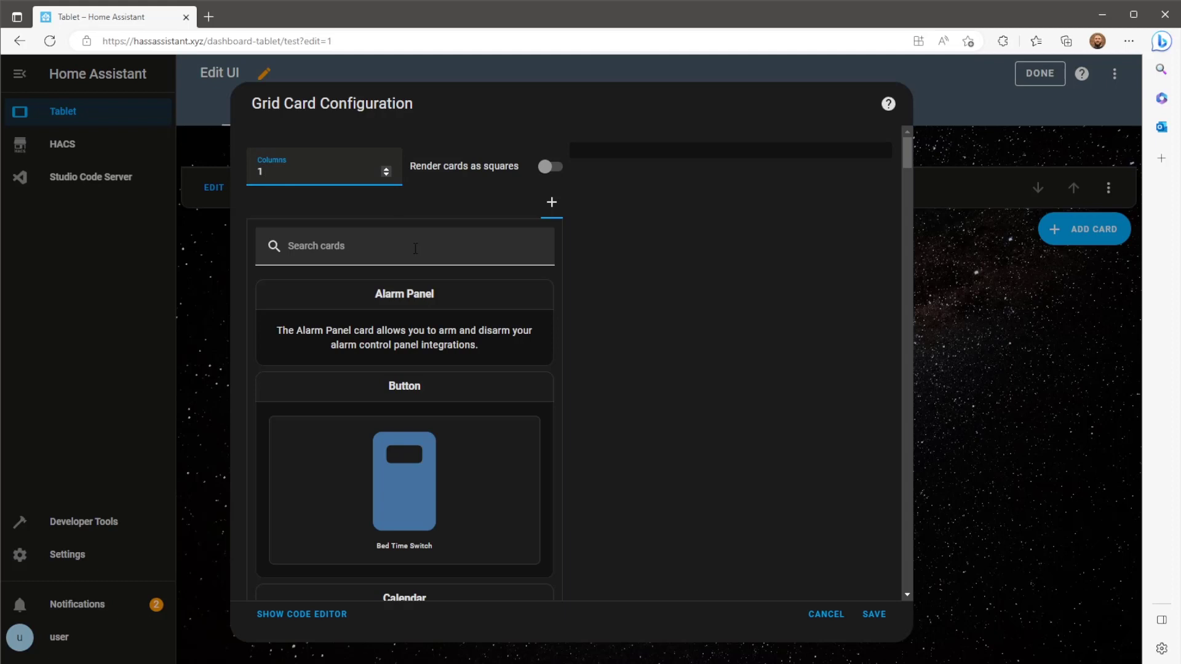
Step: Add an Entities card showing only gpt input, removing the Date & Time and Date entities
{"action": "type", "text": "ent"}
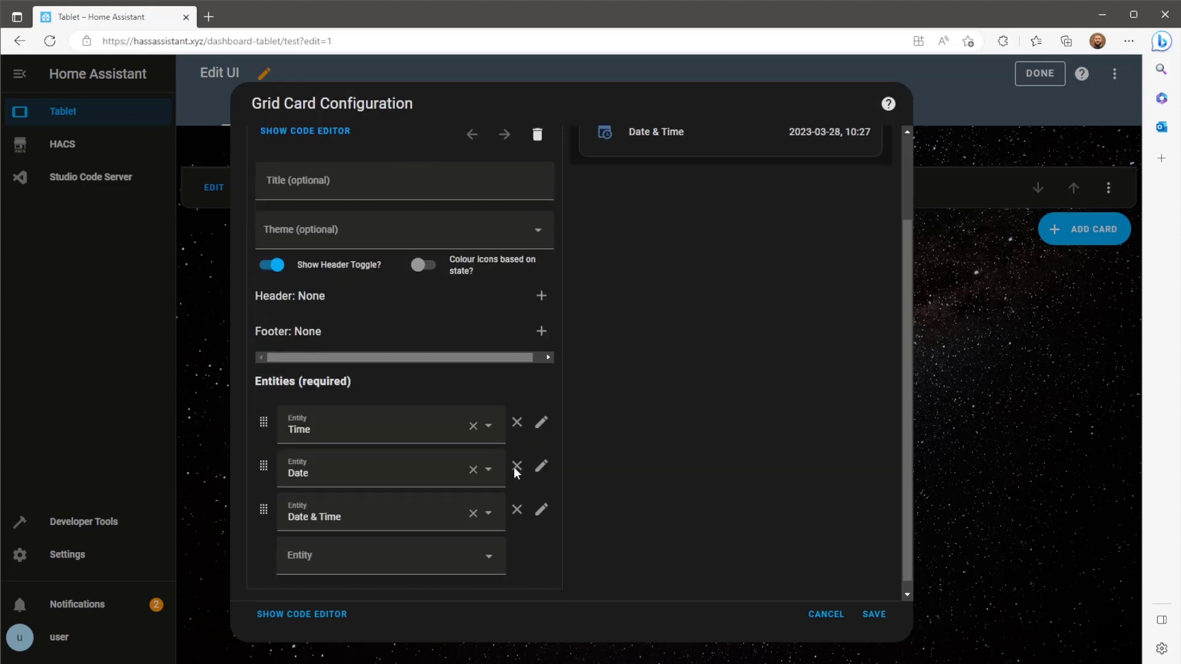
{"action": "left_click", "coordinate": [517, 510]}
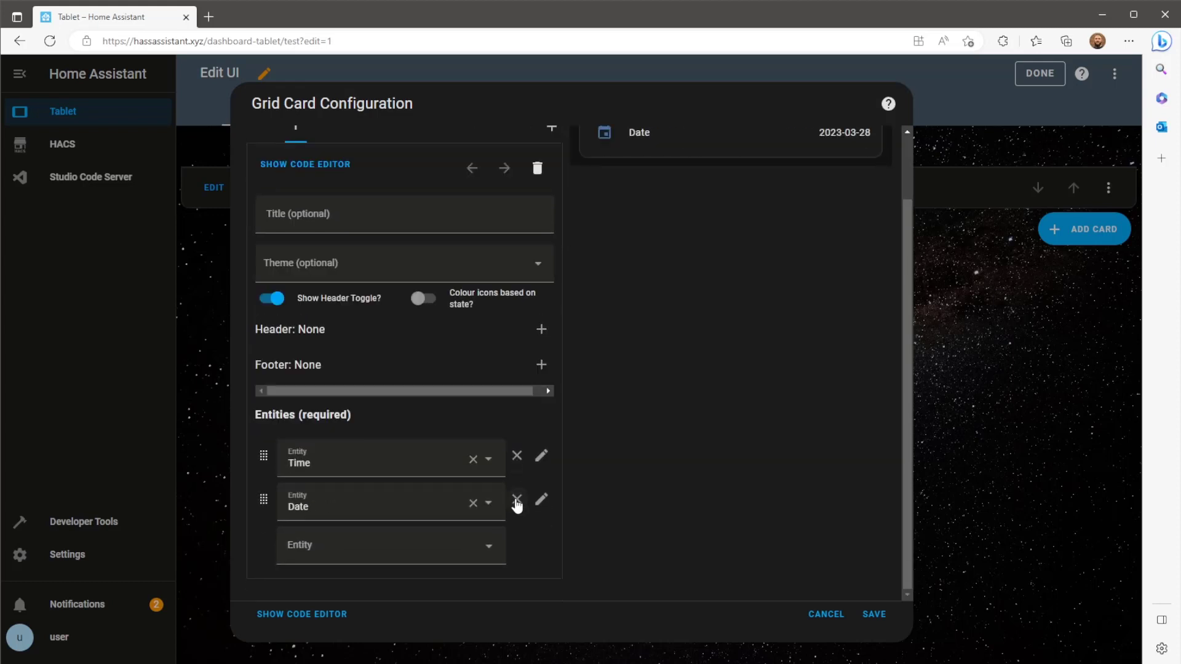
{"action": "left_click", "coordinate": [390, 544]}
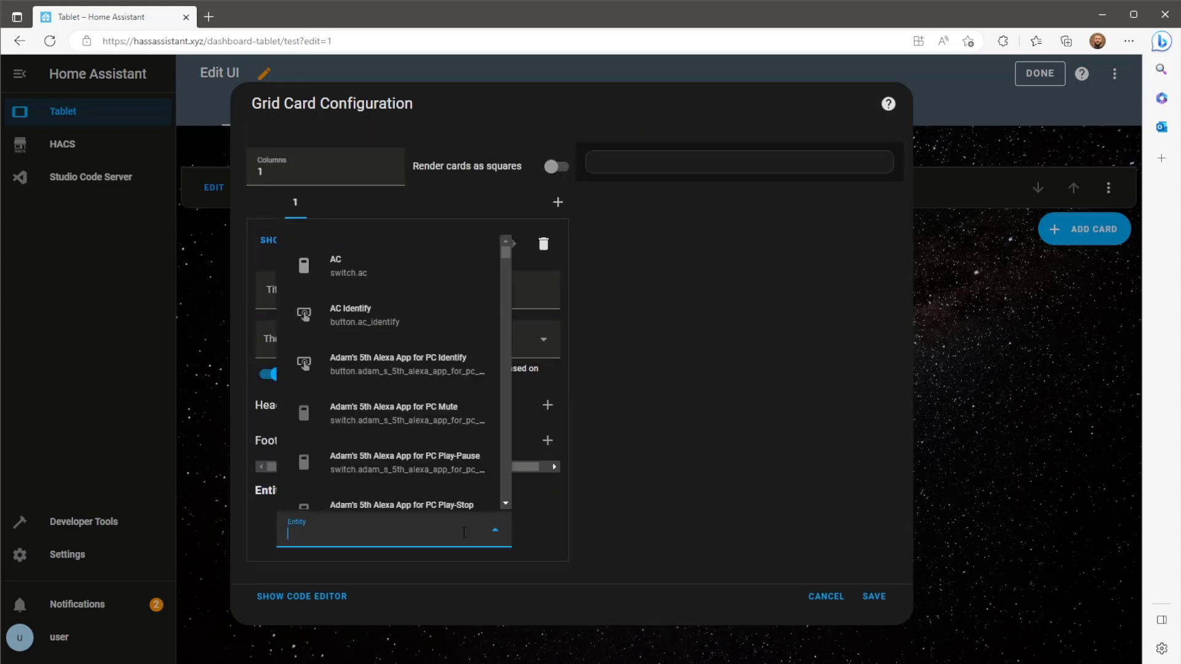
{"action": "type", "text": "gpt"}
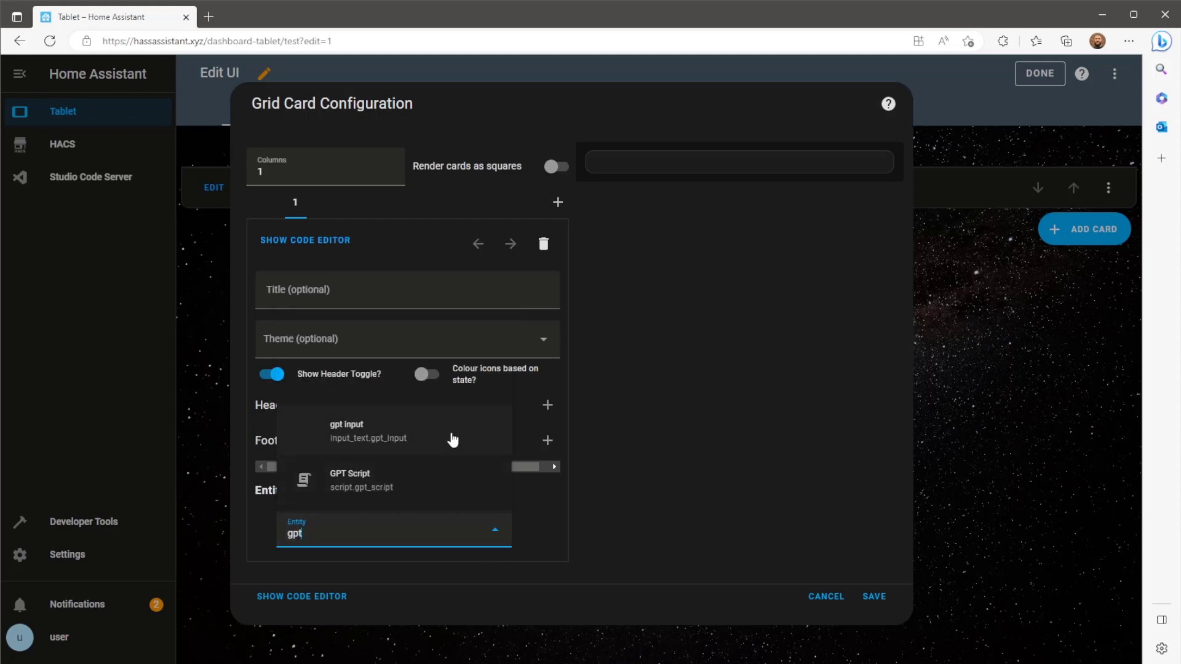
{"action": "left_click", "coordinate": [346, 429]}
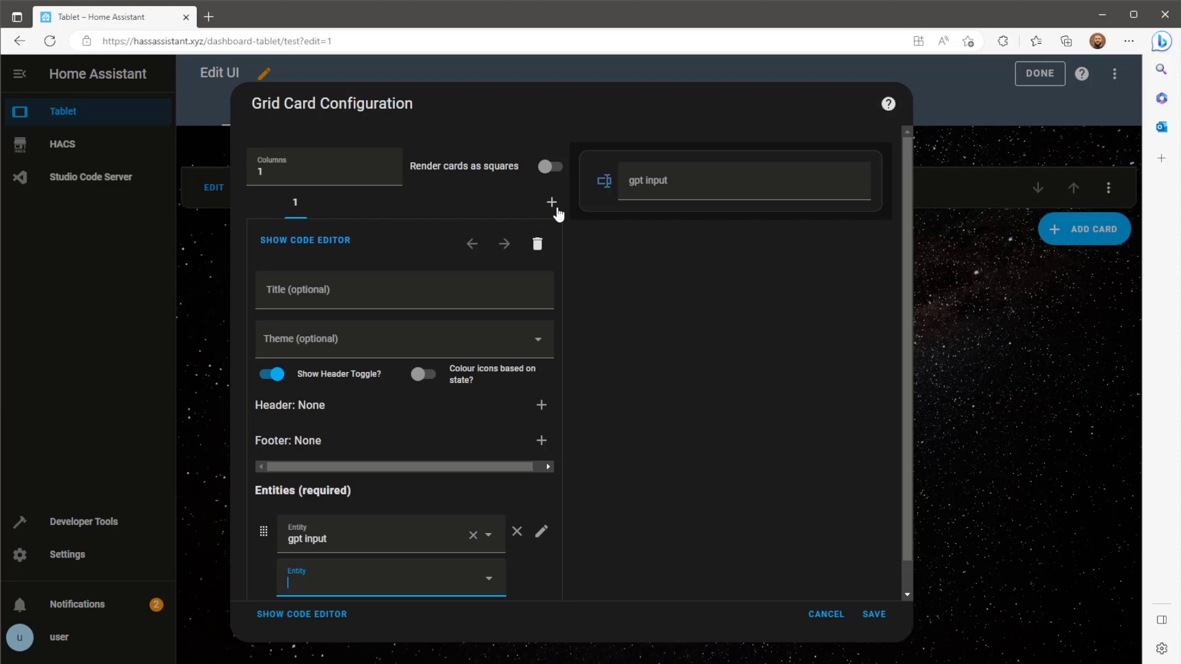
{"action": "left_click", "coordinate": [551, 202]}
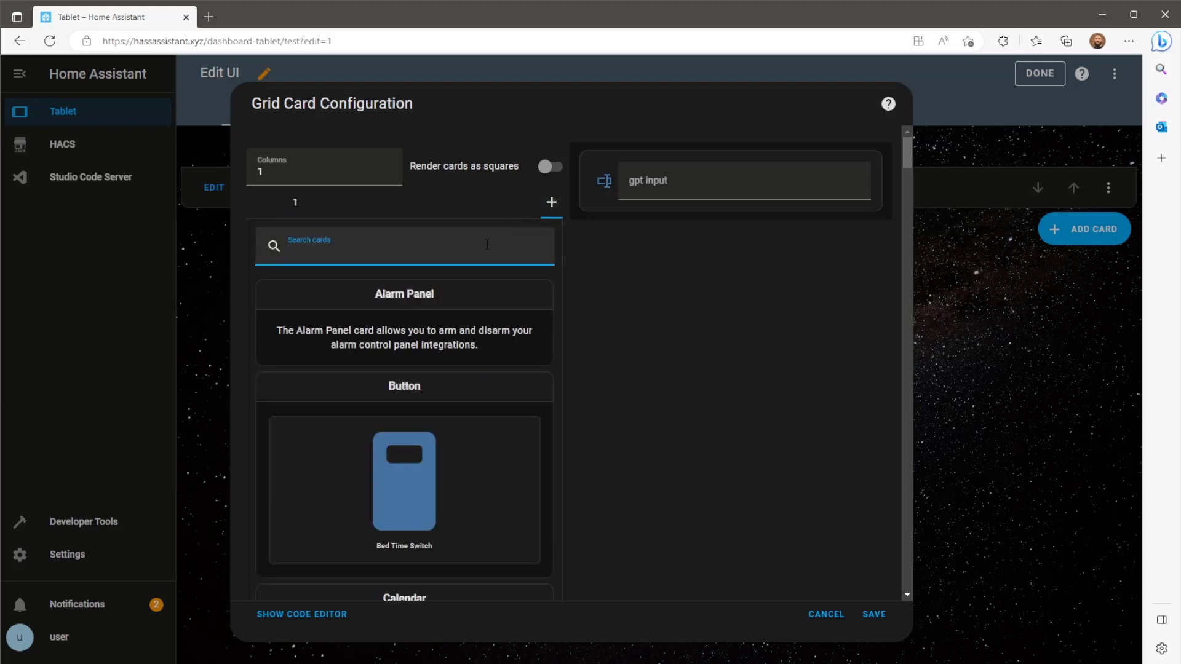
Step: Choose a Markdown card and select its sample content to replace with the OpenAI response template
{"action": "type", "text": "mark"}
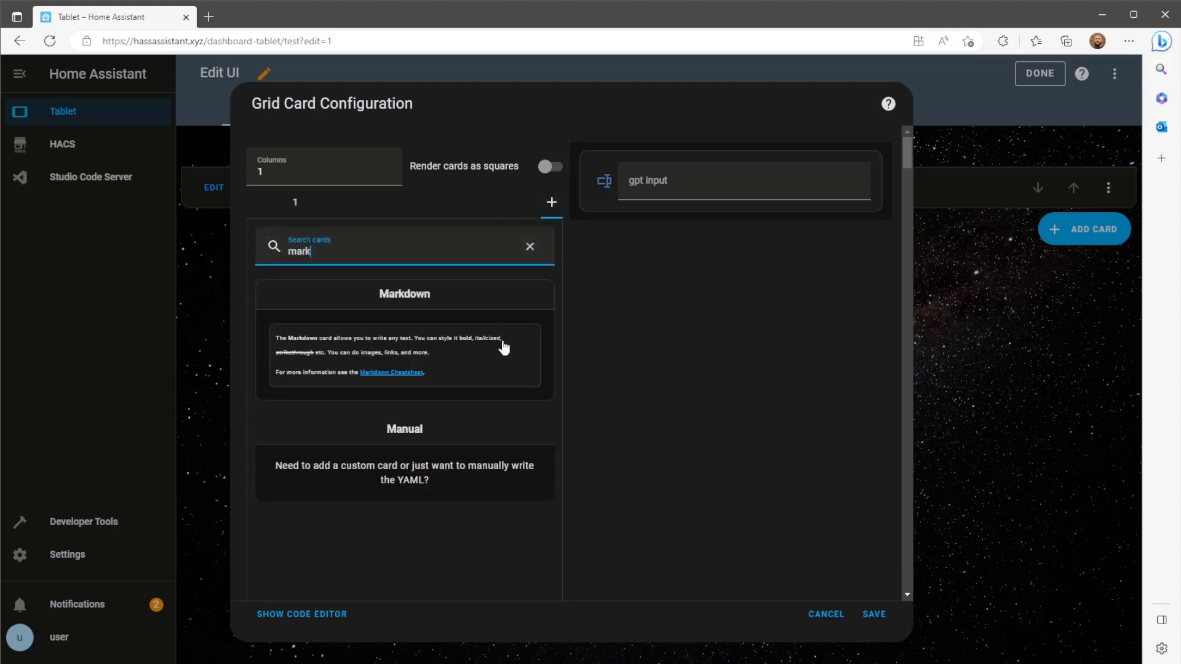
{"action": "left_click", "coordinate": [405, 294]}
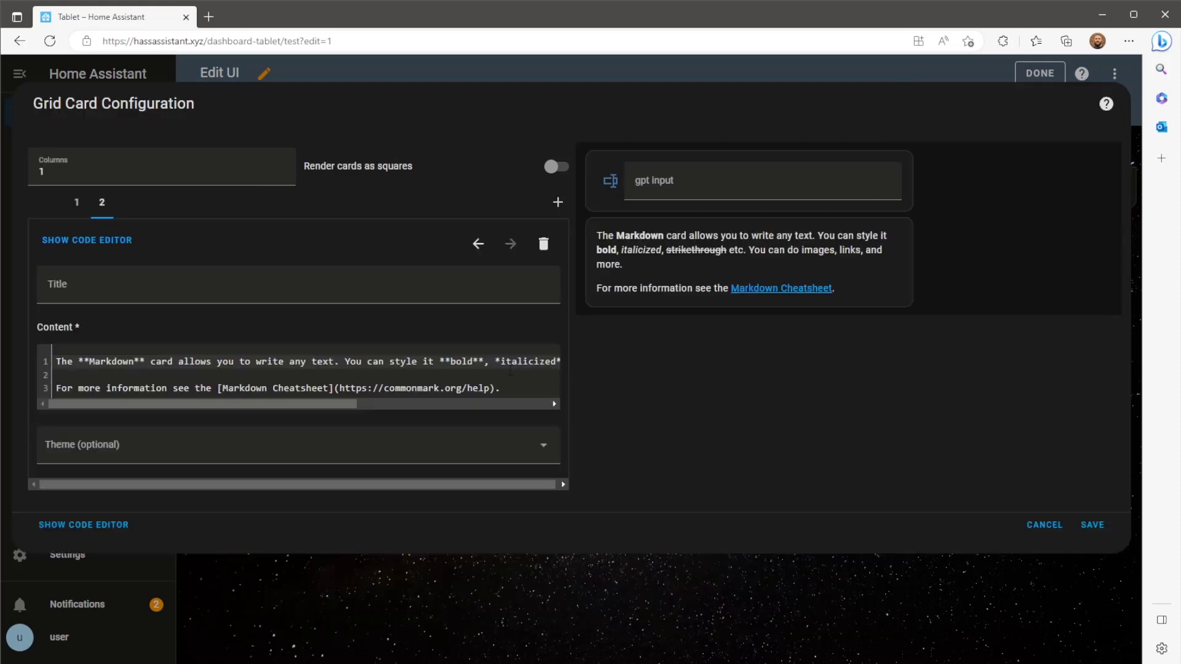
{"action": "triple_click", "coordinate": [302, 375]}
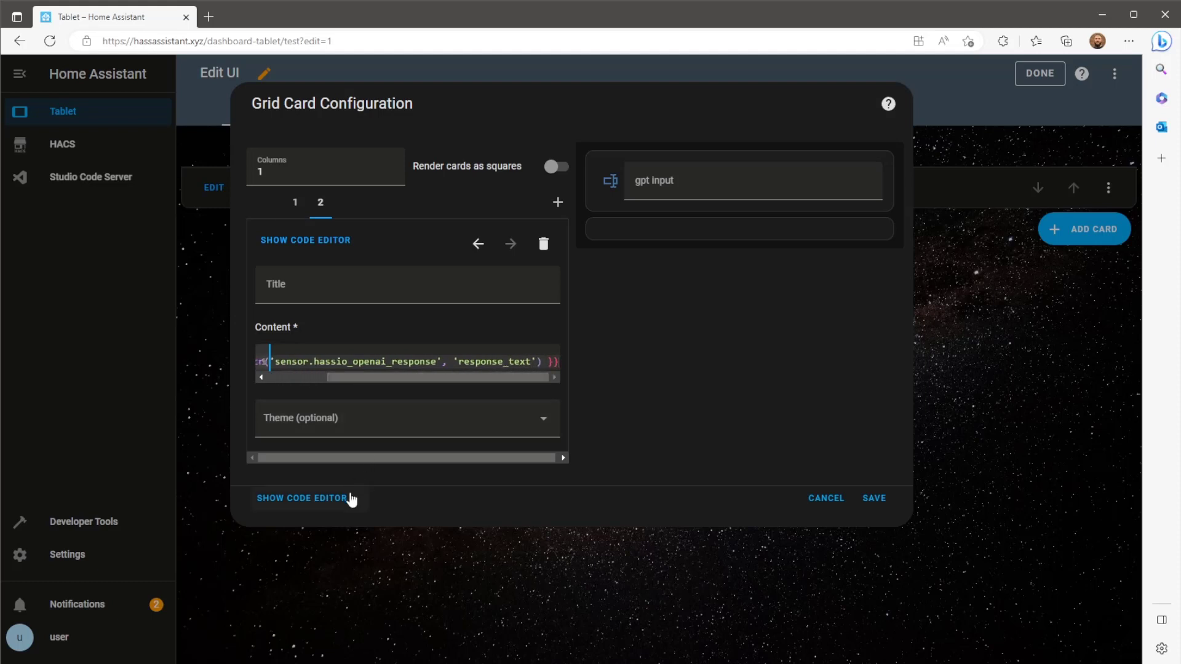
Step: Add 'view_layout' with 'grid-area: c0' to the grid card YAML and save it
{"action": "left_click", "coordinate": [303, 497]}
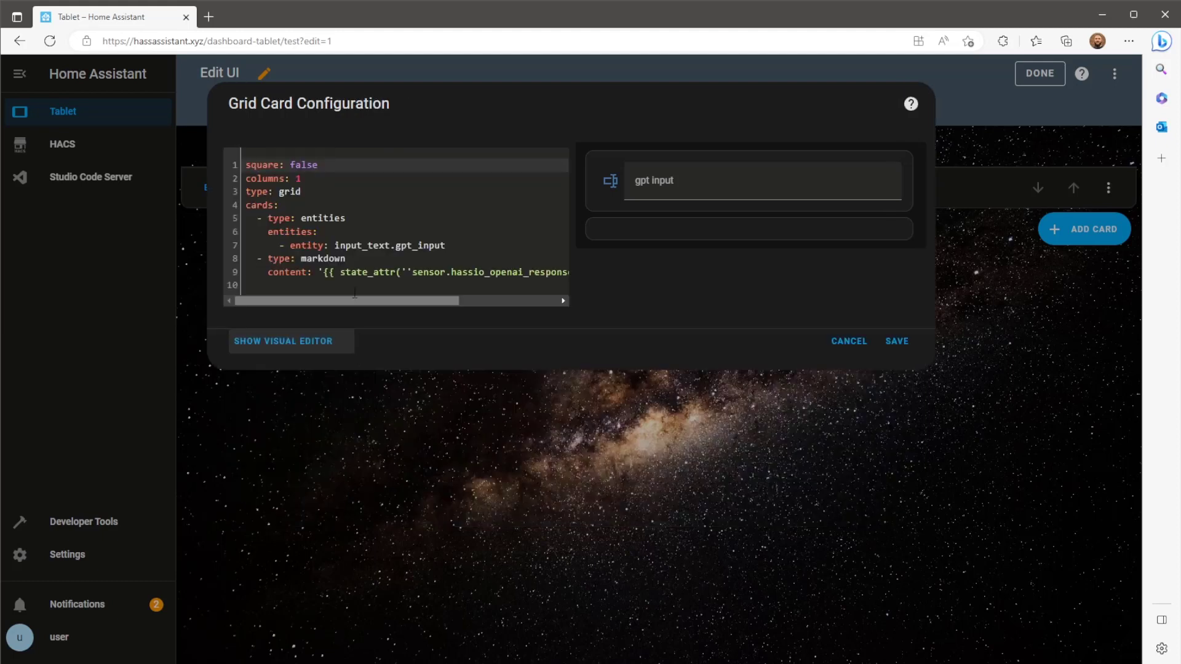
{"action": "type", "text": "view"}
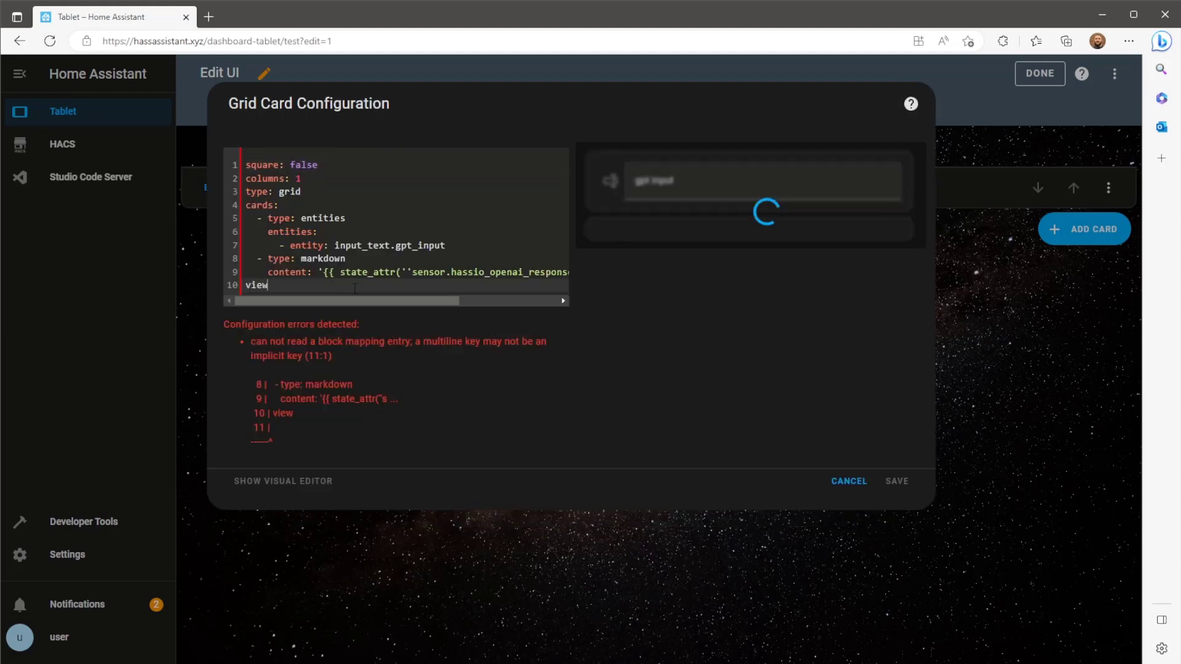
{"action": "type", "text": "_layout:"}
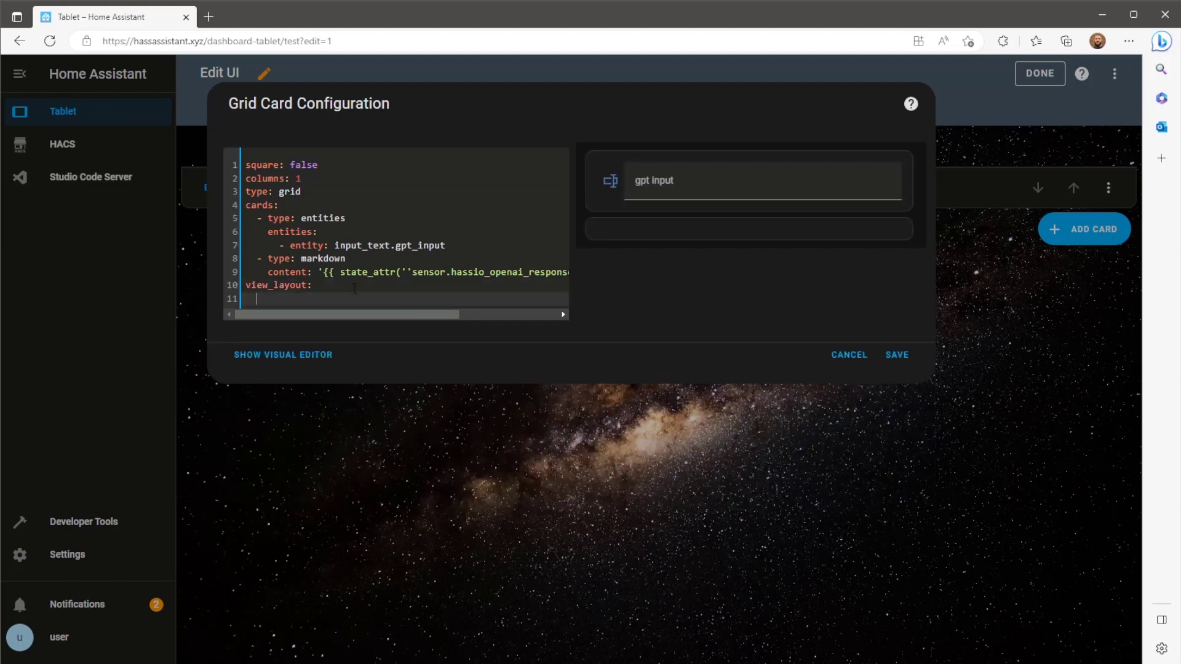
{"action": "type", "text": "grid-area: c"}
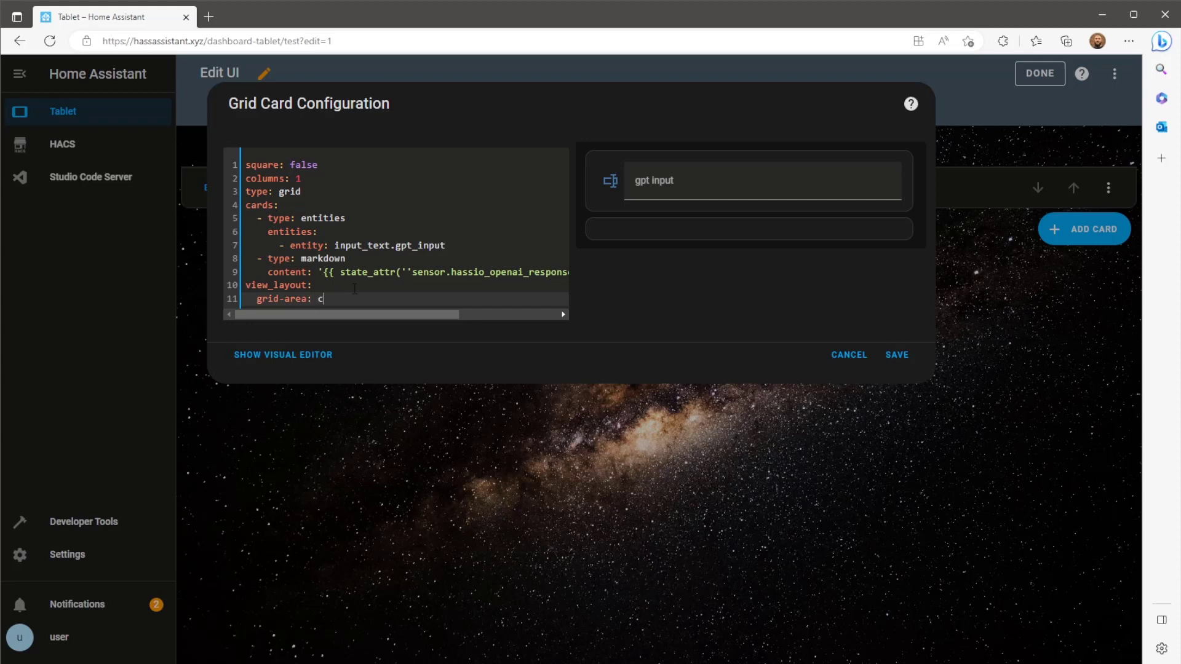
{"action": "type", "text": "0"}
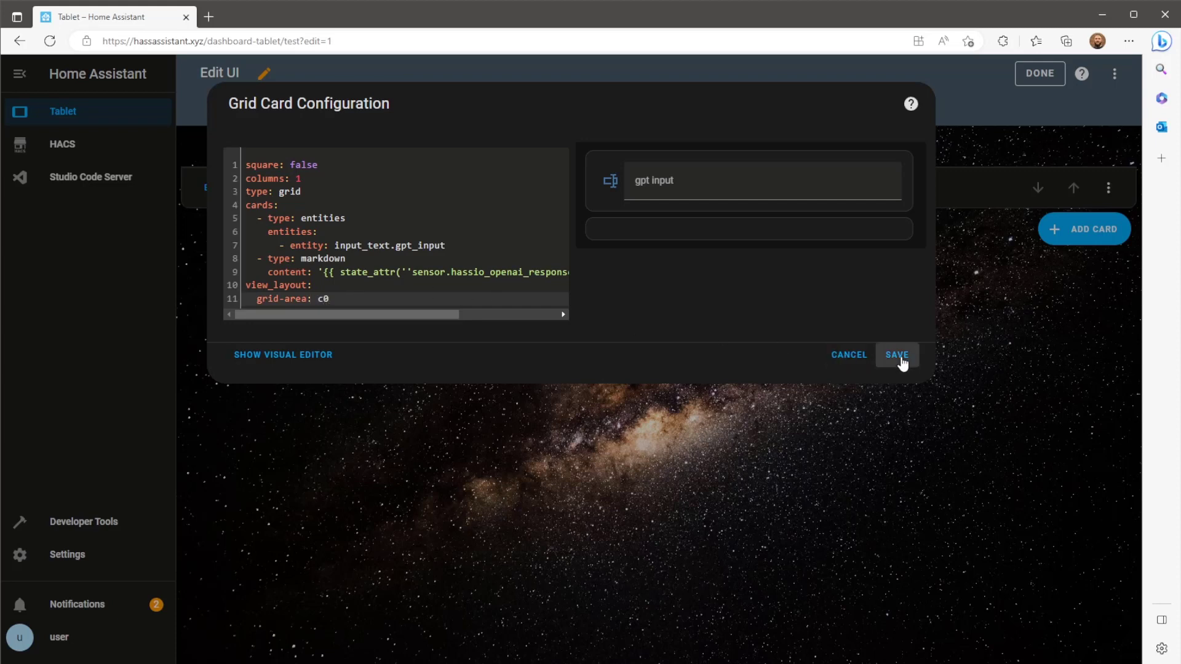
{"action": "left_click", "coordinate": [895, 354]}
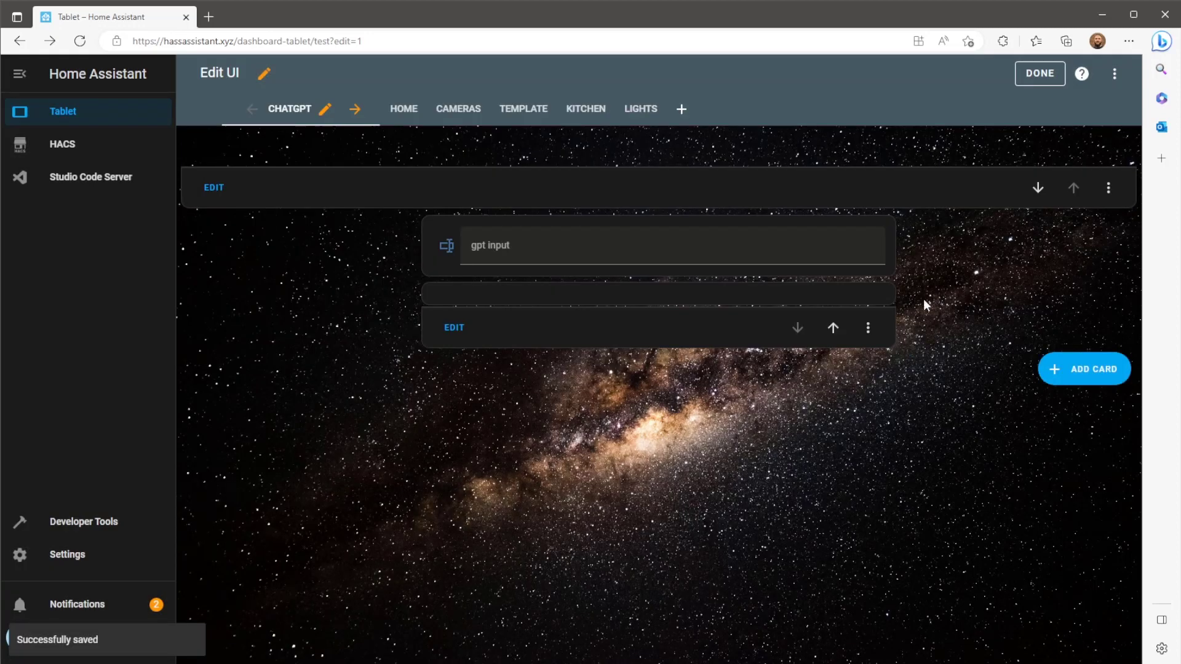
Step: Exit edit mode and submit the prompt 'write me a story' in gpt input
{"action": "left_click", "coordinate": [1038, 73]}
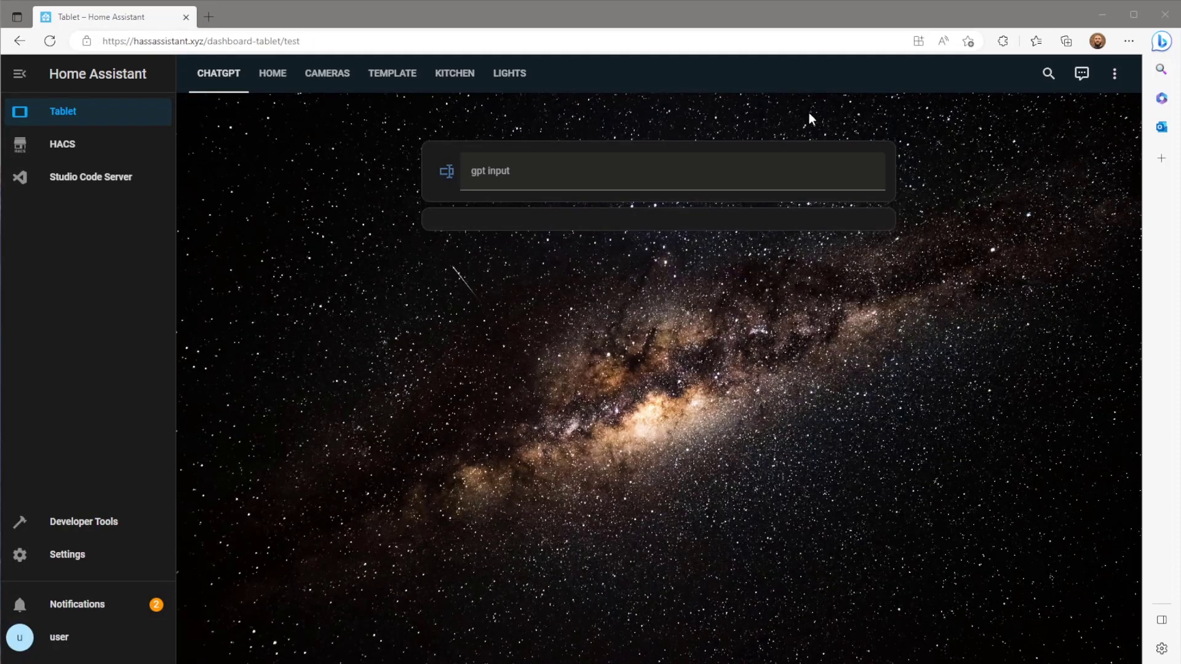
{"action": "type", "text": "w"}
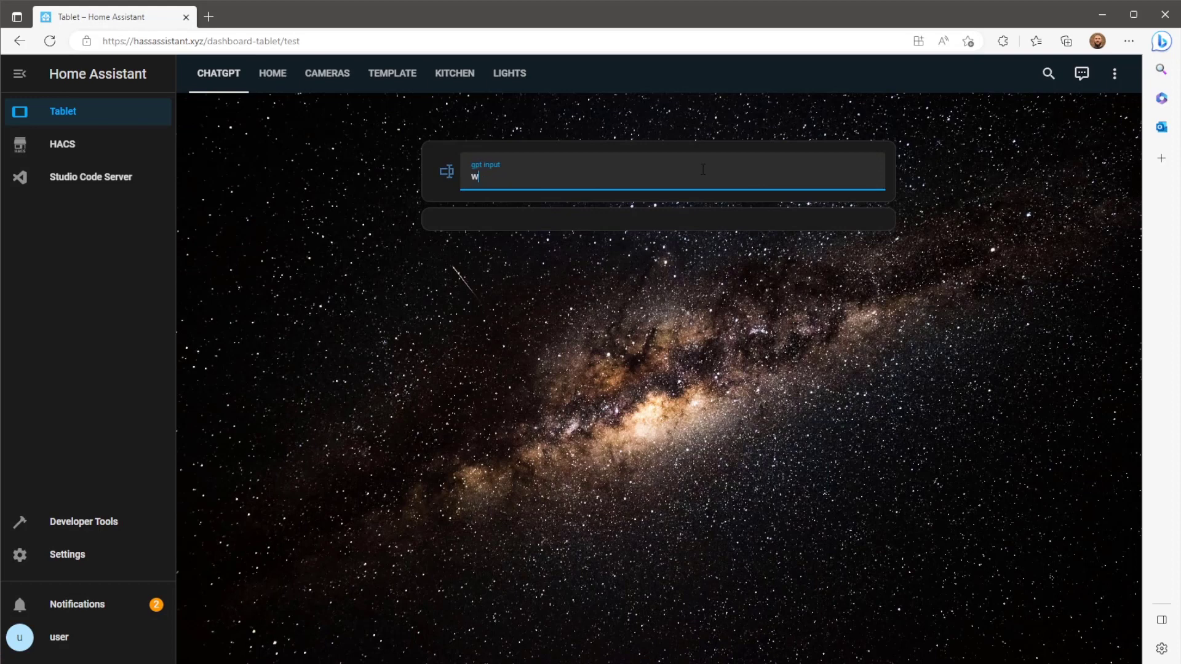
{"action": "type", "text": "rite me a sto"}
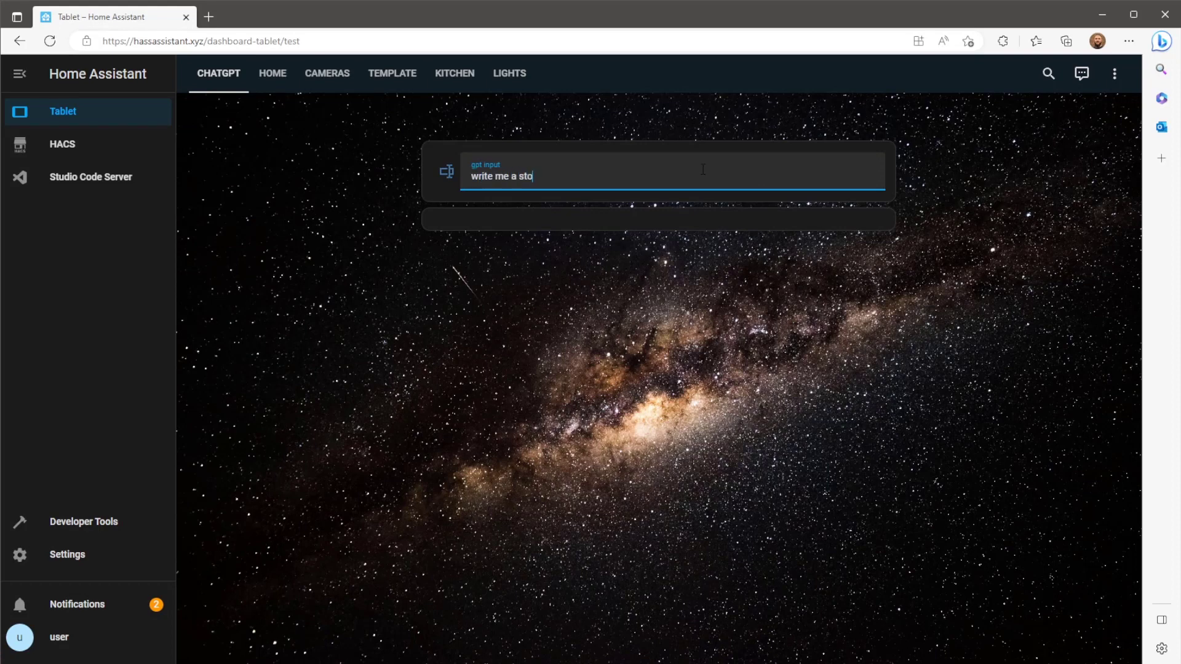
{"action": "type", "text": "ry"}
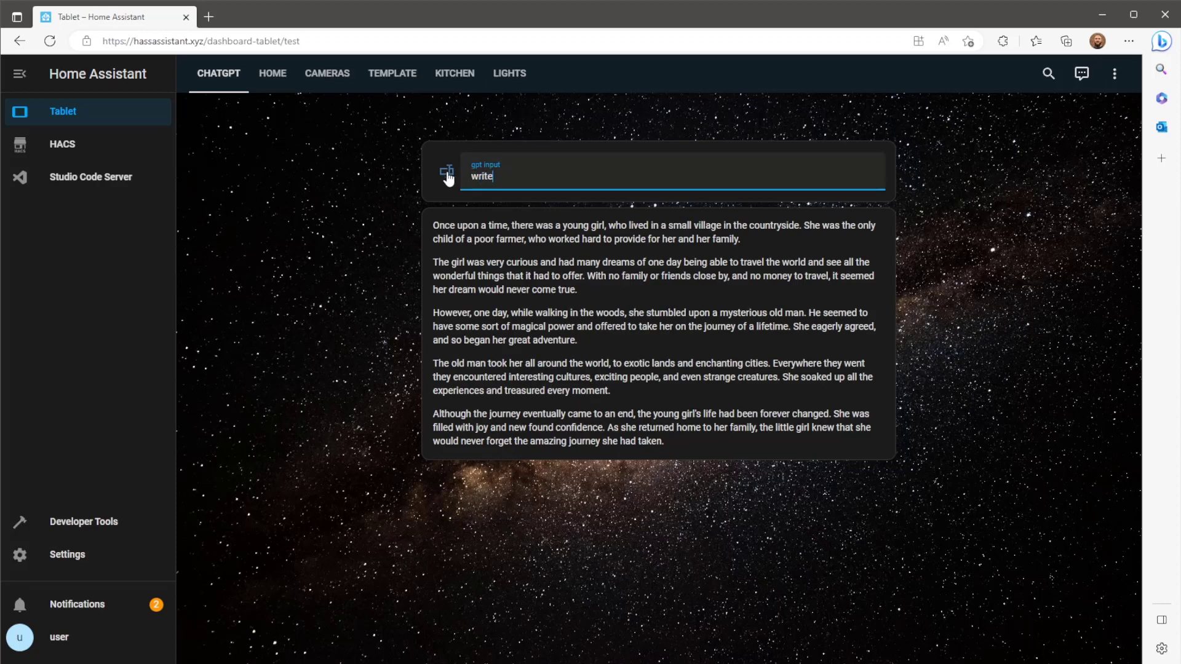
Step: Type a prompt requesting a Home Assistant automation turning lights off based on motion
{"action": "type", "text": "a home assistant automation to turn a light on and"}
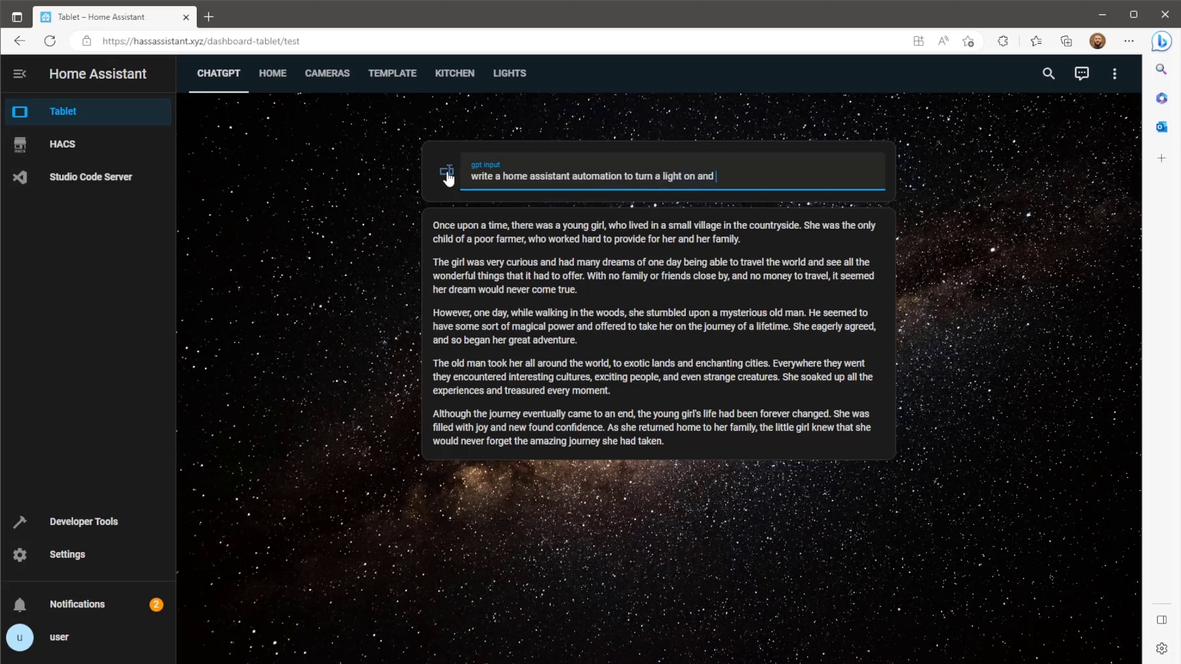
{"action": "type", "text": "off based"}
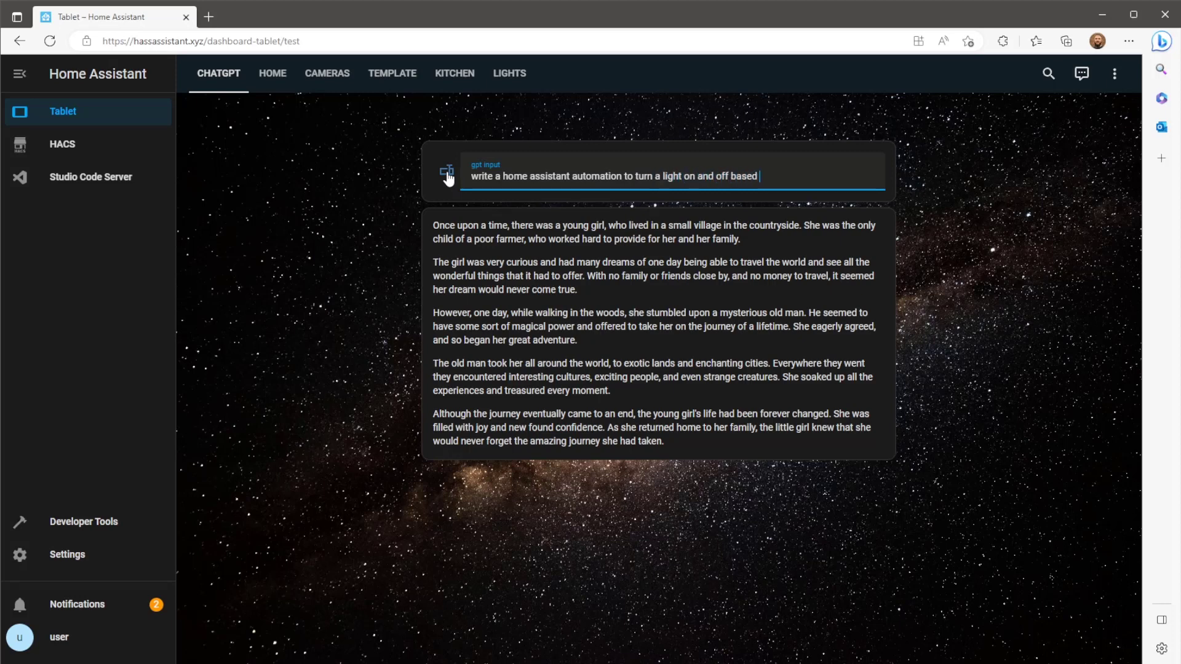
{"action": "type", "text": "on motion"}
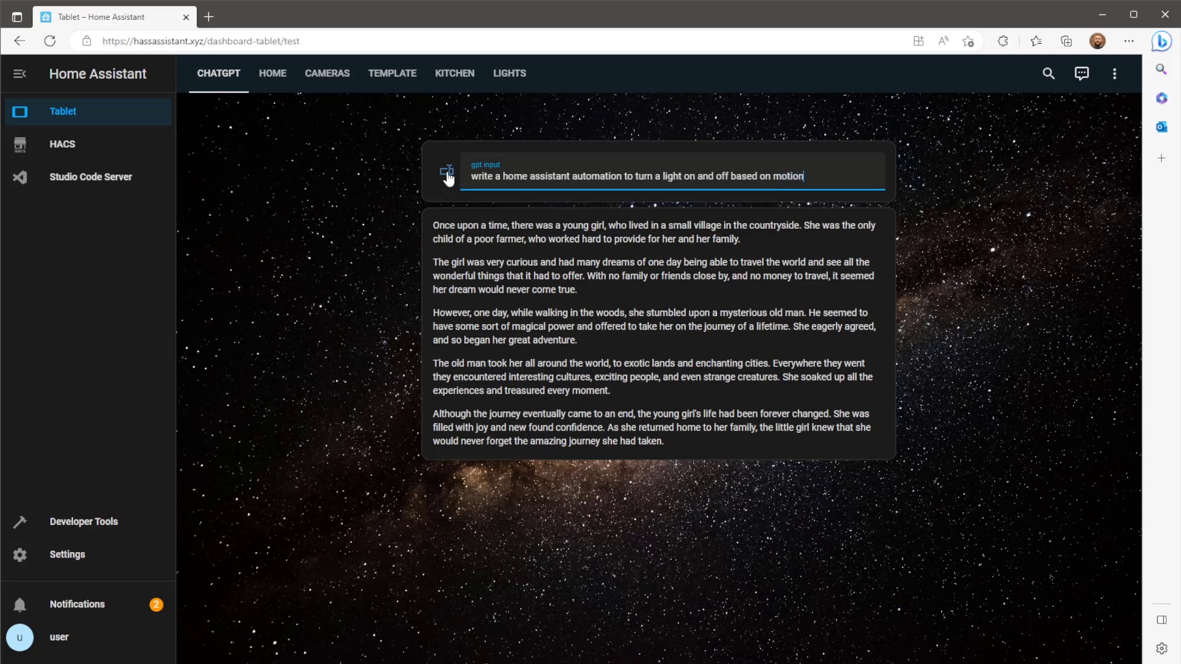